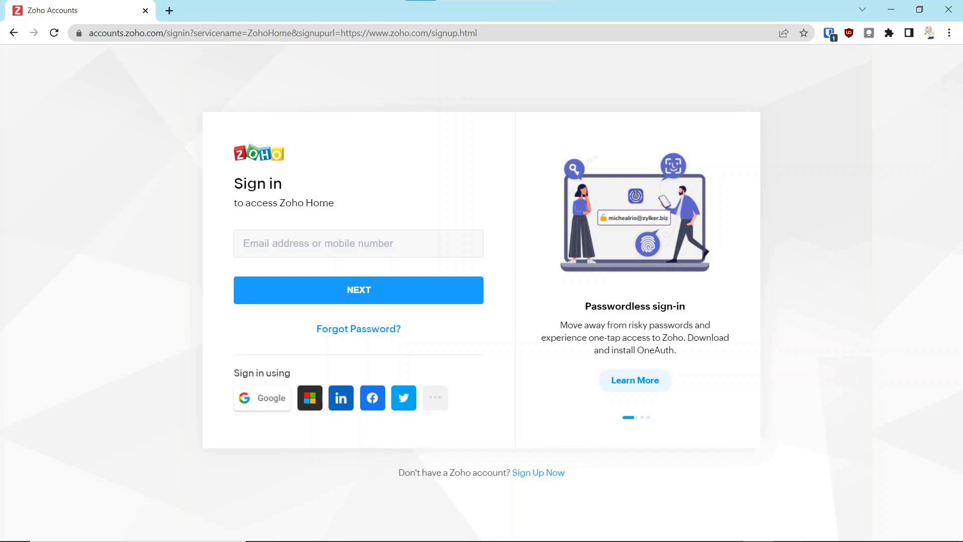
mouse_move(179, 204)
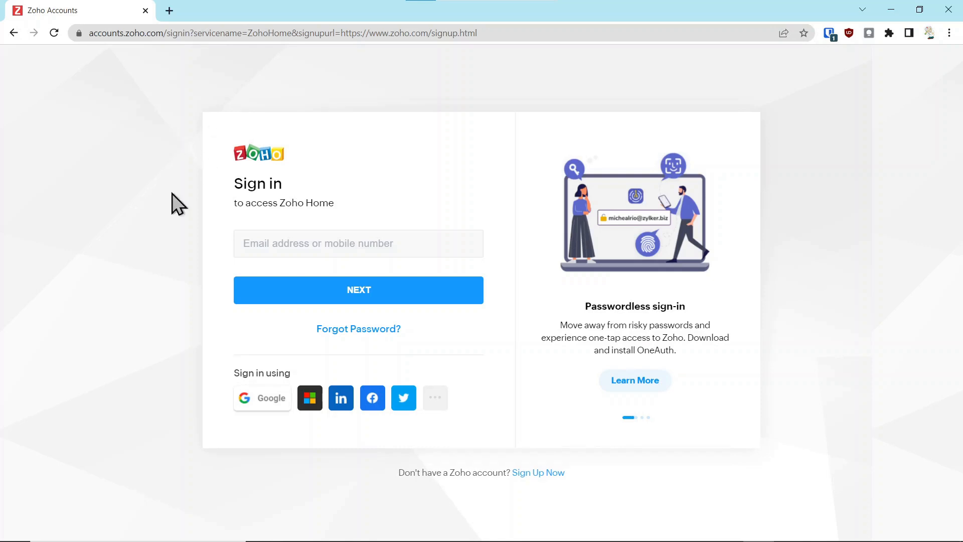
mouse_move(273, 257)
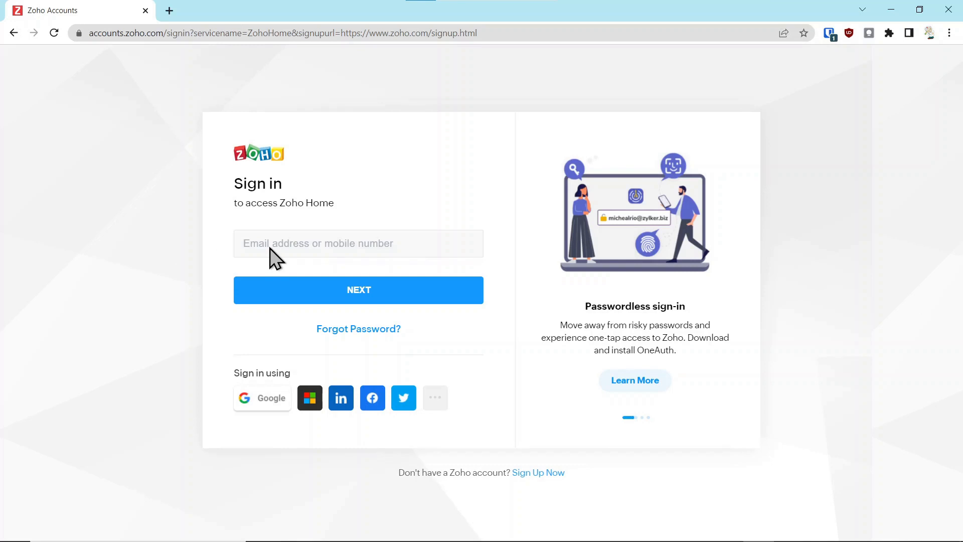
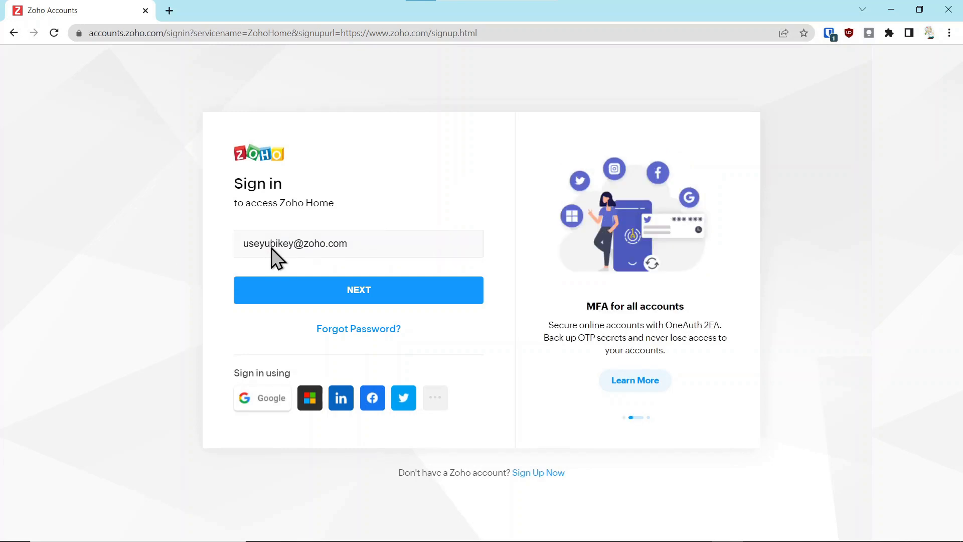
left_click(358, 290)
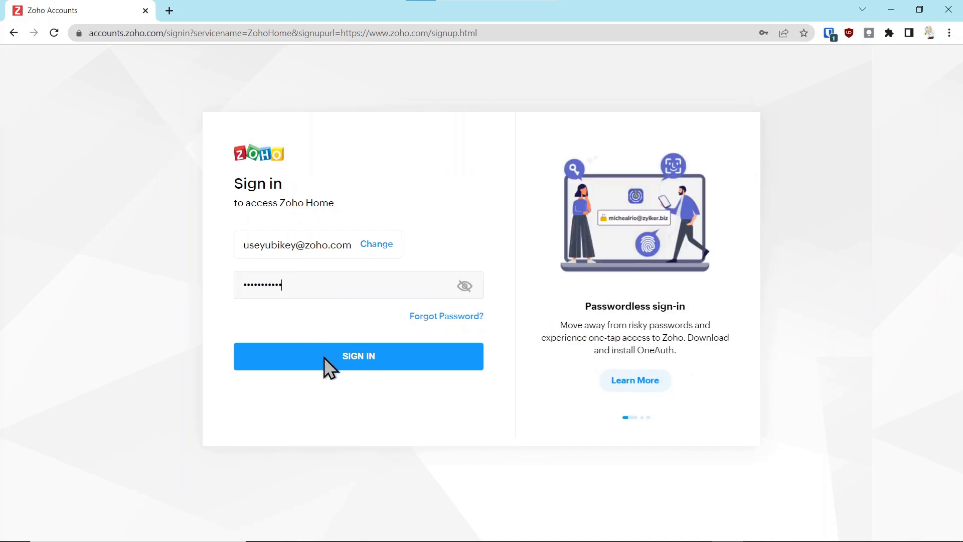
left_click(358, 356)
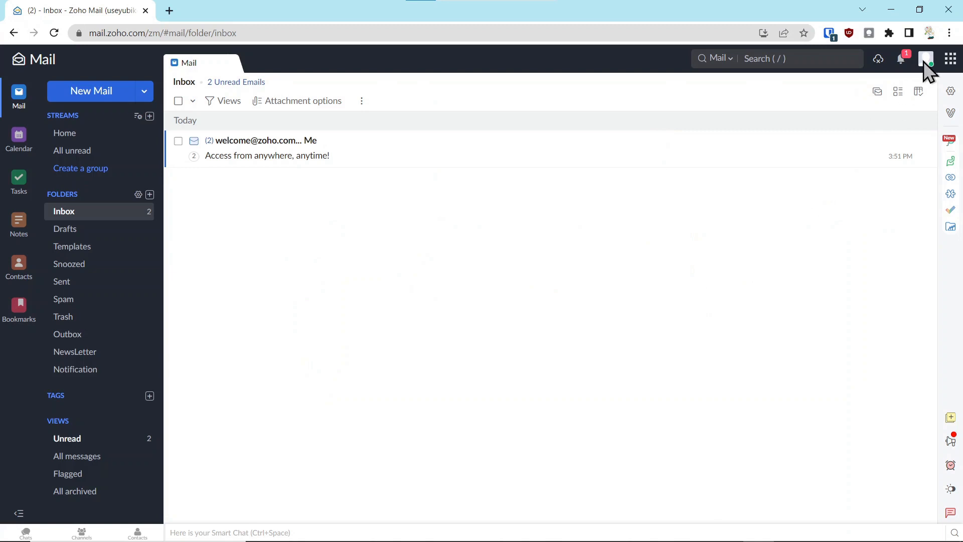
Step: Go from the Zoho Mail profile avatar to My Account, reaching the Zoho Accounts profile page
left_click(927, 58)
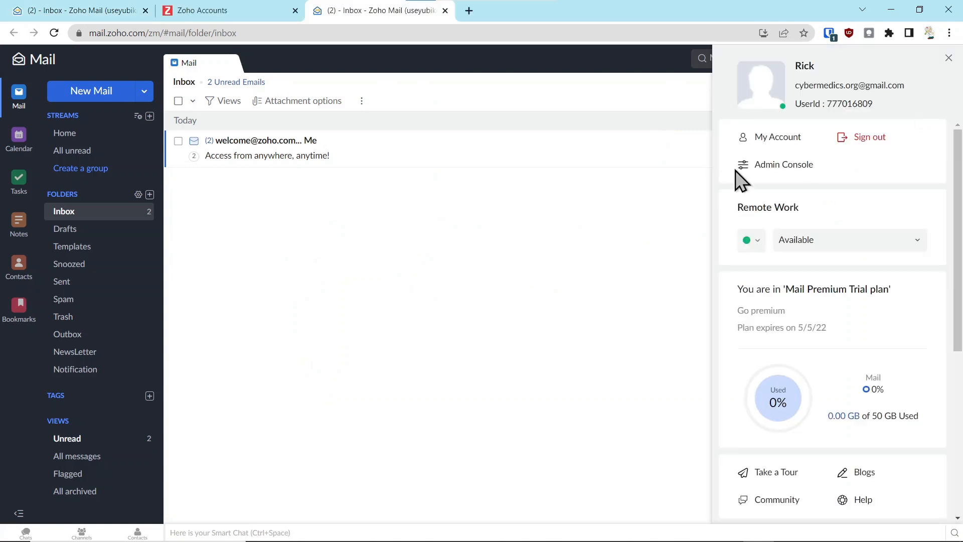
left_click(777, 137)
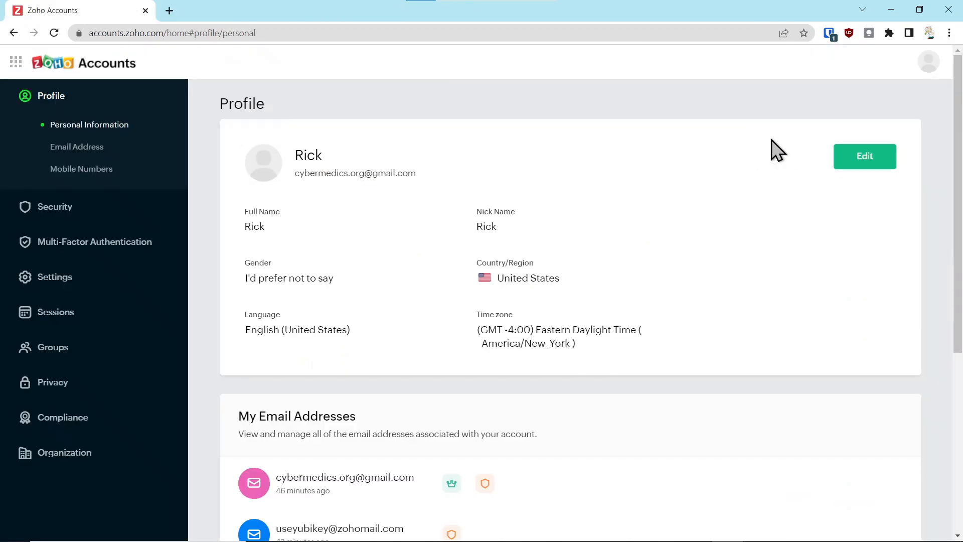
mouse_move(73, 254)
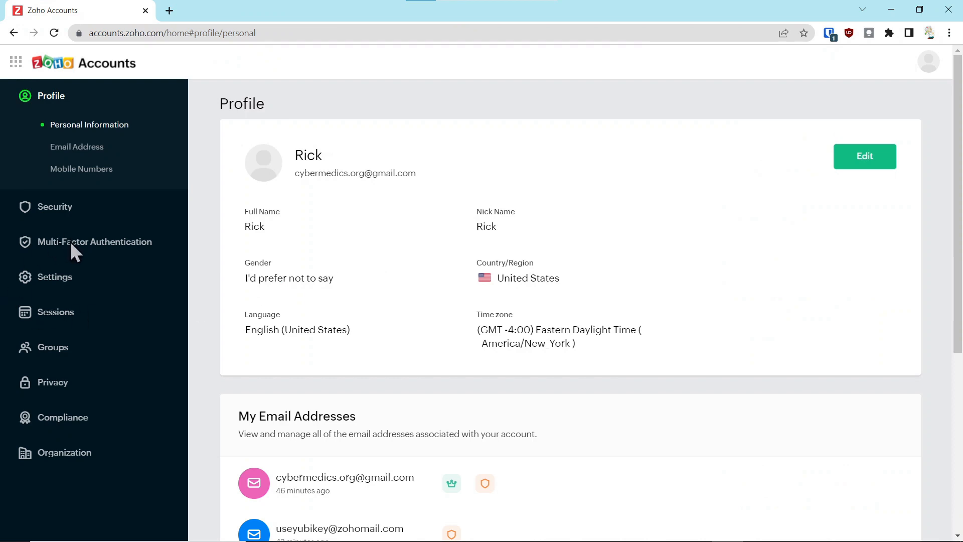
Step: Begin OTP Authenticator setup under Multi-Factor Authentication, showing the QR code and manual entry key
left_click(94, 242)
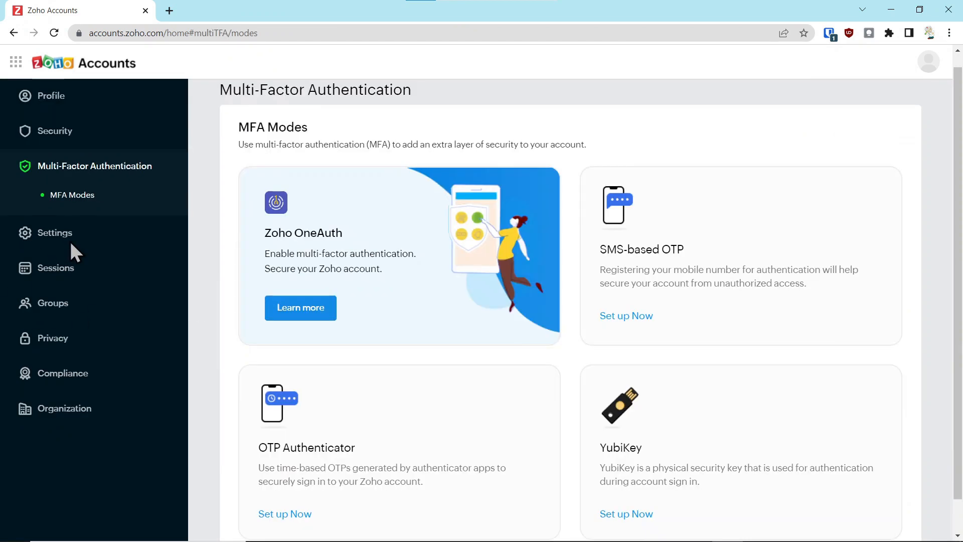
mouse_move(215, 280)
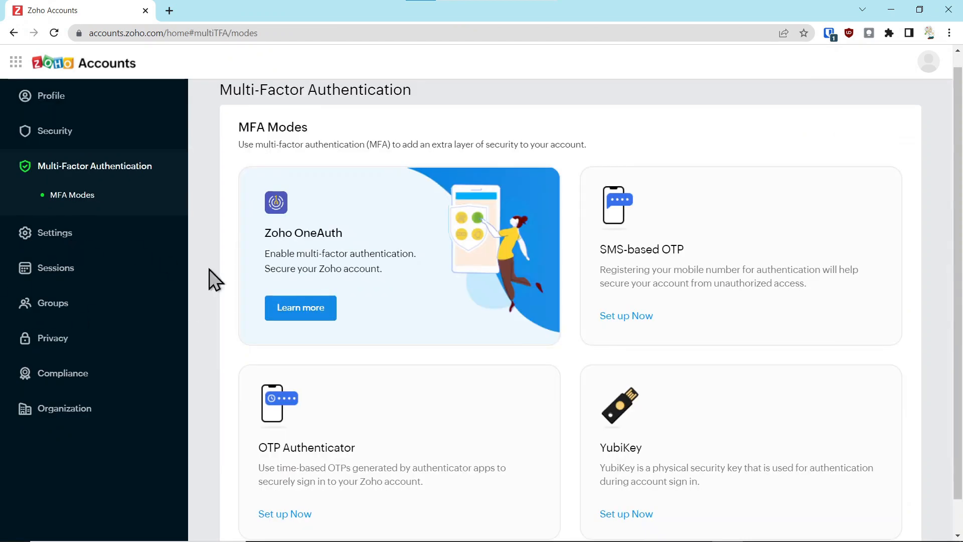
mouse_move(280, 521)
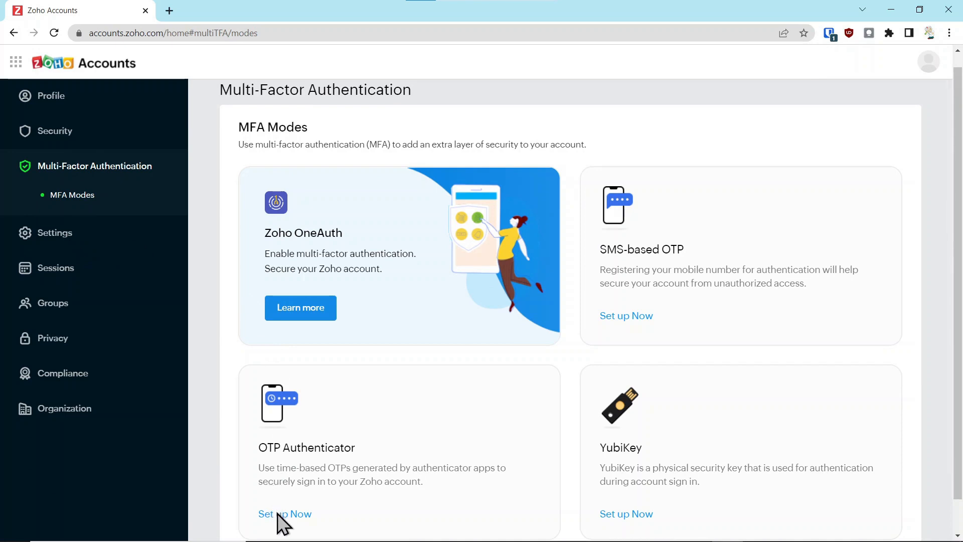
left_click(284, 513)
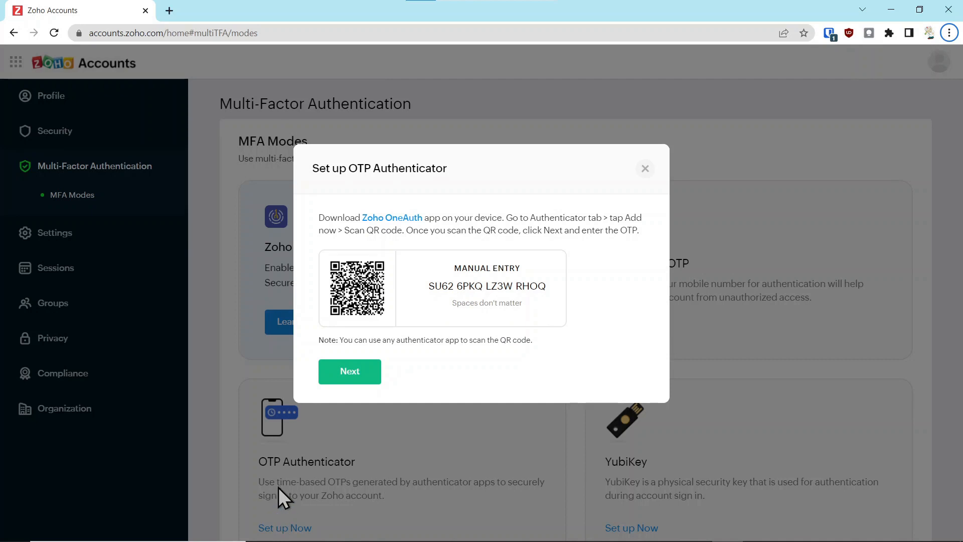
mouse_move(821, 345)
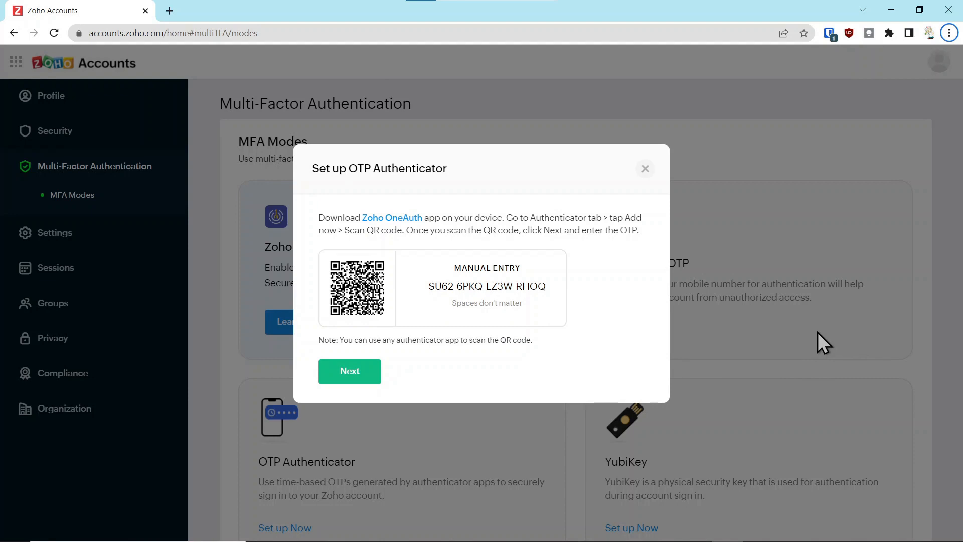
mouse_move(806, 349)
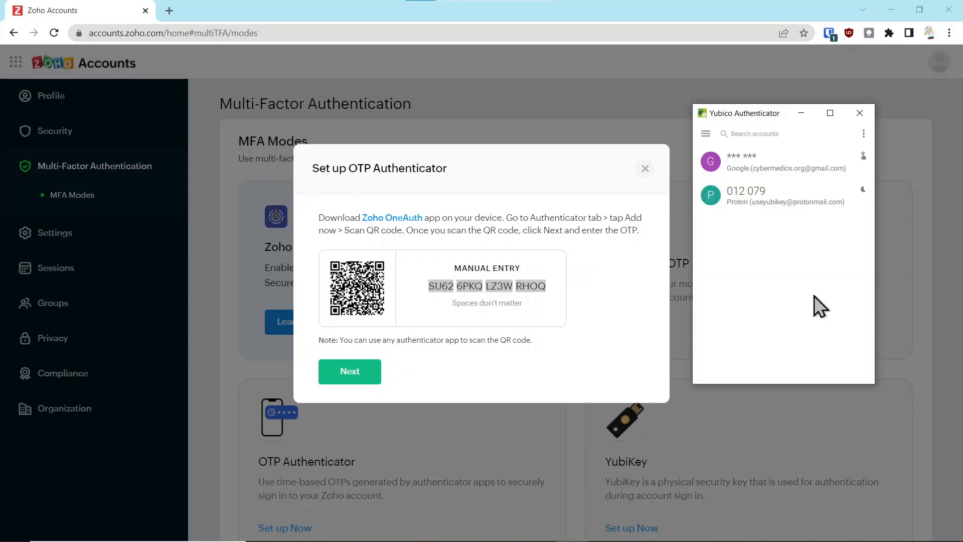
mouse_move(829, 277)
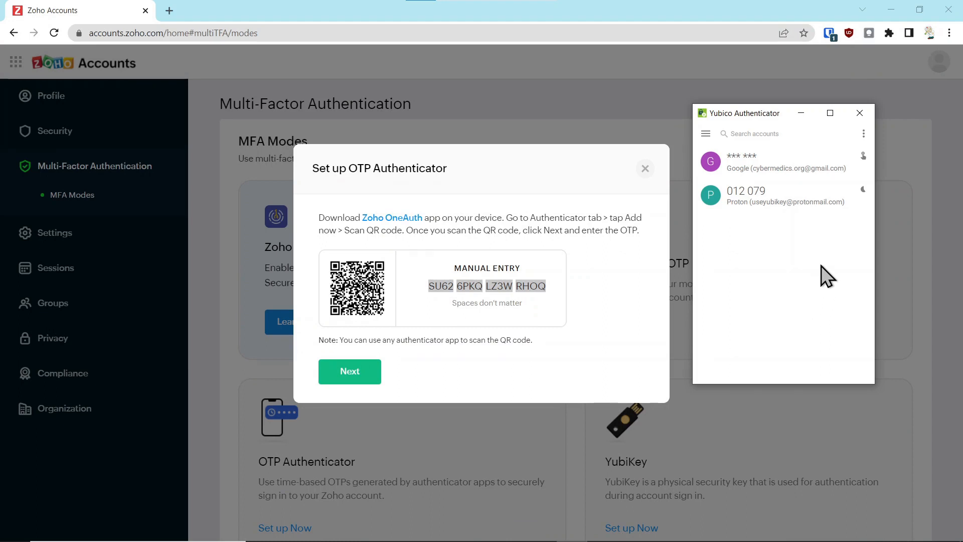
mouse_move(875, 136)
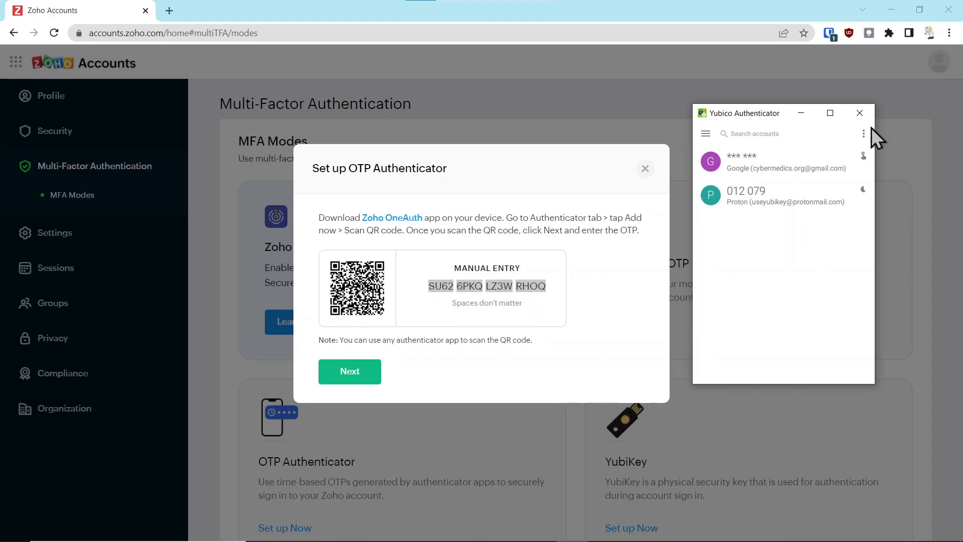
Step: Attempt Scan QR code twice in Yubico Authenticator; no code is found
left_click(863, 134)
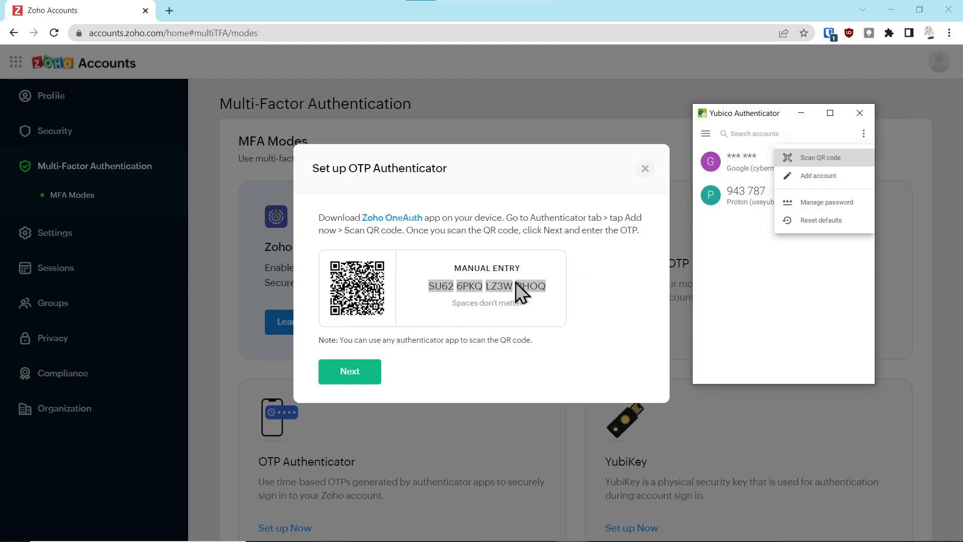
mouse_move(344, 298)
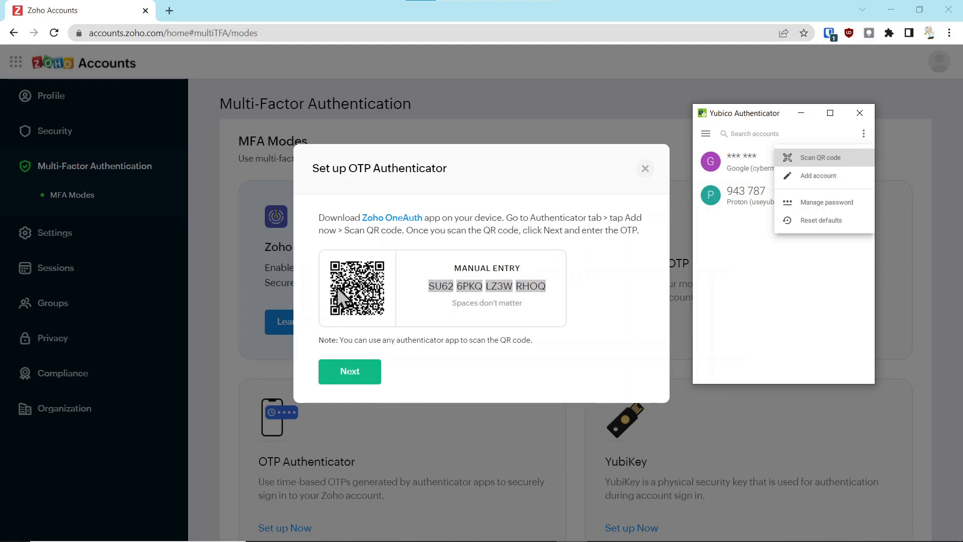
left_click(820, 158)
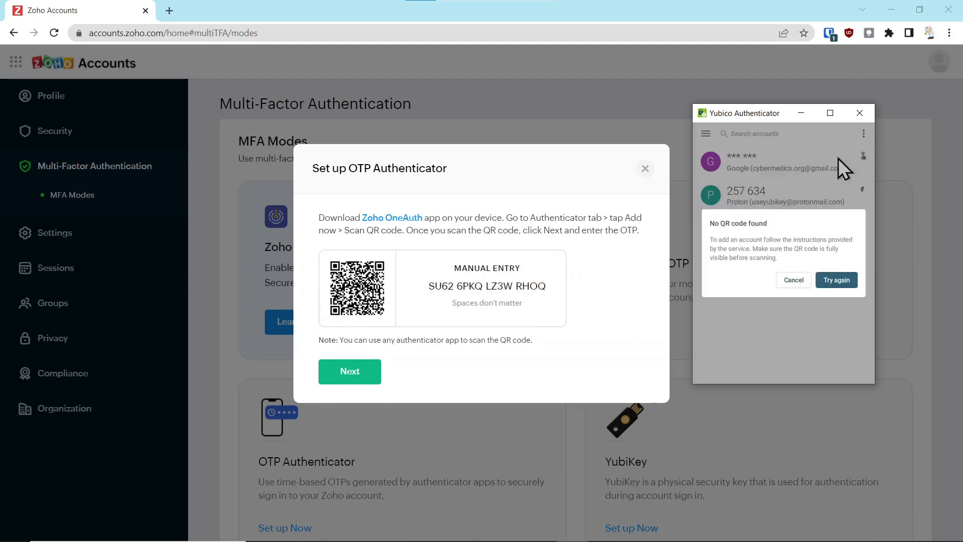
mouse_move(700, 270)
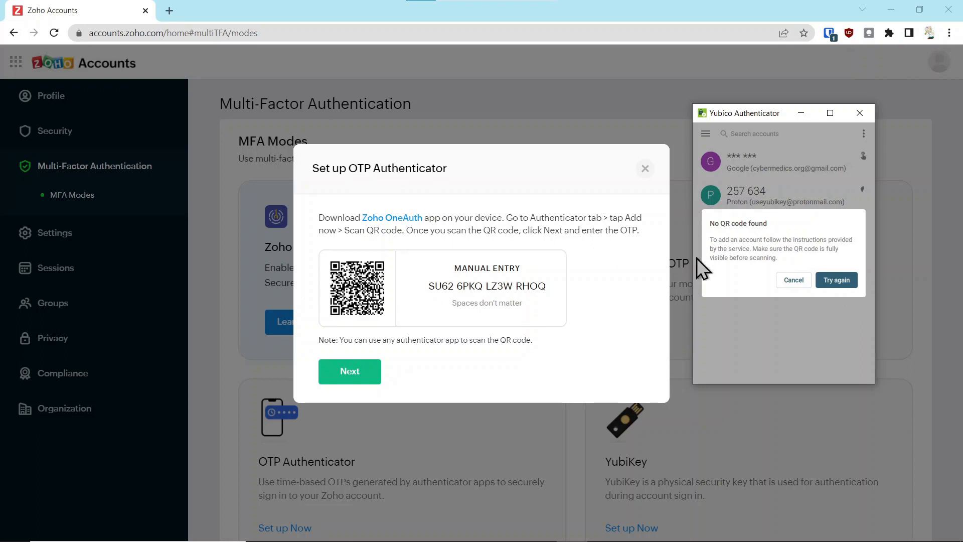
mouse_move(624, 318)
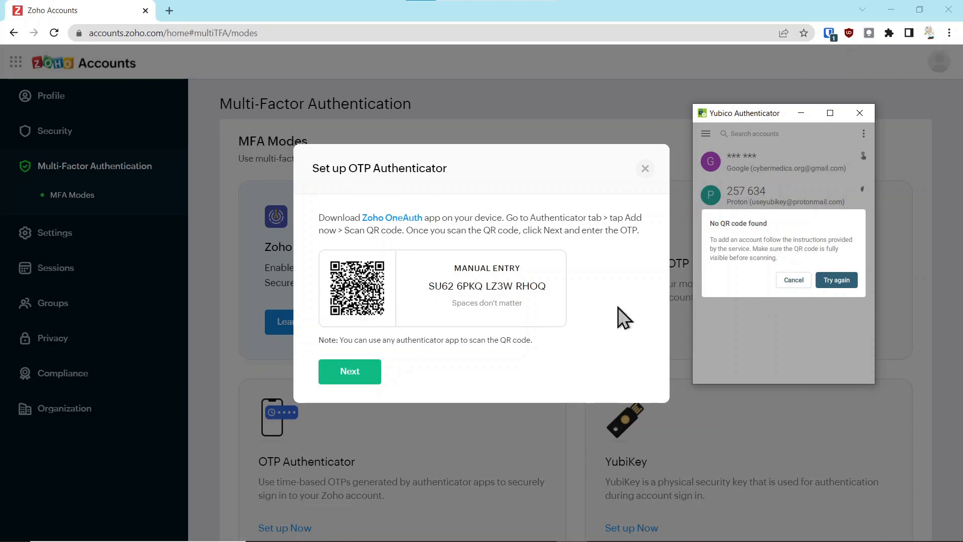
mouse_move(475, 316)
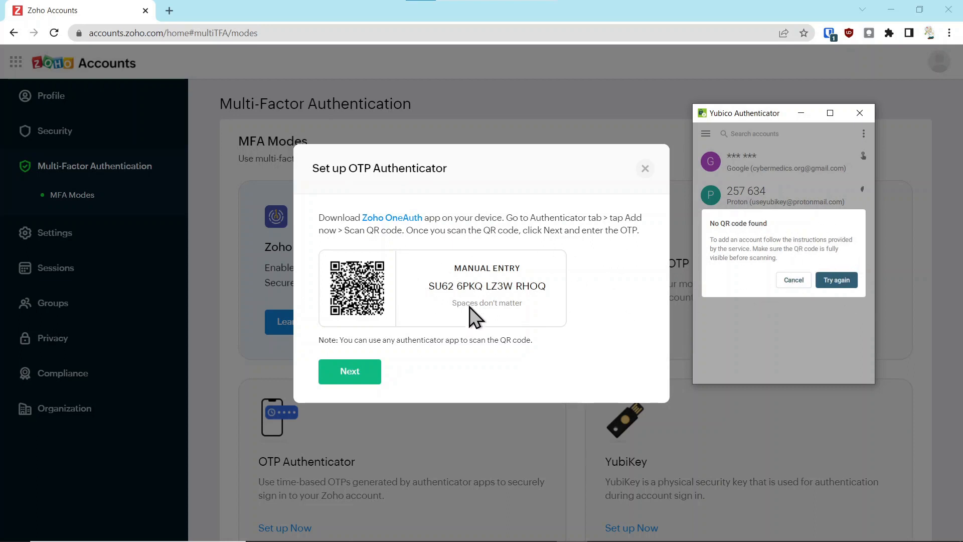
mouse_move(806, 333)
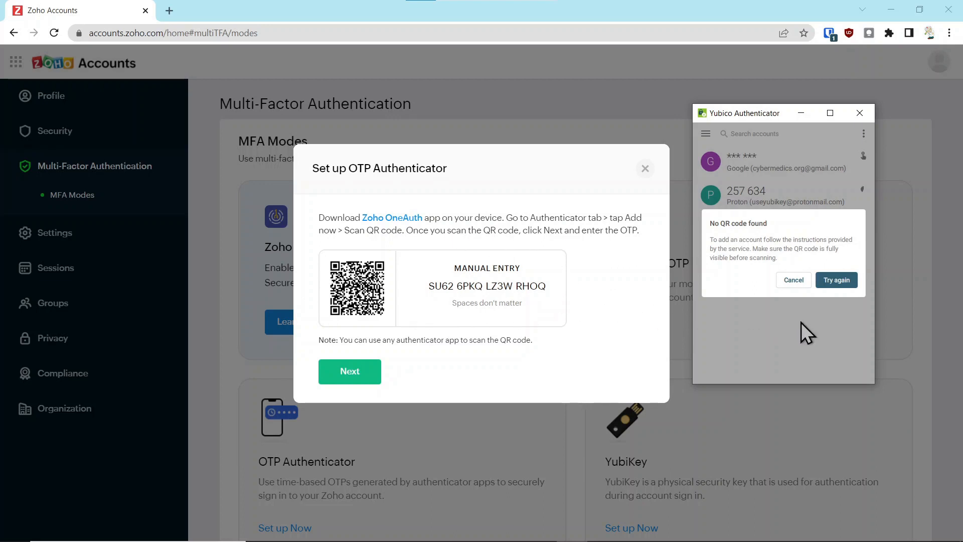
mouse_move(836, 280)
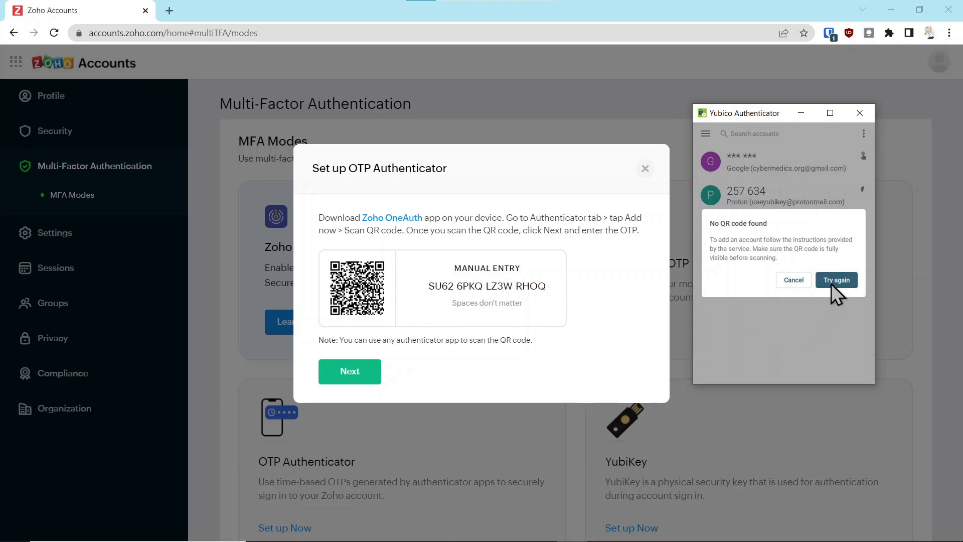
left_click(836, 280)
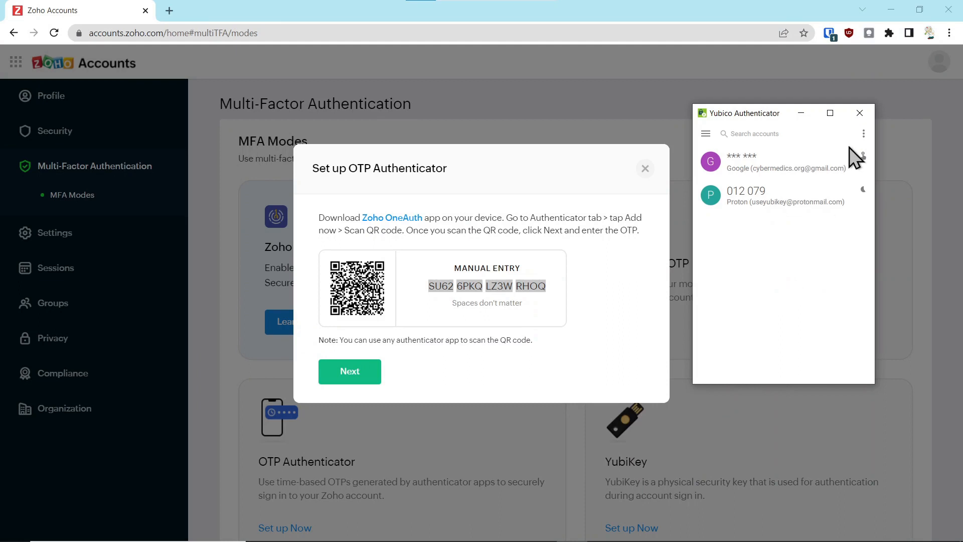
left_click(864, 133)
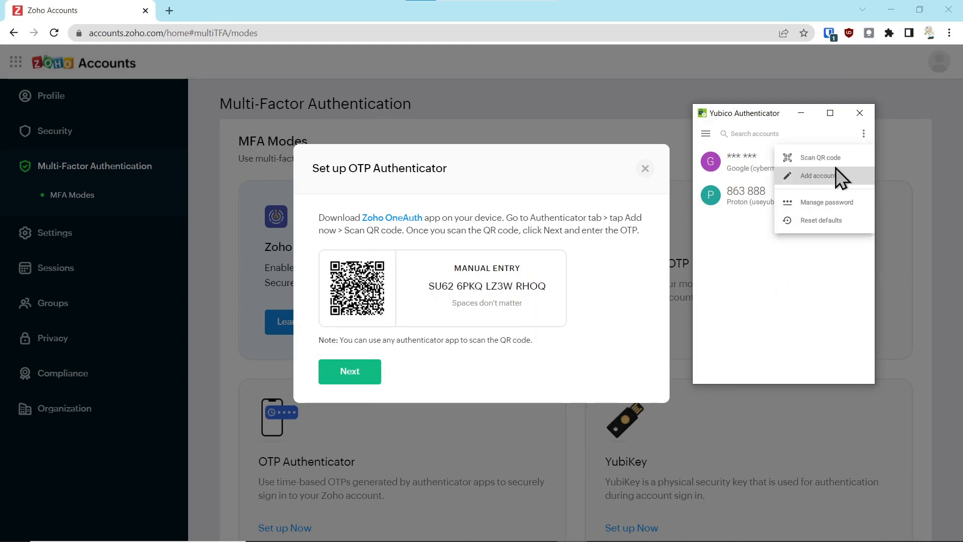
left_click(819, 176)
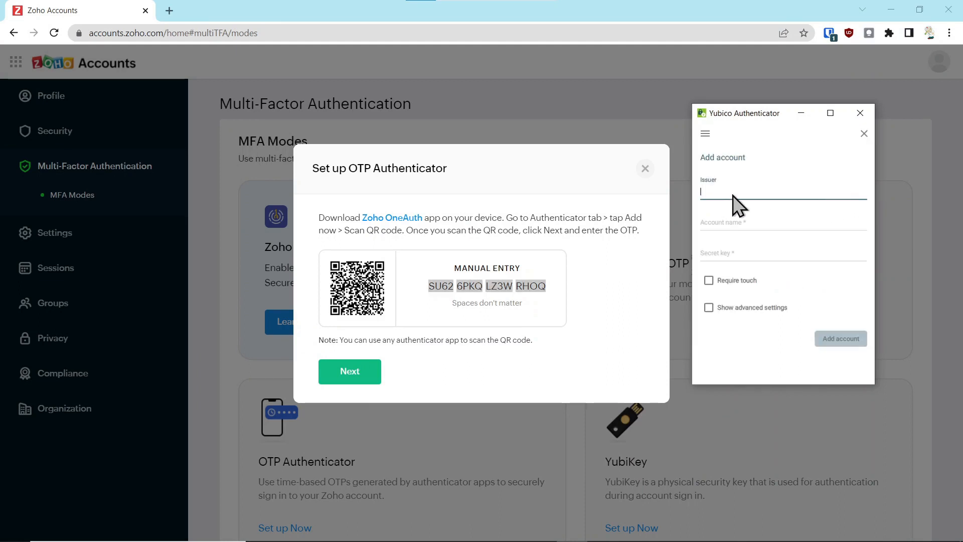
type("zoho.com")
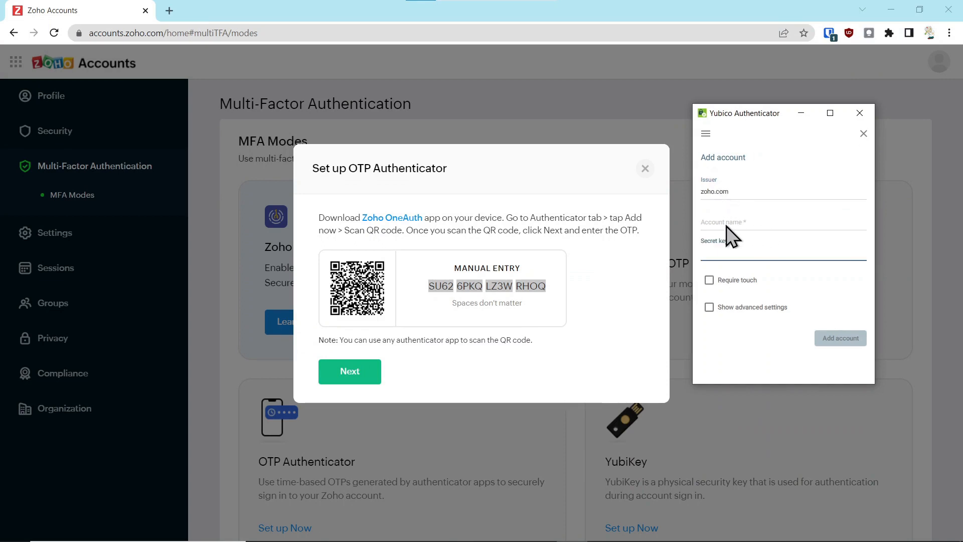
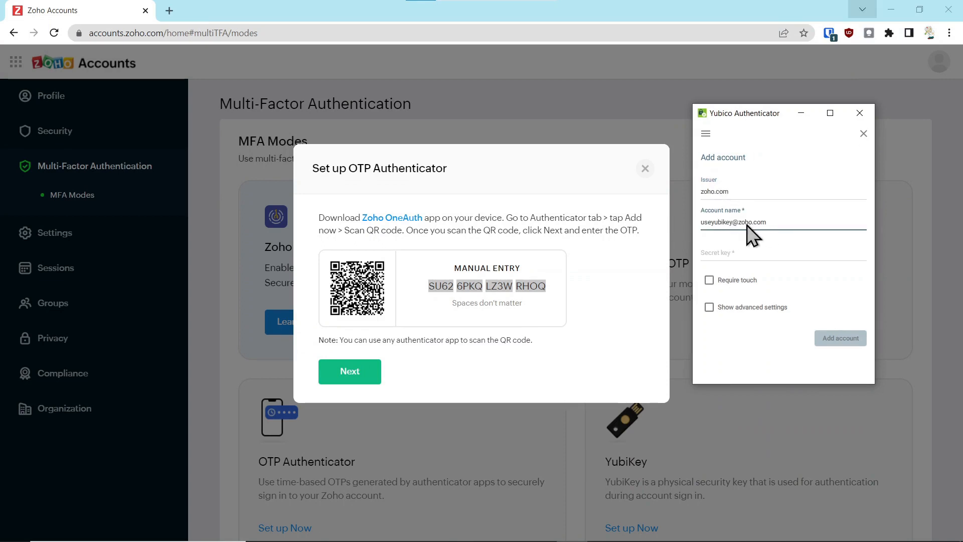
mouse_move(529, 298)
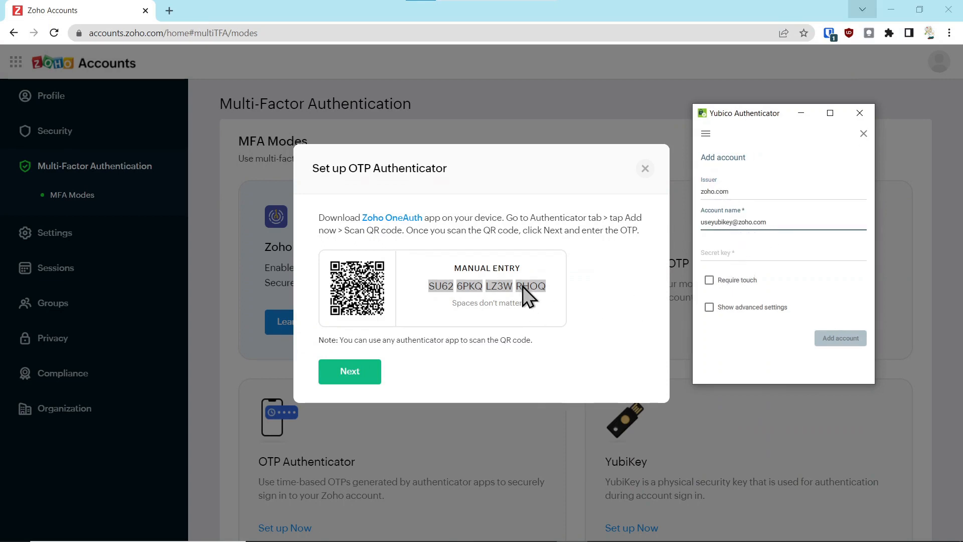
Step: Copy the MANUAL ENTRY secret key from the Zoho setup dialog
right_click(516, 286)
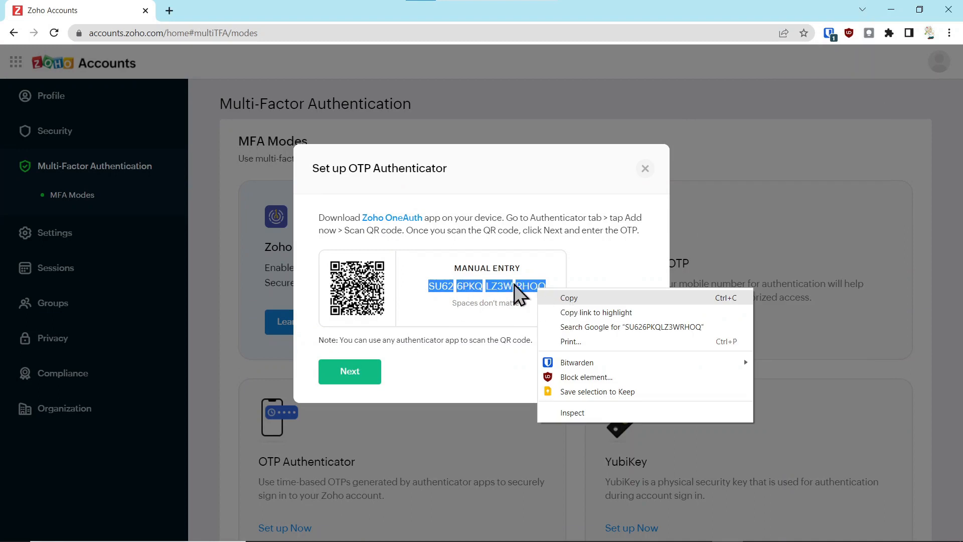
mouse_move(605, 300)
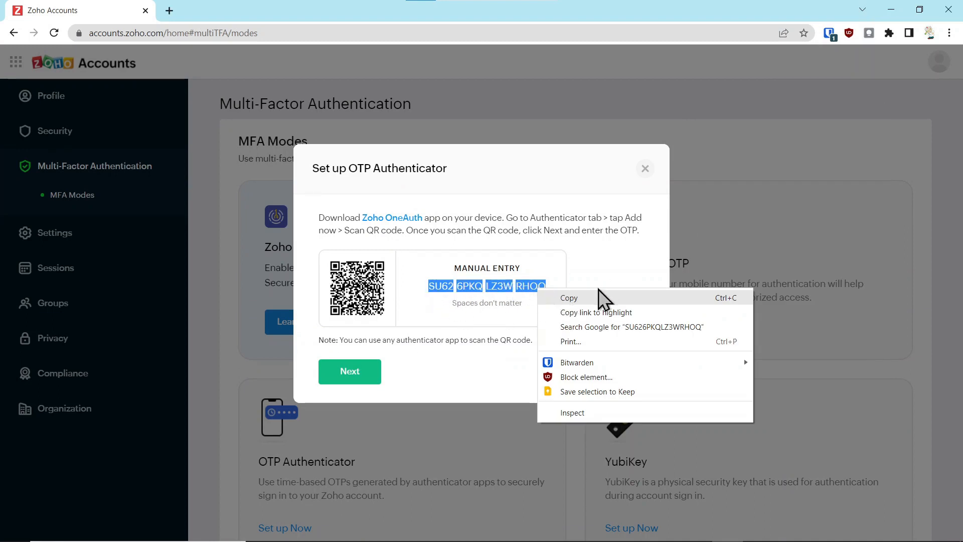
mouse_move(329, 298)
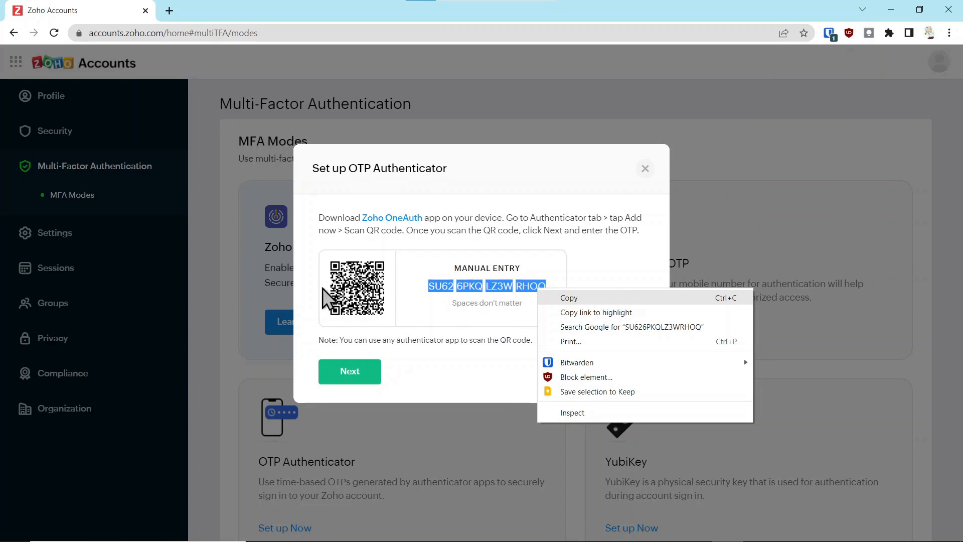
mouse_move(544, 297)
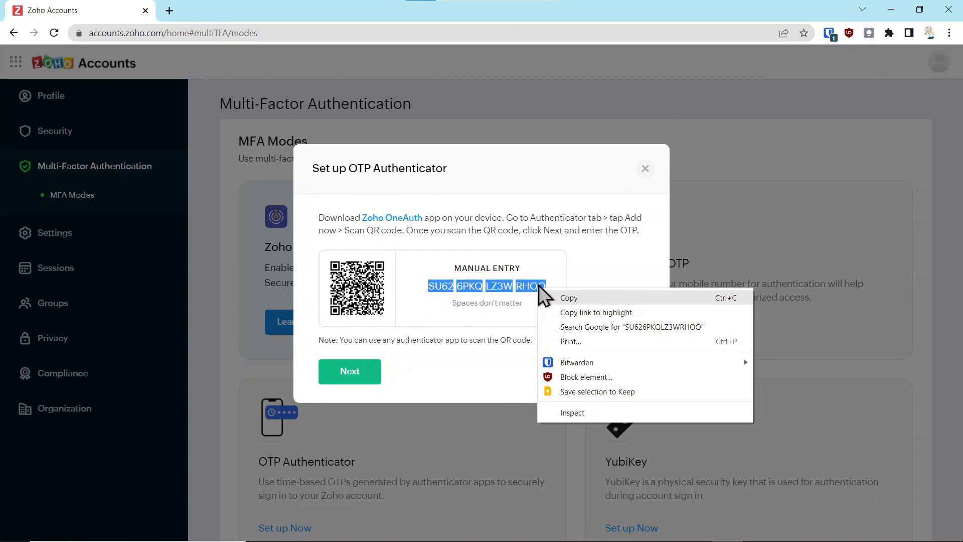
mouse_move(470, 298)
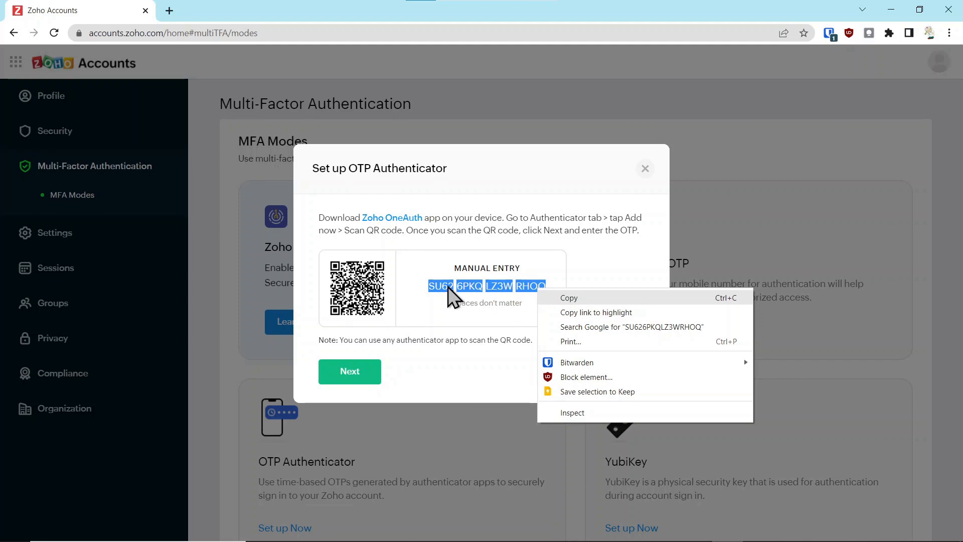
mouse_move(452, 301)
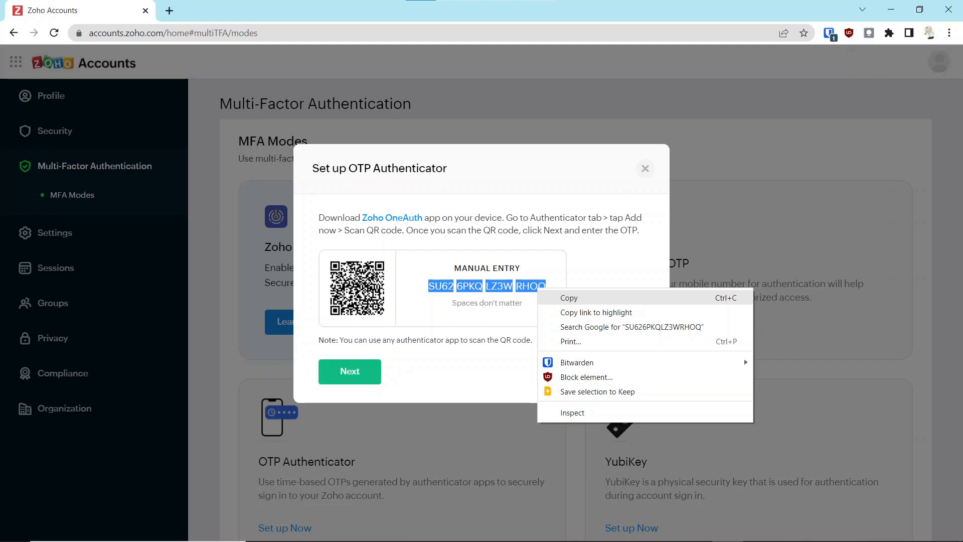
mouse_move(574, 310)
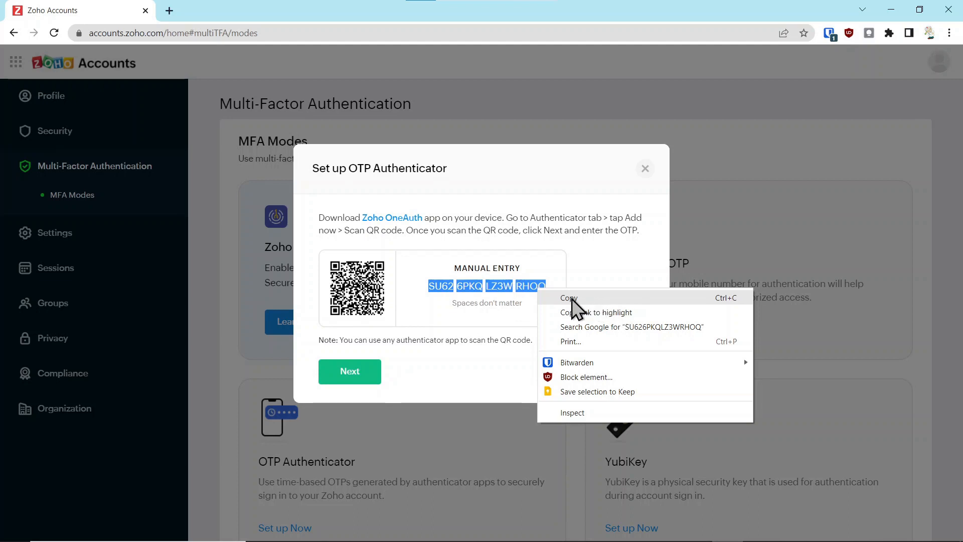
left_click(568, 298)
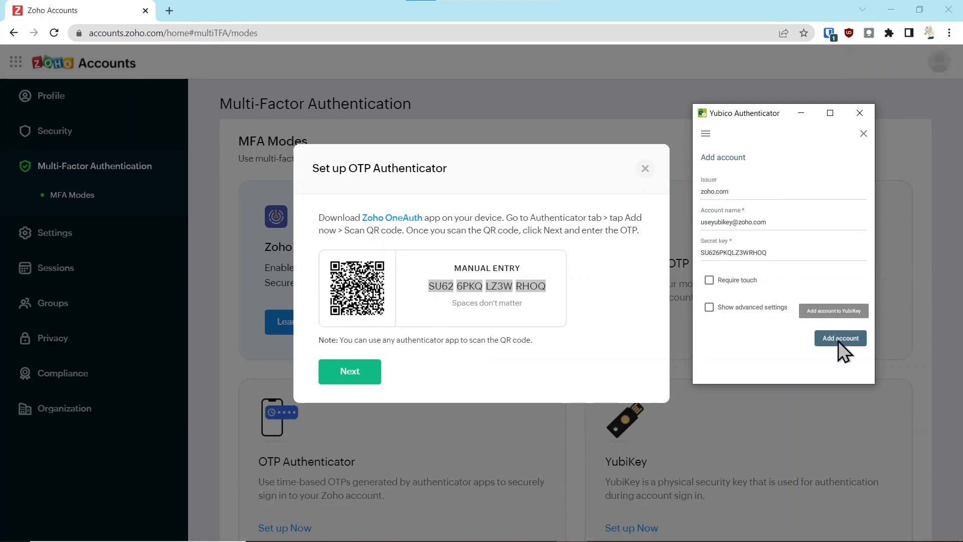
Step: Save the zoho.com account with the pasted secret key so it shows a live six-digit code
left_click(839, 338)
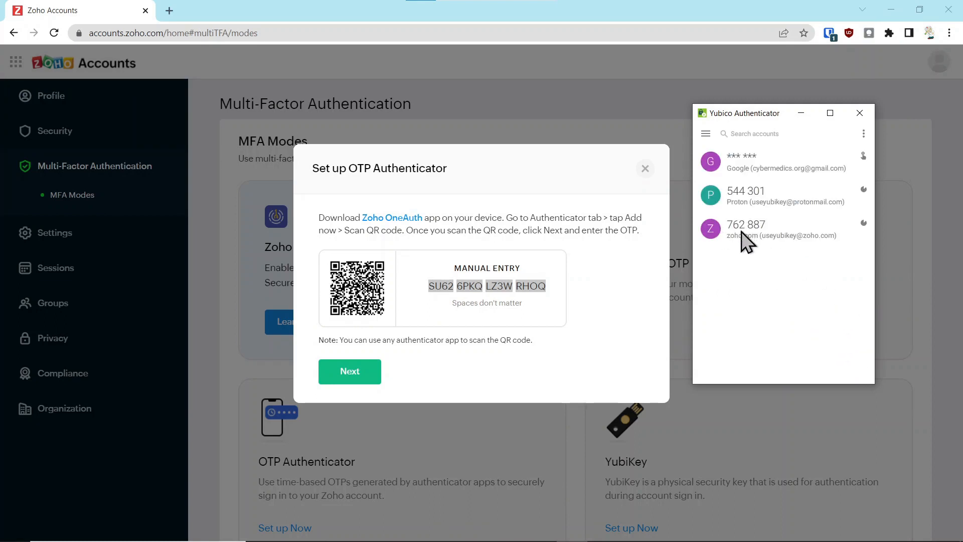
mouse_move(399, 398)
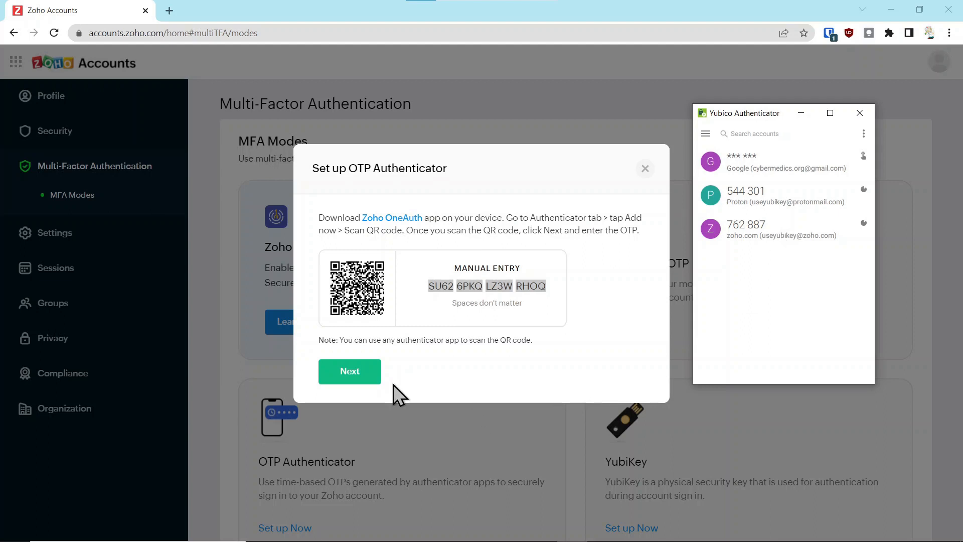
left_click(350, 371)
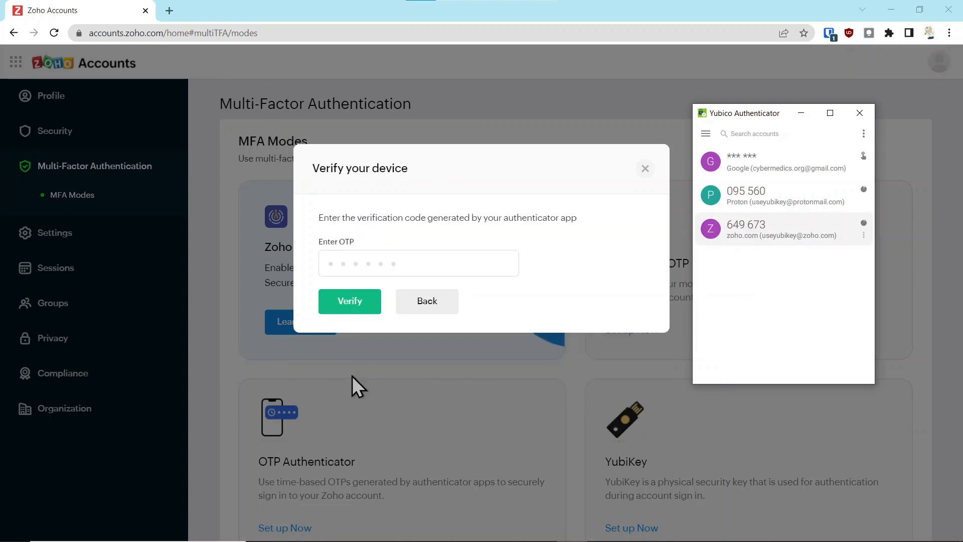
mouse_move(701, 289)
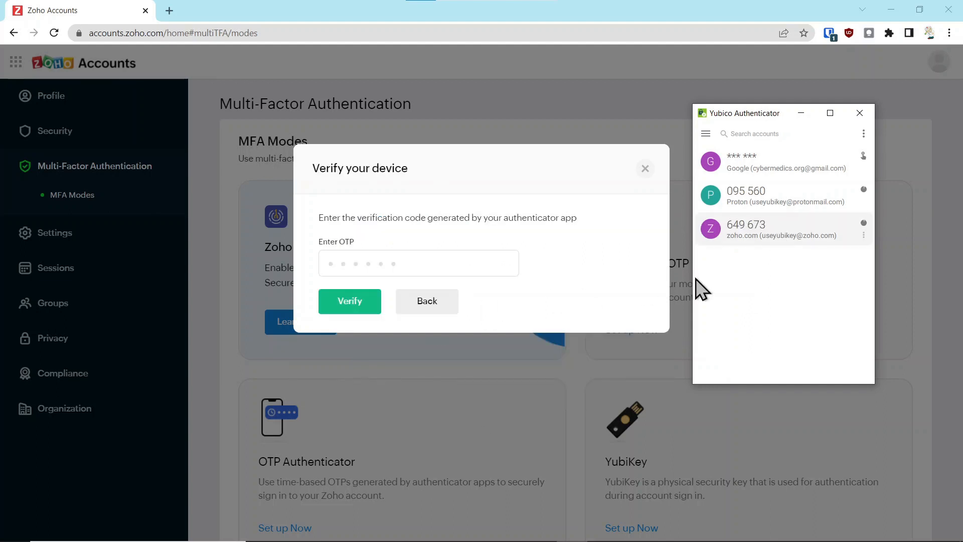
mouse_move(777, 242)
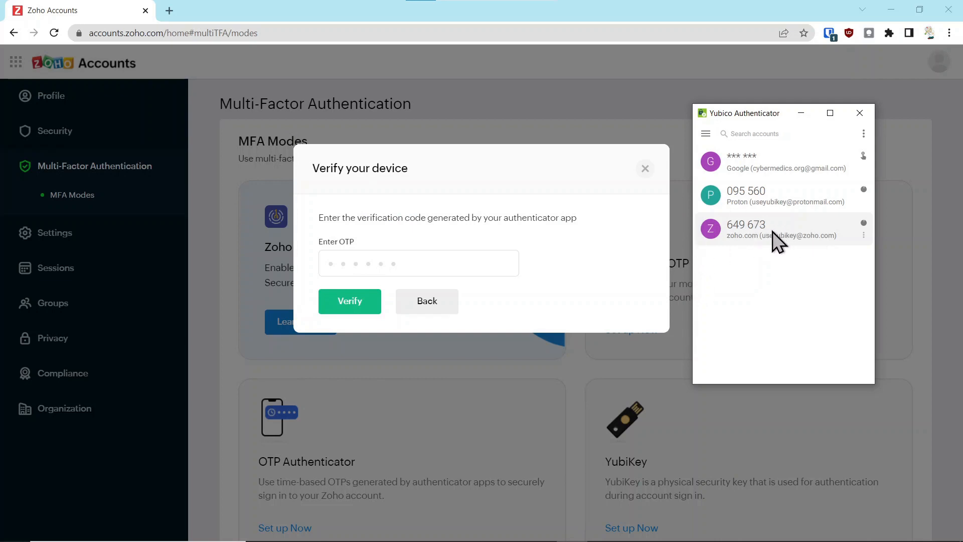
mouse_move(768, 239)
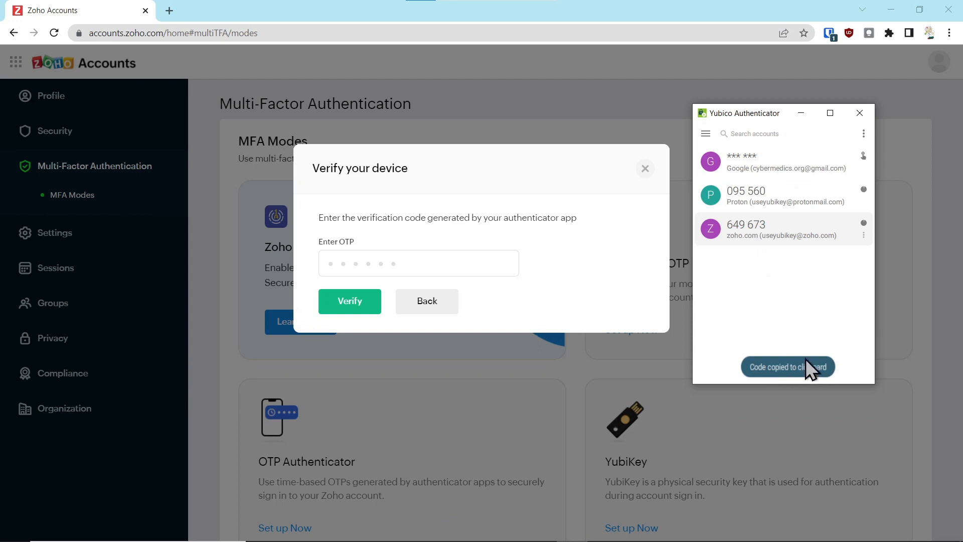
mouse_move(382, 277)
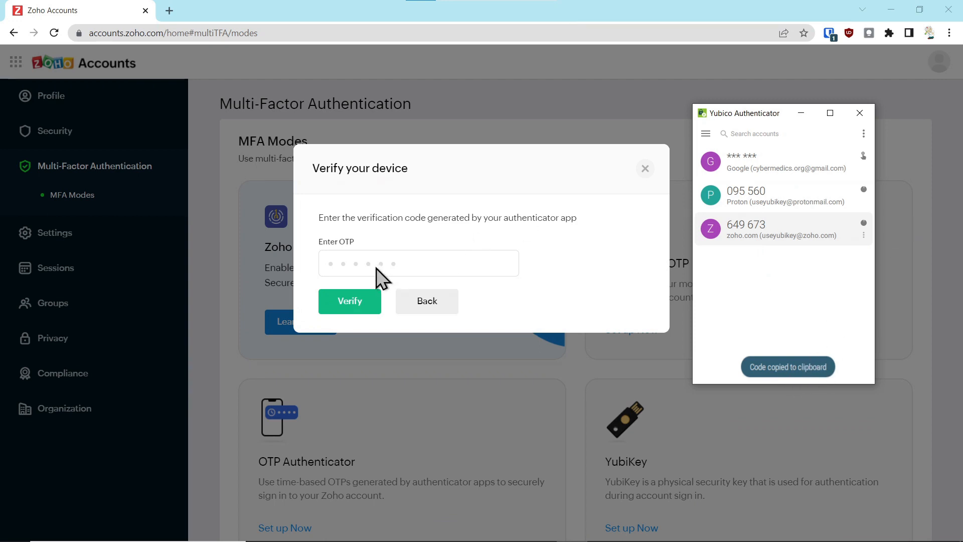
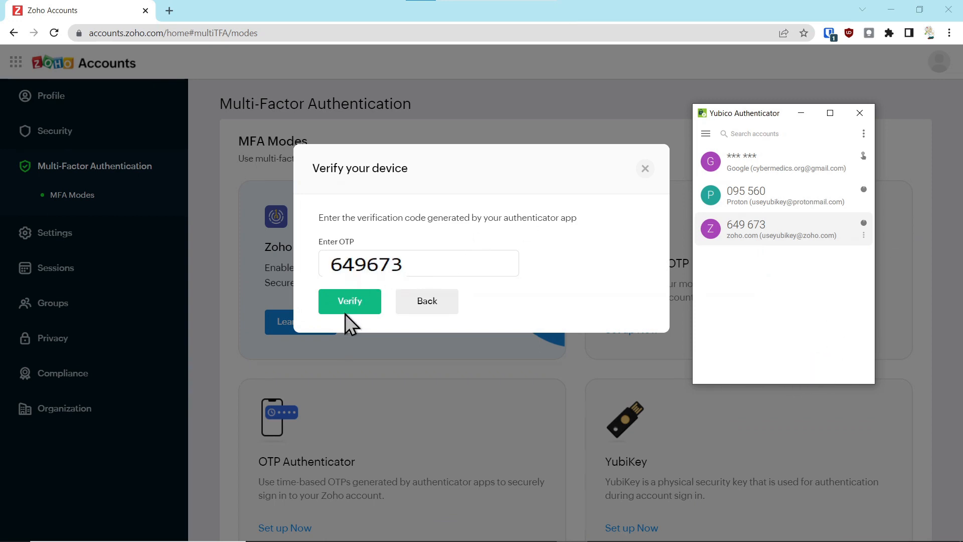
left_click(349, 301)
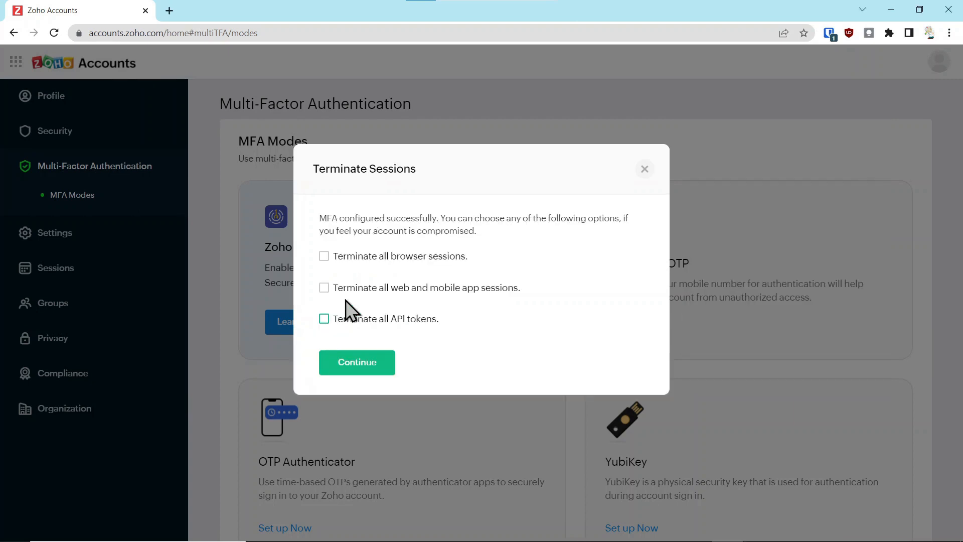
Step: Continue without terminating sessions and generate five new backup verification codes
left_click(356, 362)
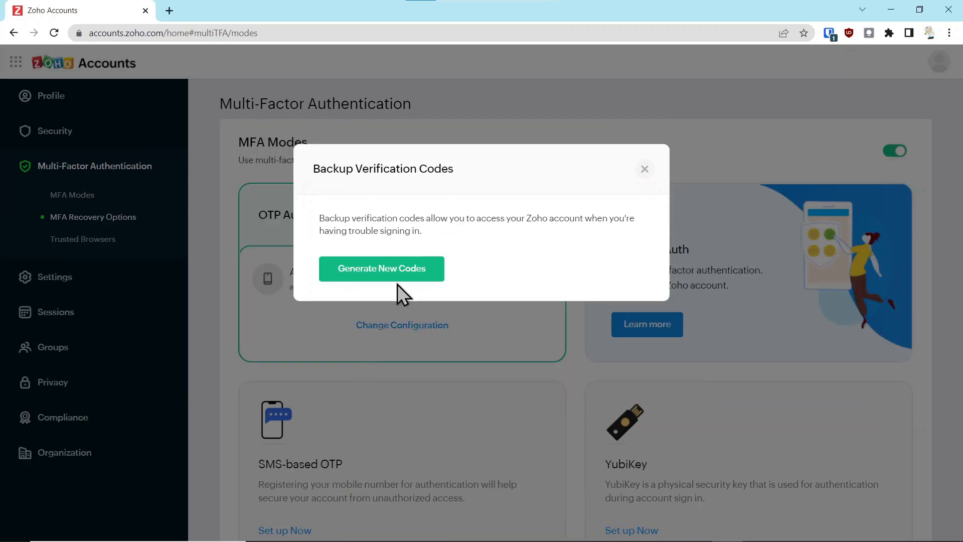
mouse_move(420, 318)
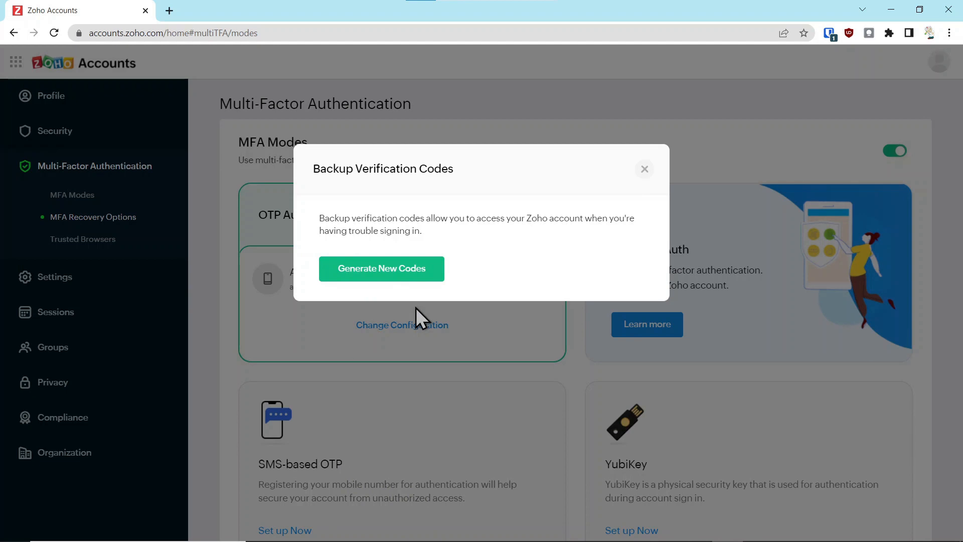
mouse_move(421, 316)
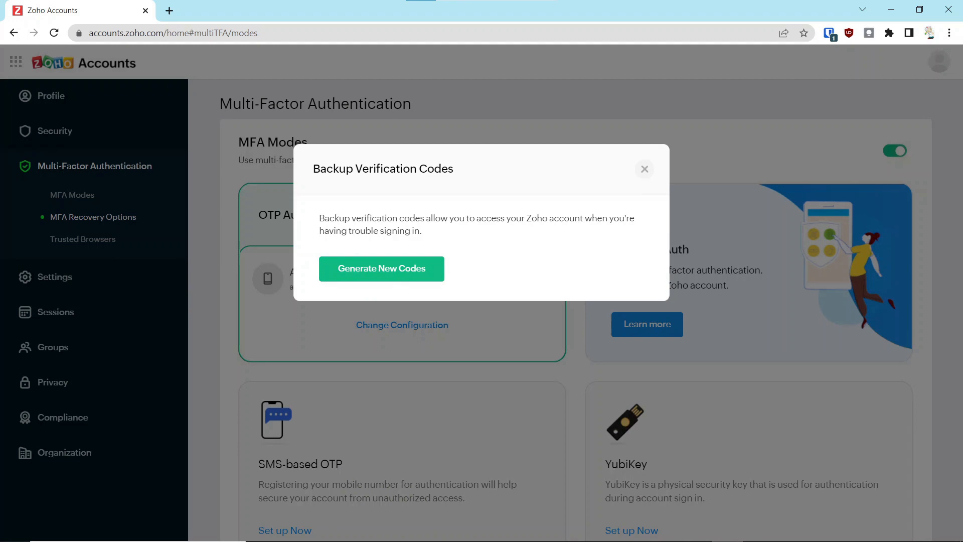
mouse_move(381, 271)
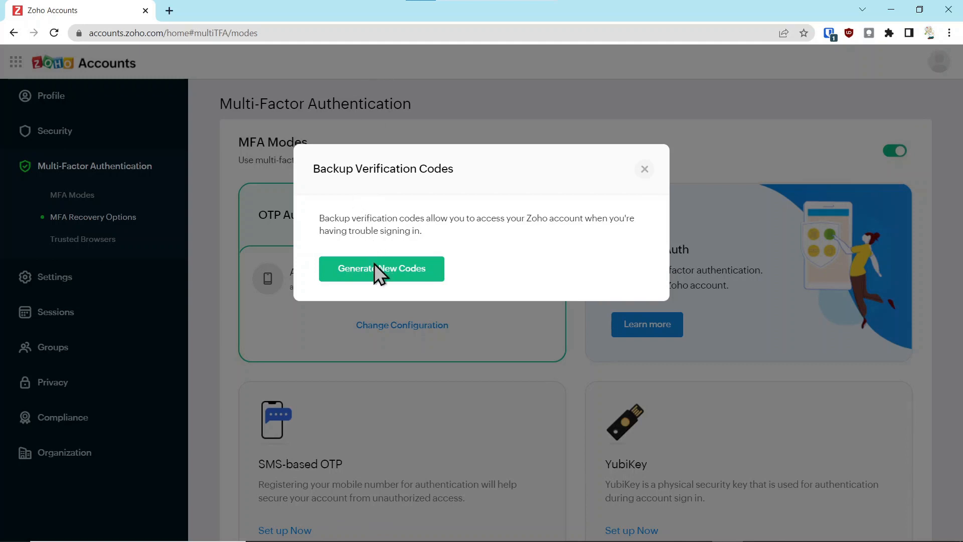
left_click(381, 269)
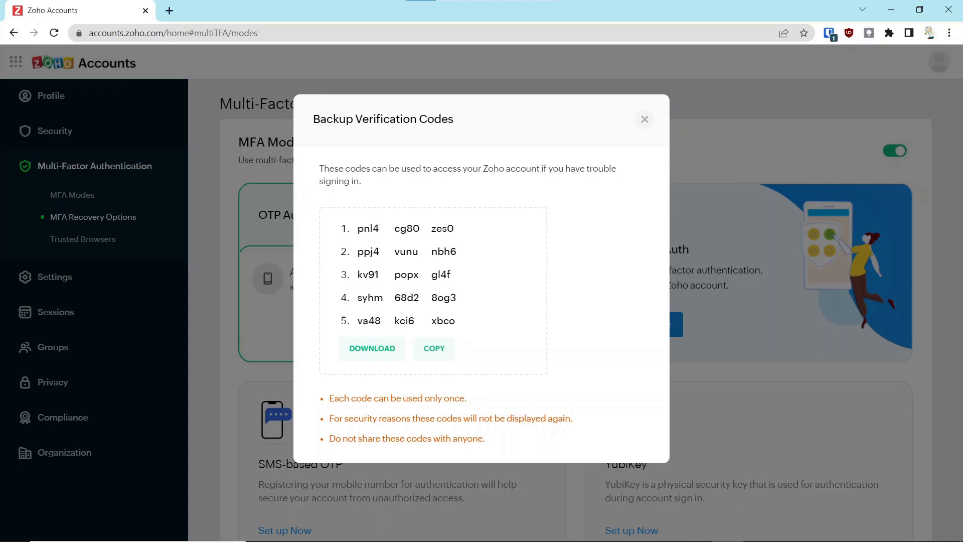
mouse_move(540, 318)
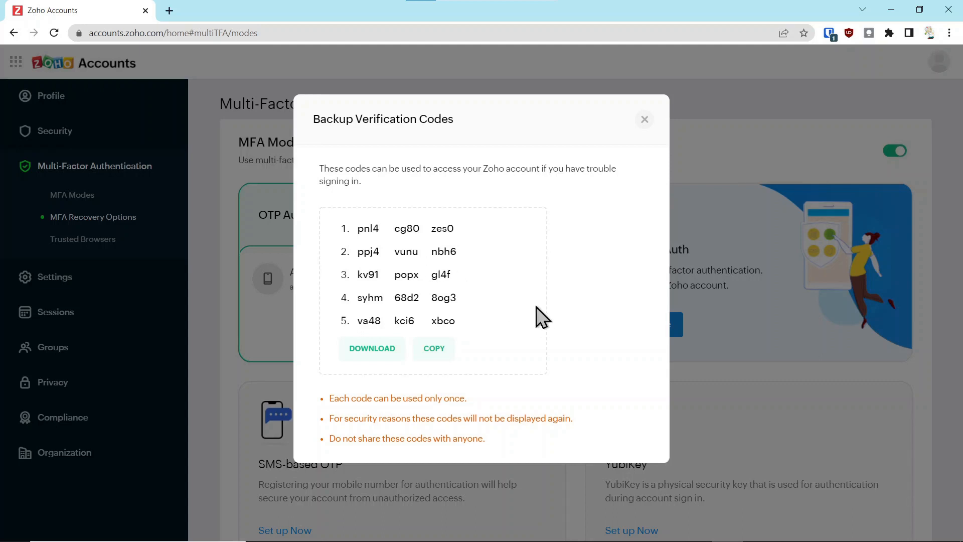
mouse_move(546, 307)
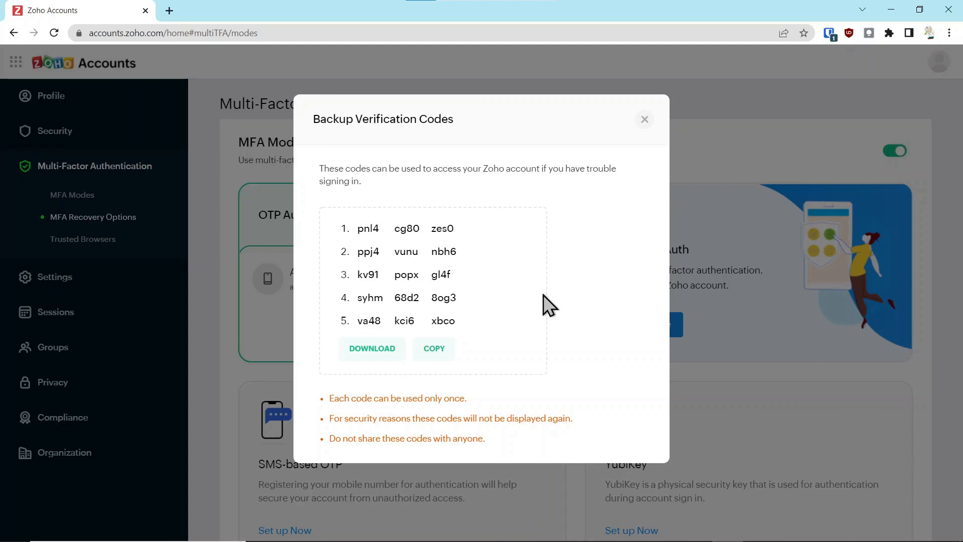
mouse_move(654, 118)
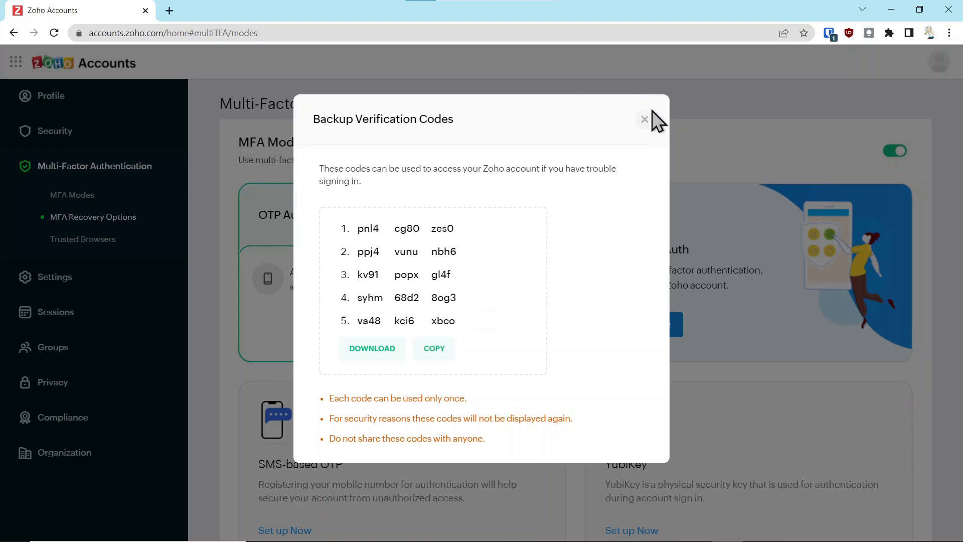
Step: Start YubiKey setup from the MFA modes page and proceed with the key inserted
left_click(644, 119)
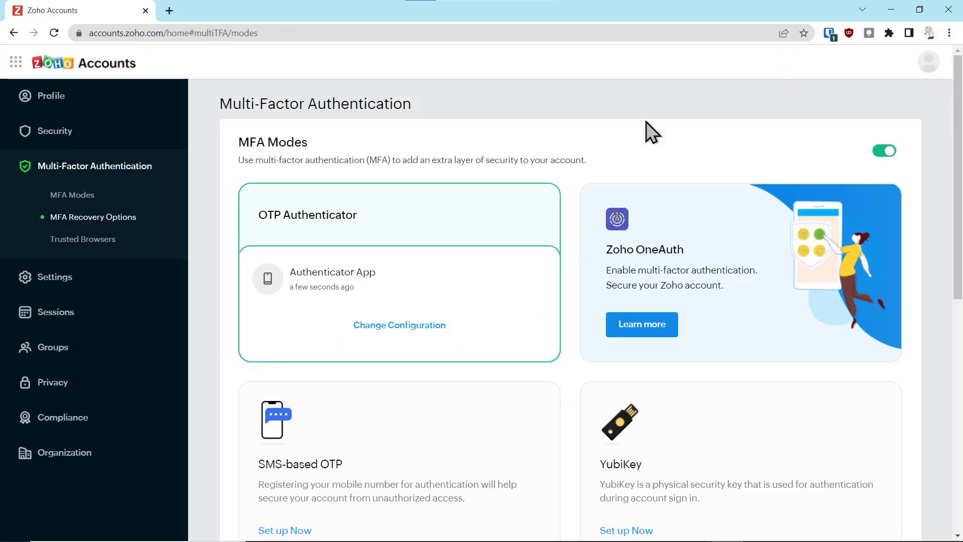
mouse_move(589, 226)
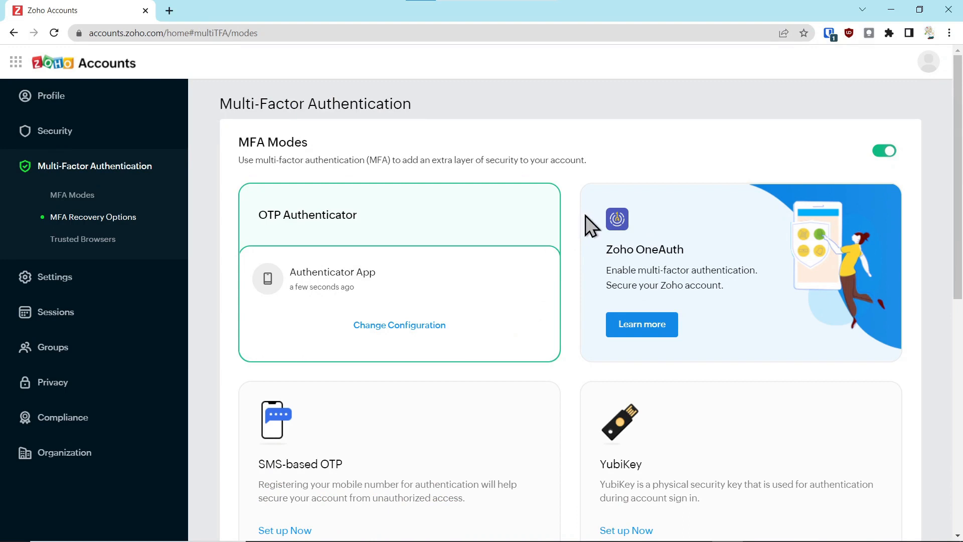
mouse_move(658, 437)
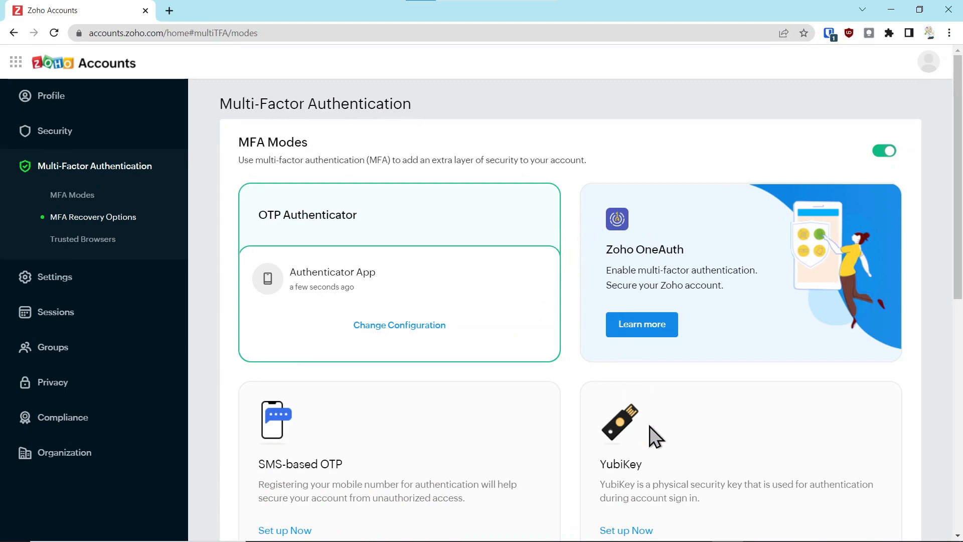
mouse_move(631, 532)
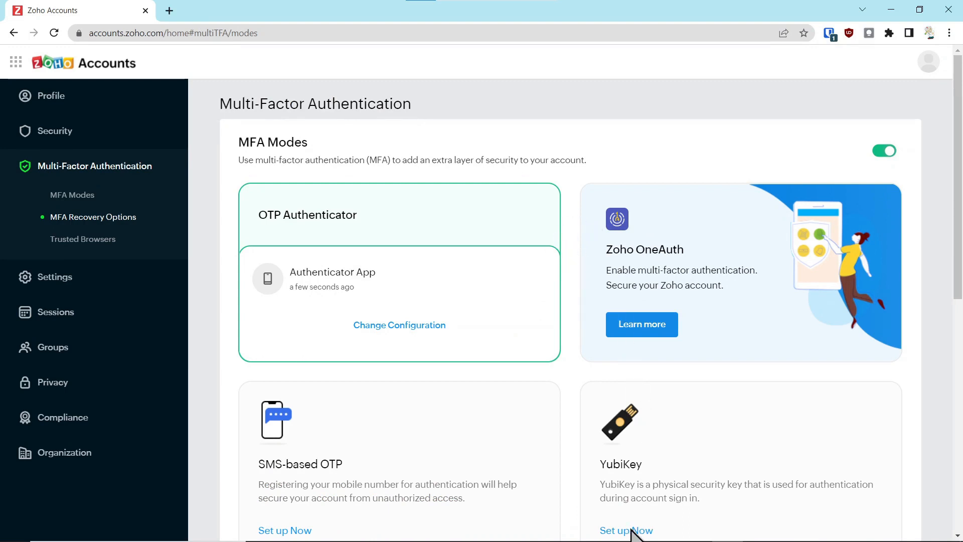
left_click(626, 529)
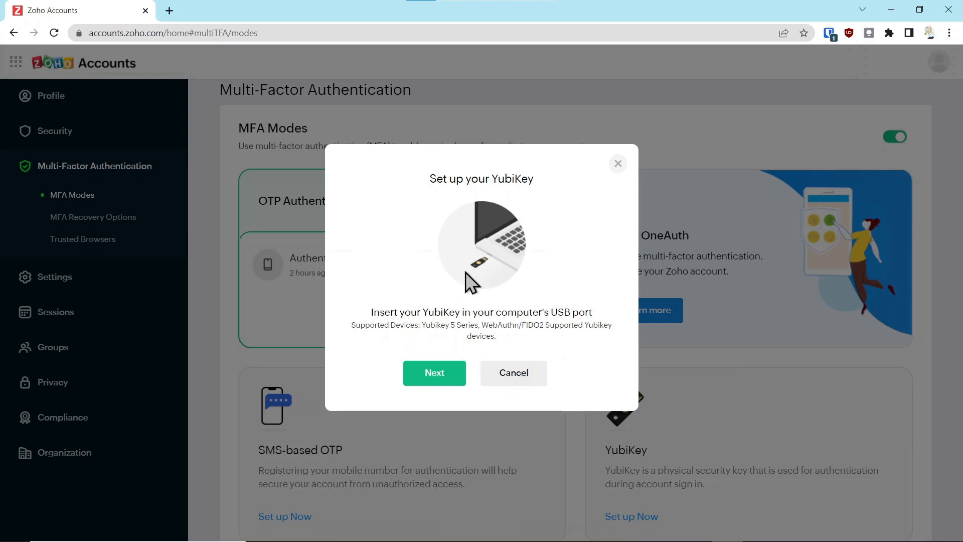
mouse_move(494, 277)
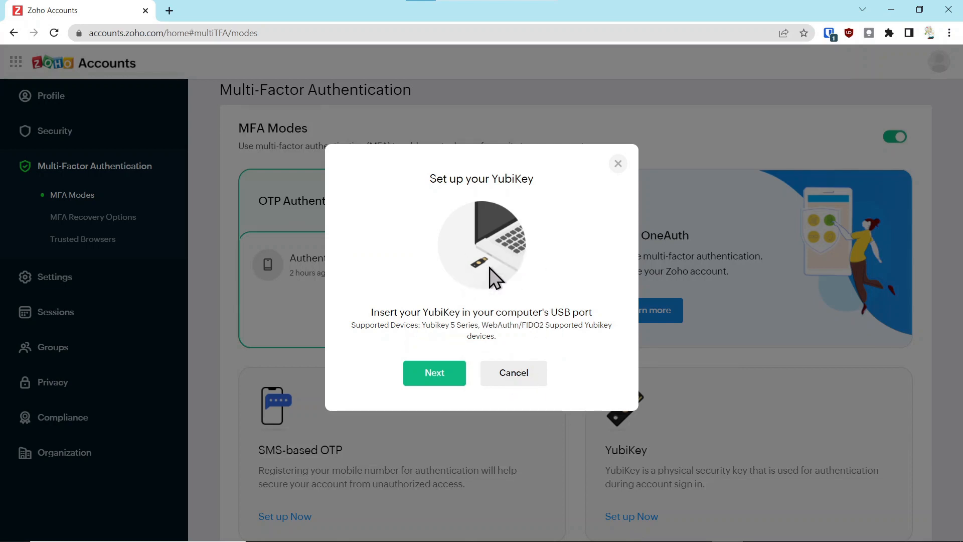
mouse_move(435, 374)
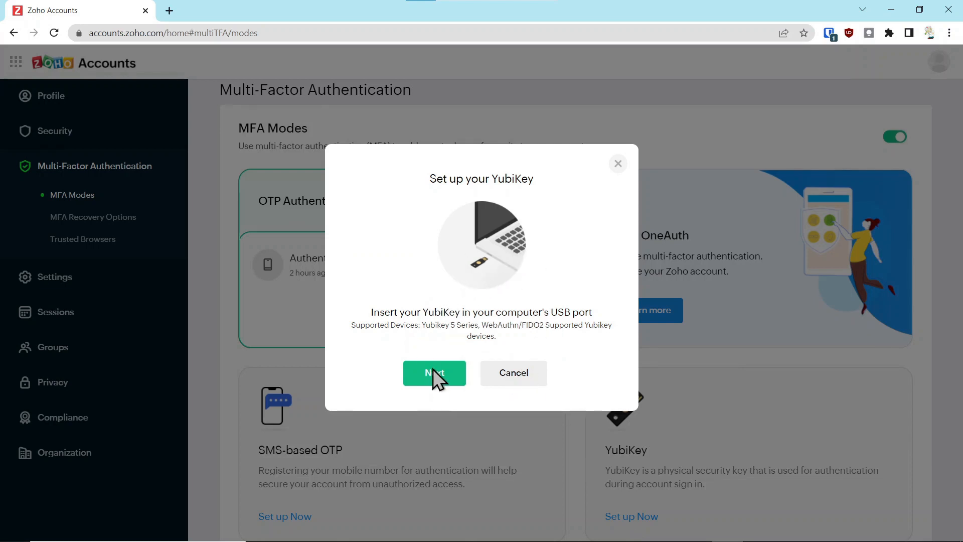
left_click(434, 373)
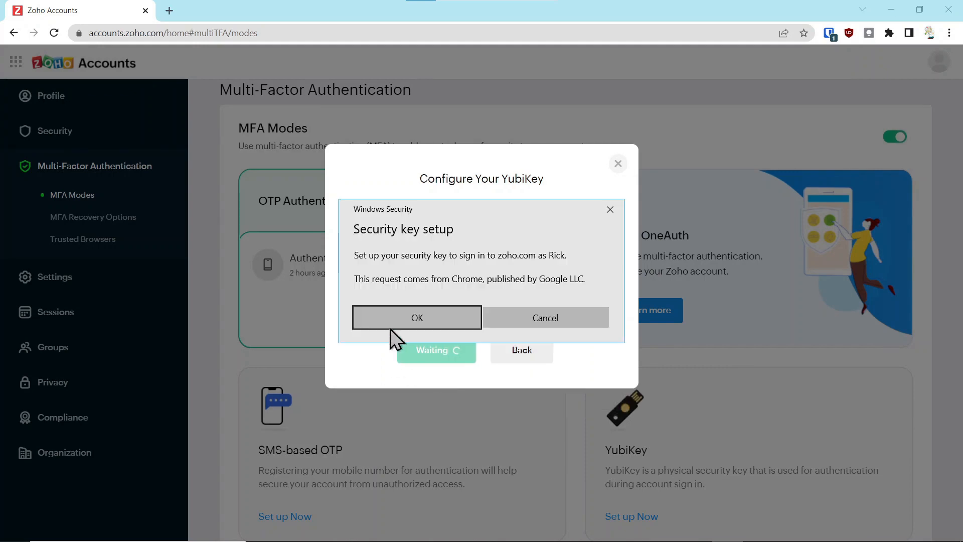
Step: Approve the Windows Security prompts with the key PIN and register the YubiKey named Zoho
left_click(416, 317)
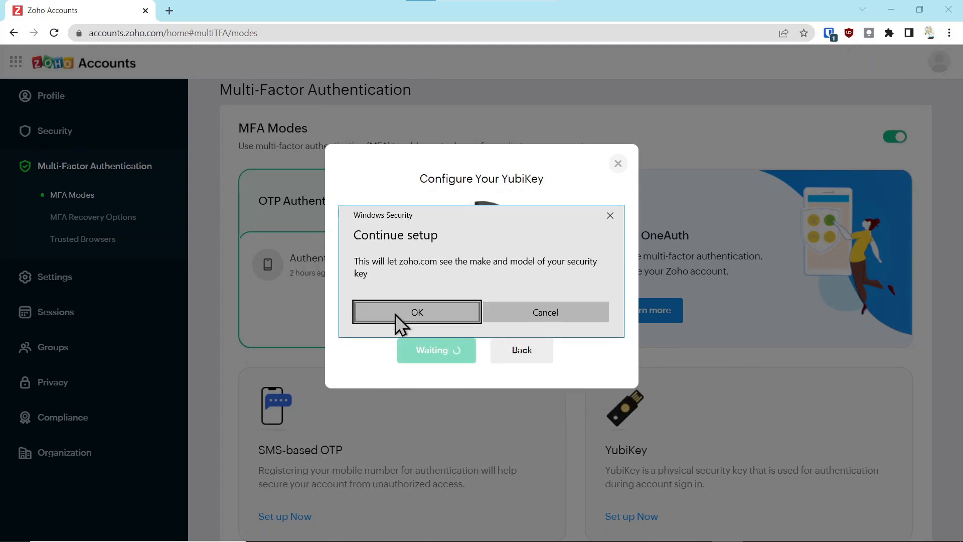
left_click(416, 311)
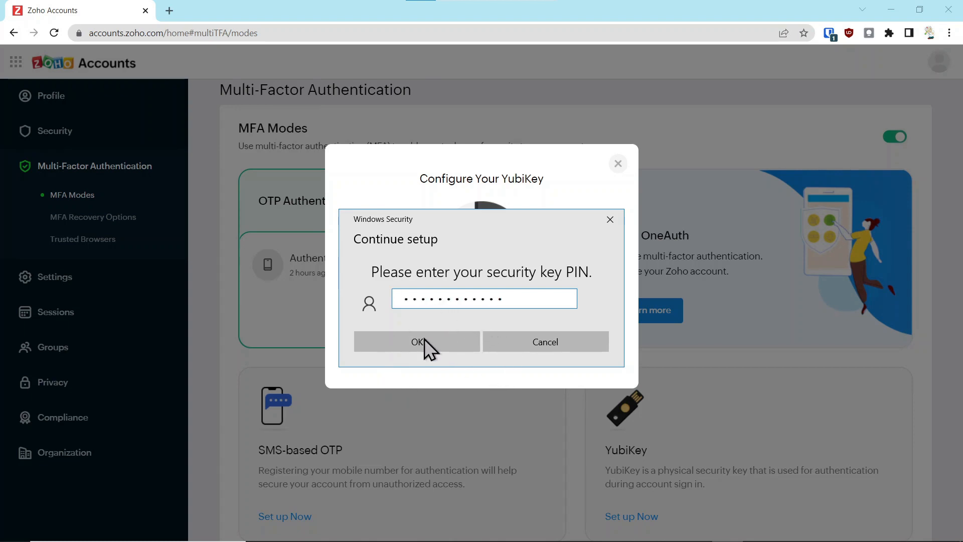
left_click(417, 341)
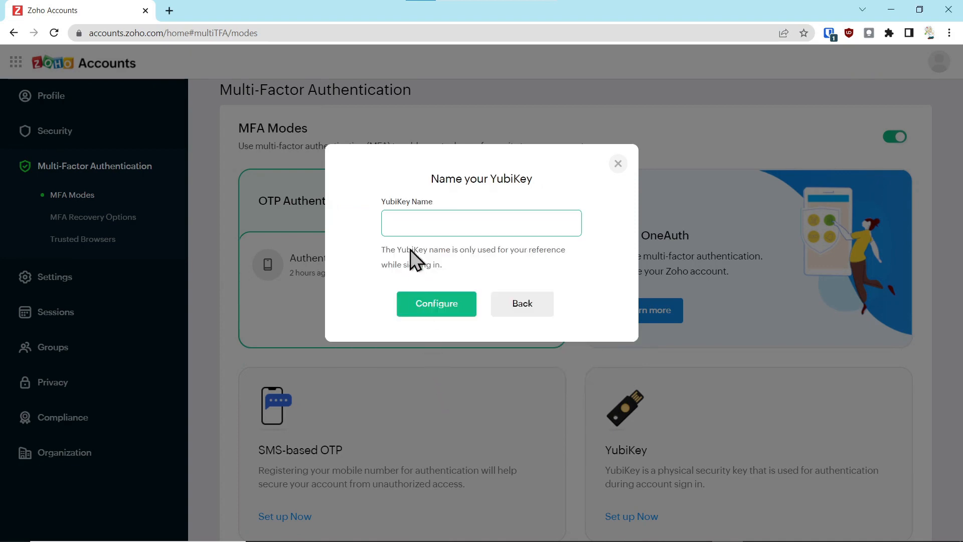
type("Zoho")
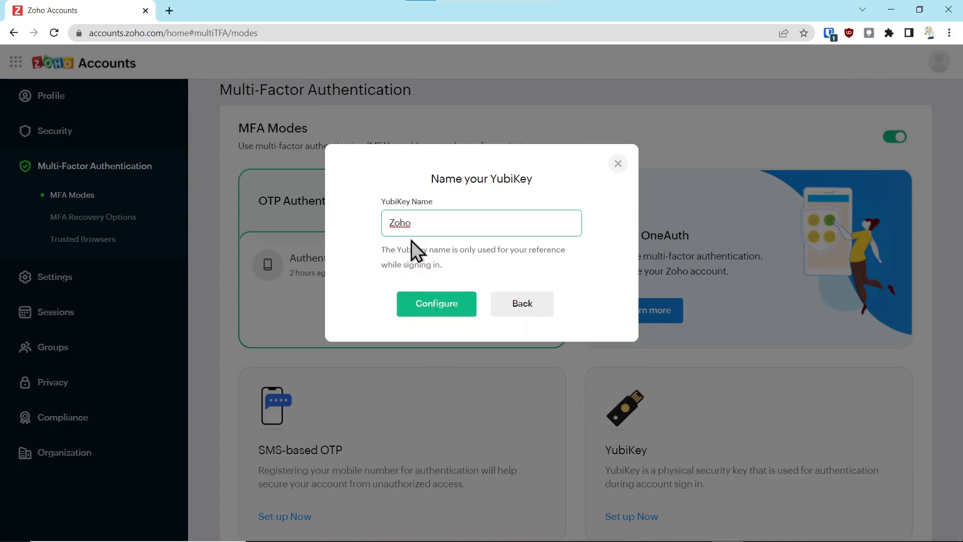
left_click(435, 303)
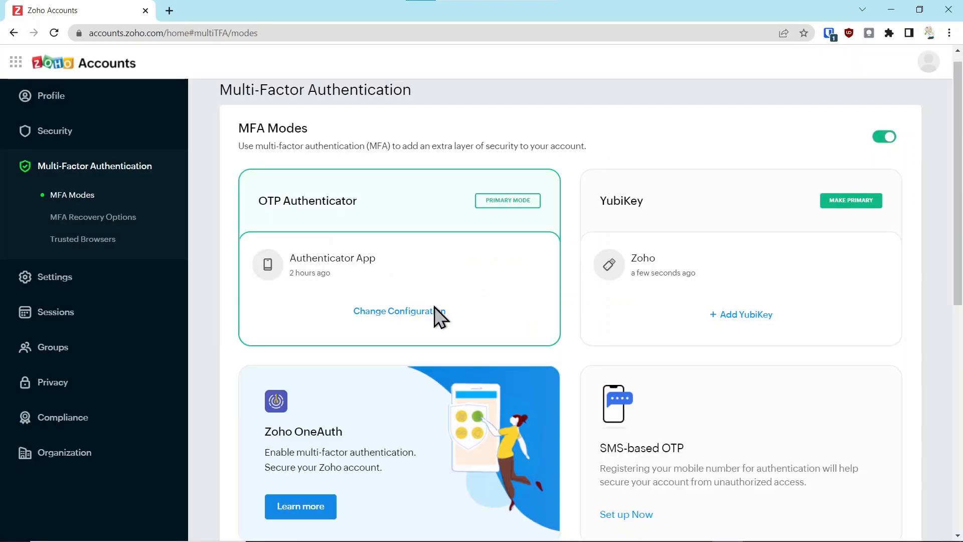
mouse_move(851, 201)
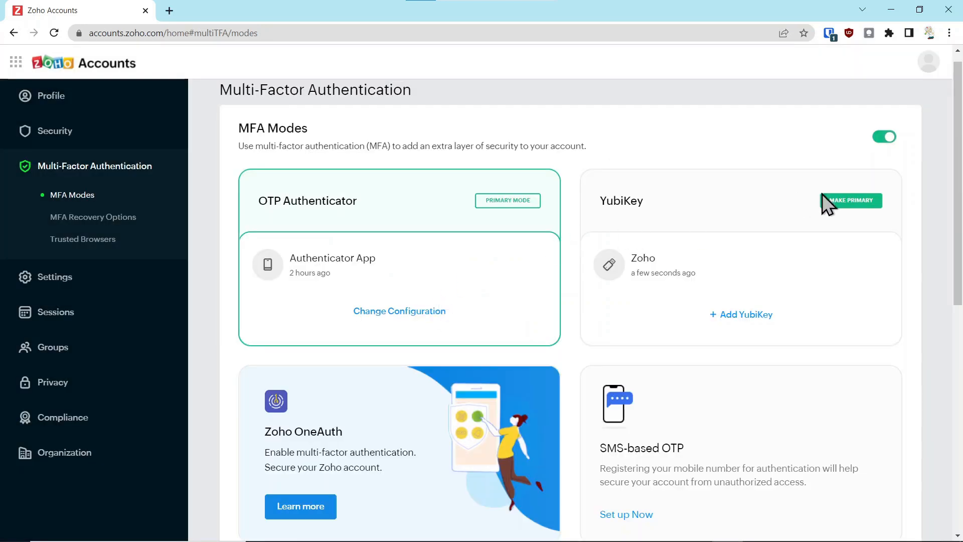
mouse_move(747, 253)
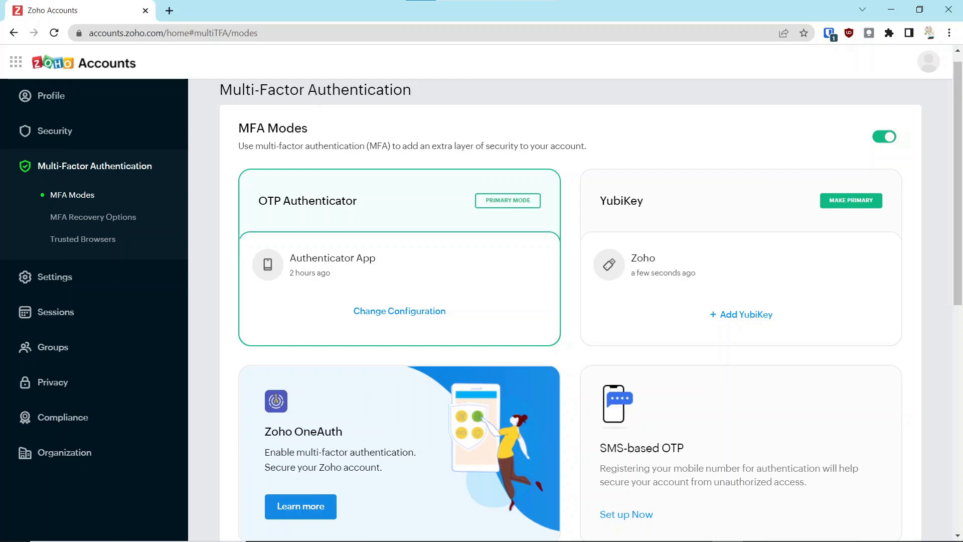
mouse_move(674, 307)
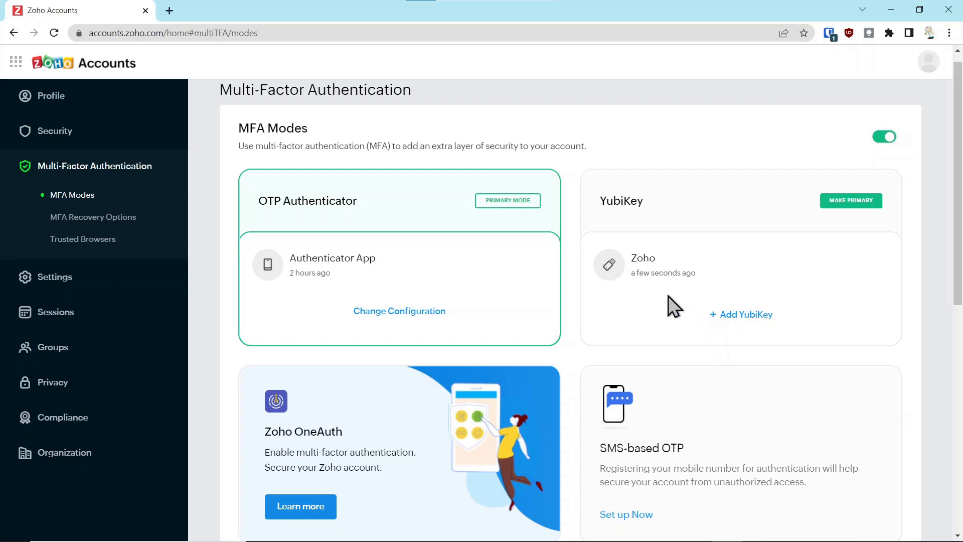
mouse_move(668, 302)
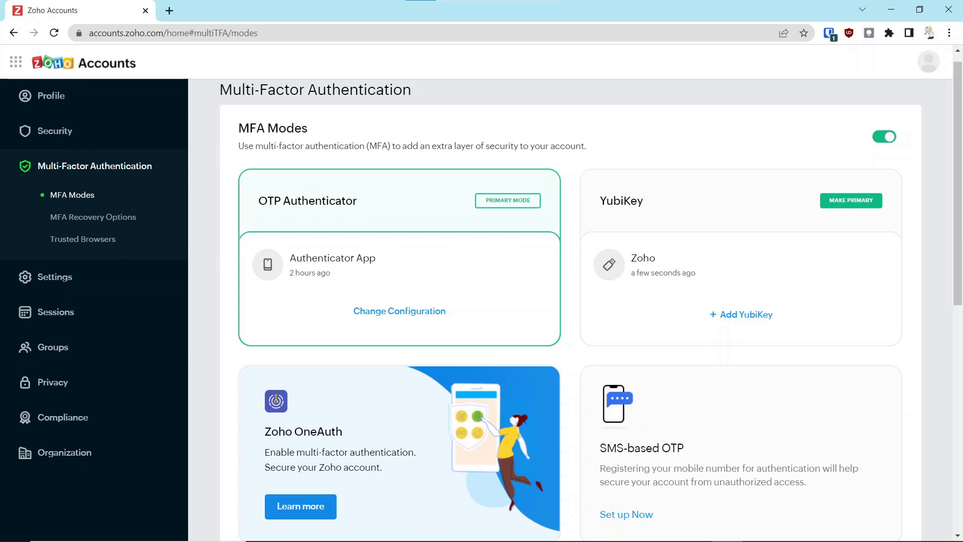
mouse_move(652, 242)
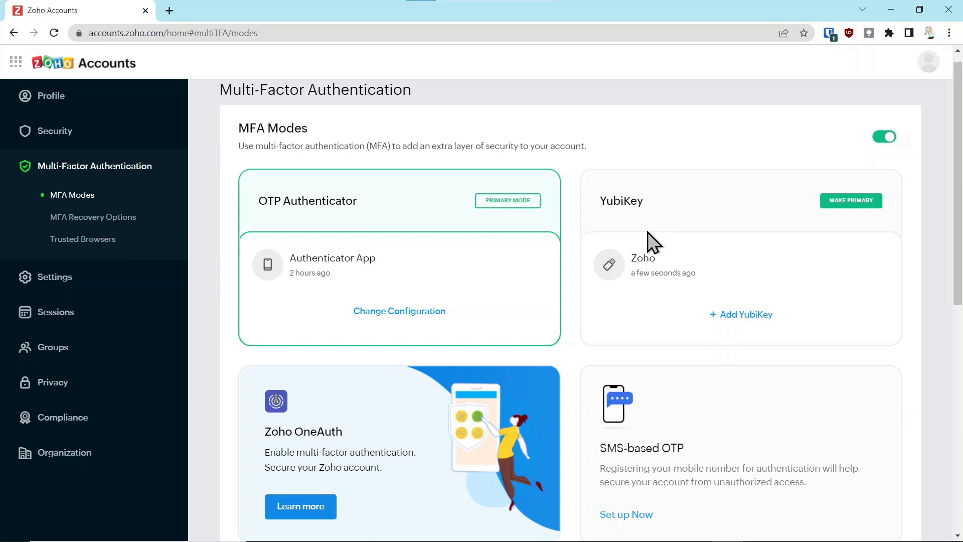
mouse_move(683, 283)
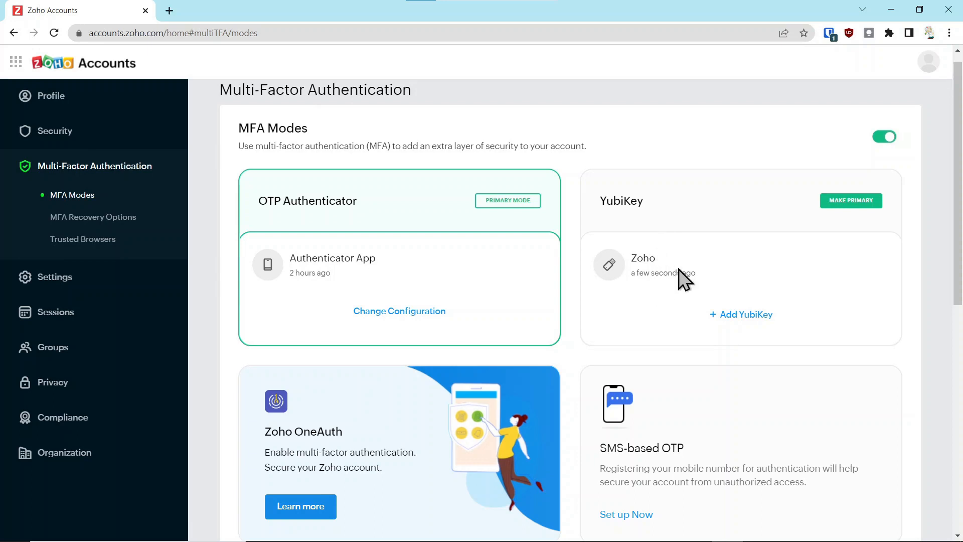
mouse_move(663, 310)
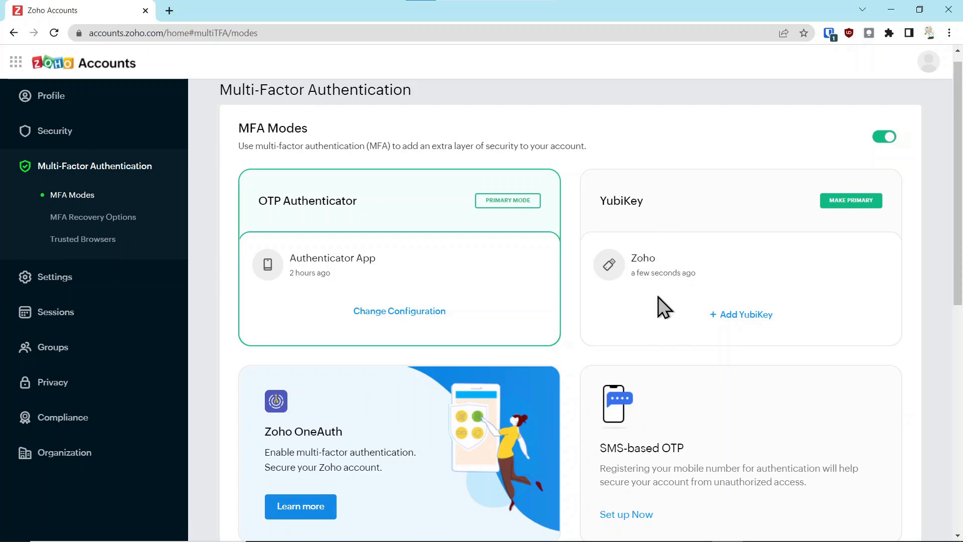
mouse_move(764, 188)
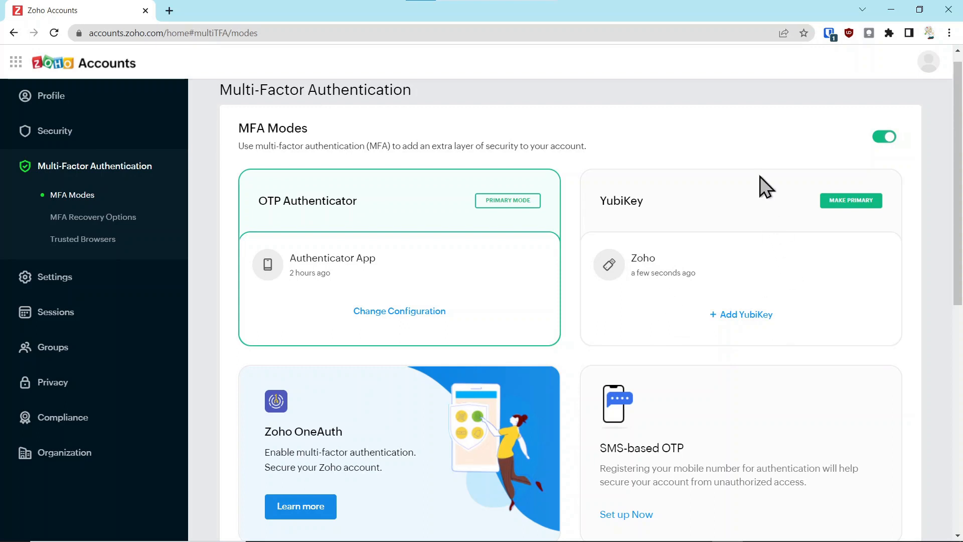
mouse_move(937, 93)
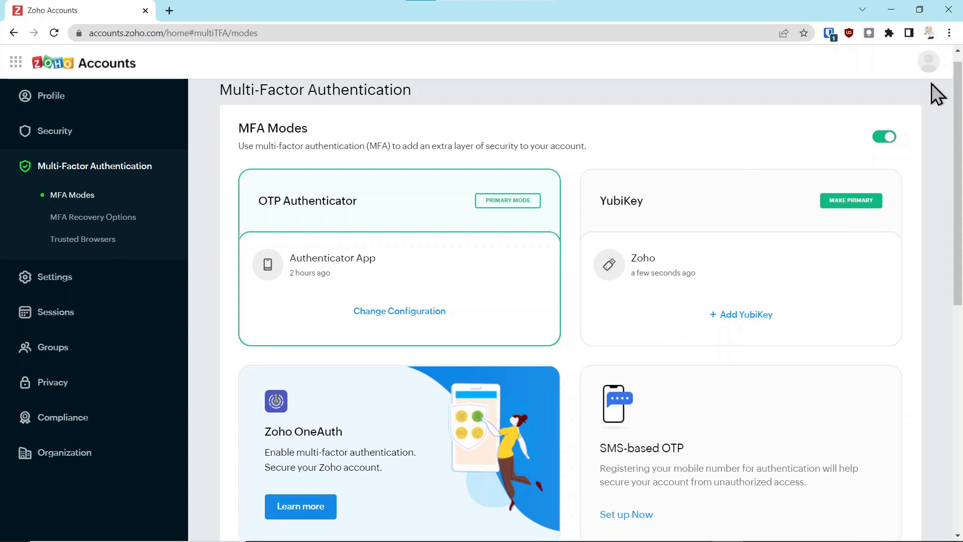
mouse_move(840, 218)
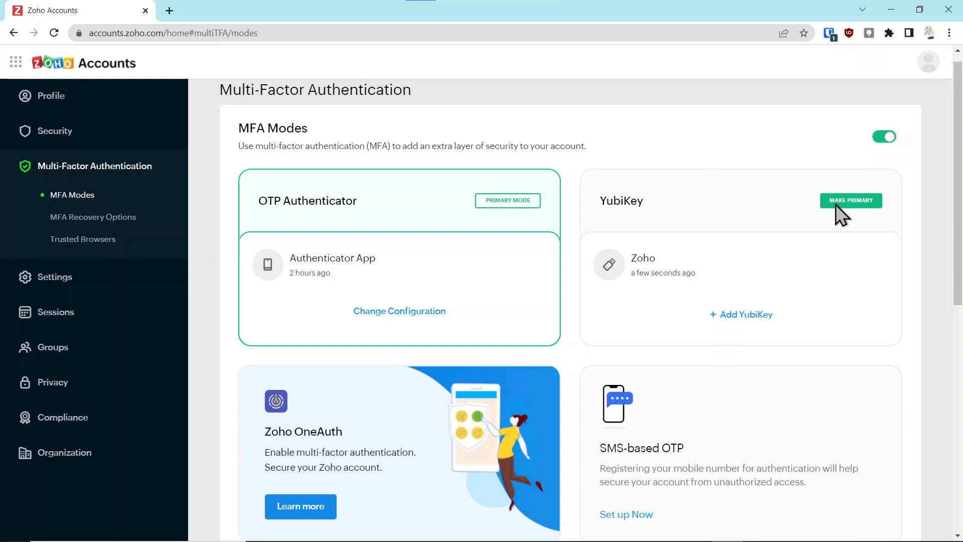
left_click(850, 201)
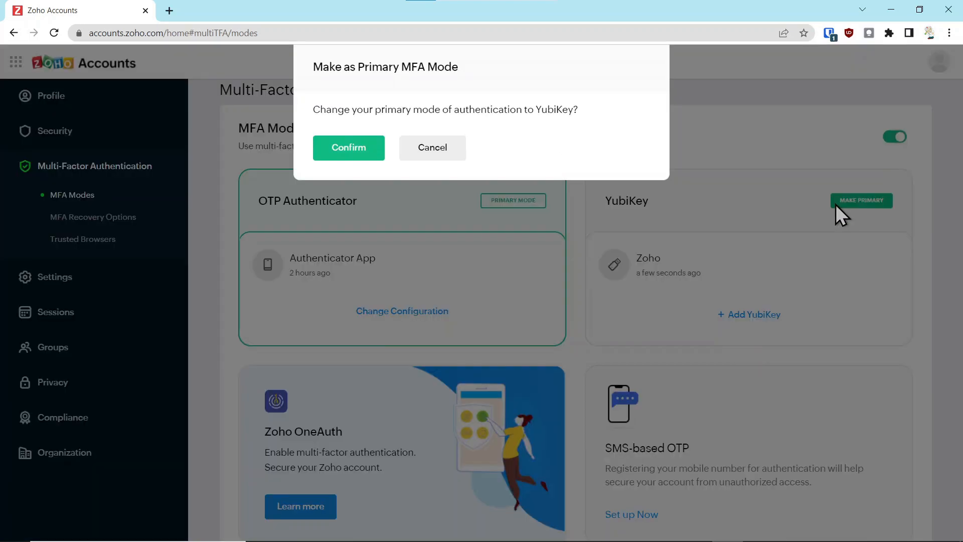
mouse_move(574, 130)
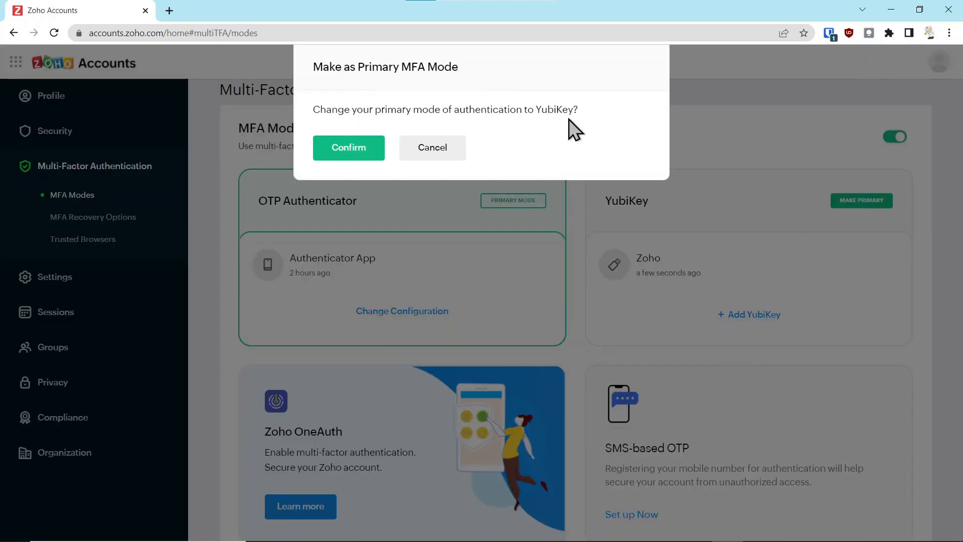
mouse_move(348, 148)
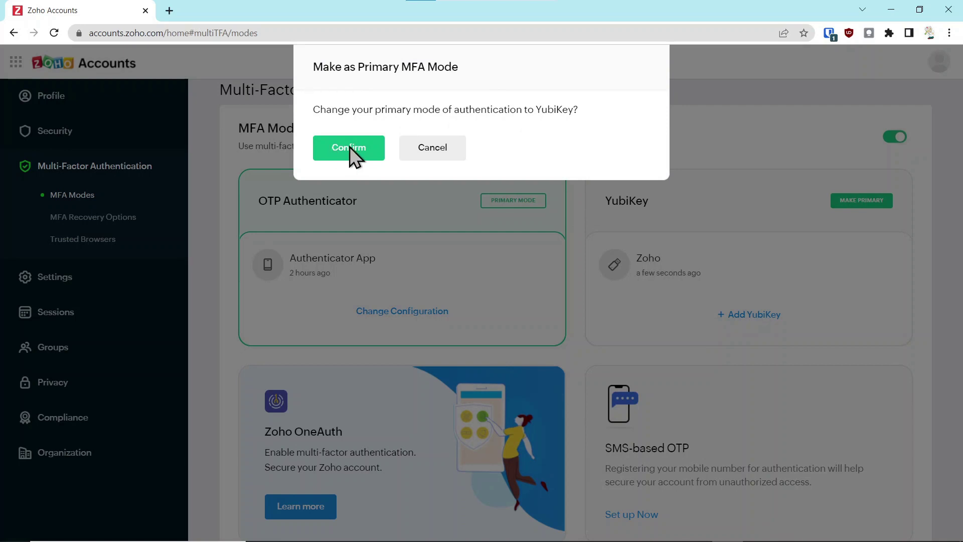
mouse_move(351, 161)
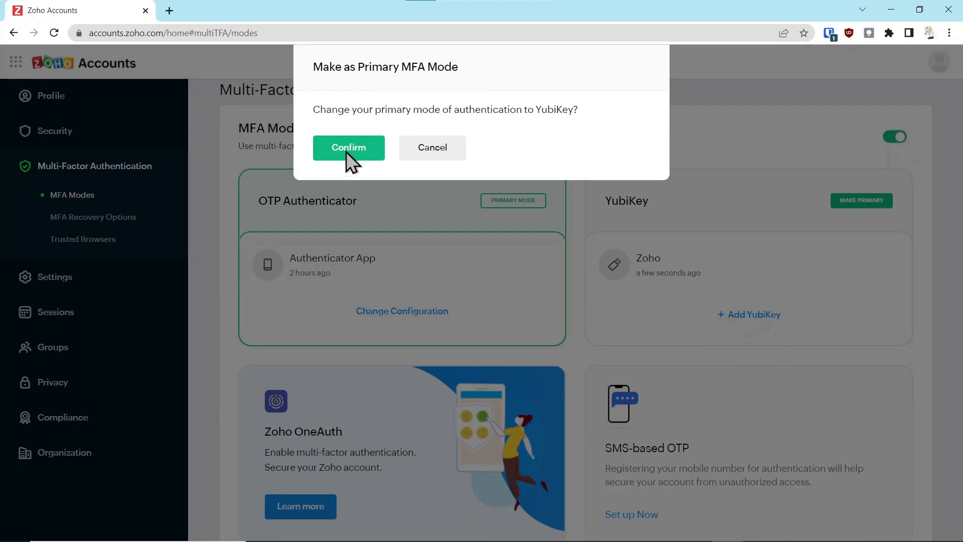
left_click(348, 147)
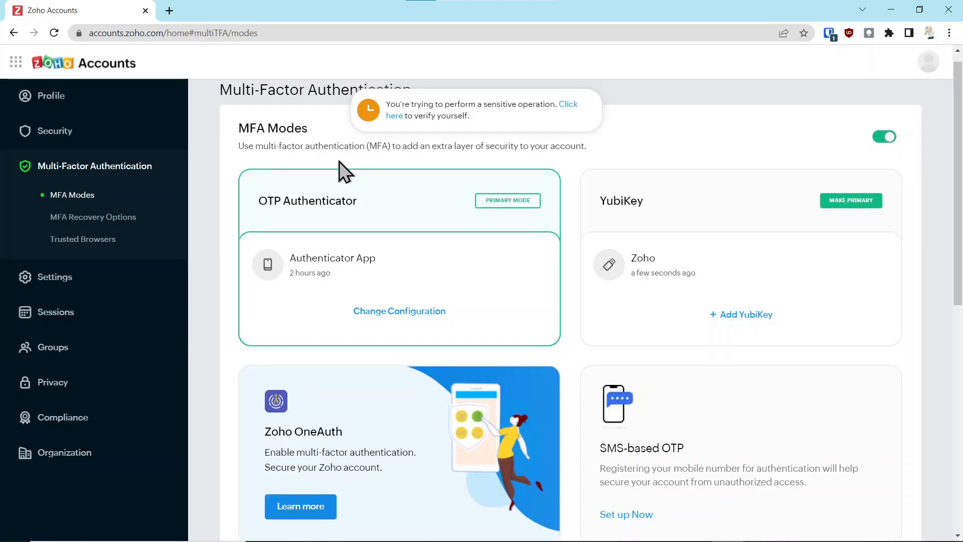
mouse_move(353, 154)
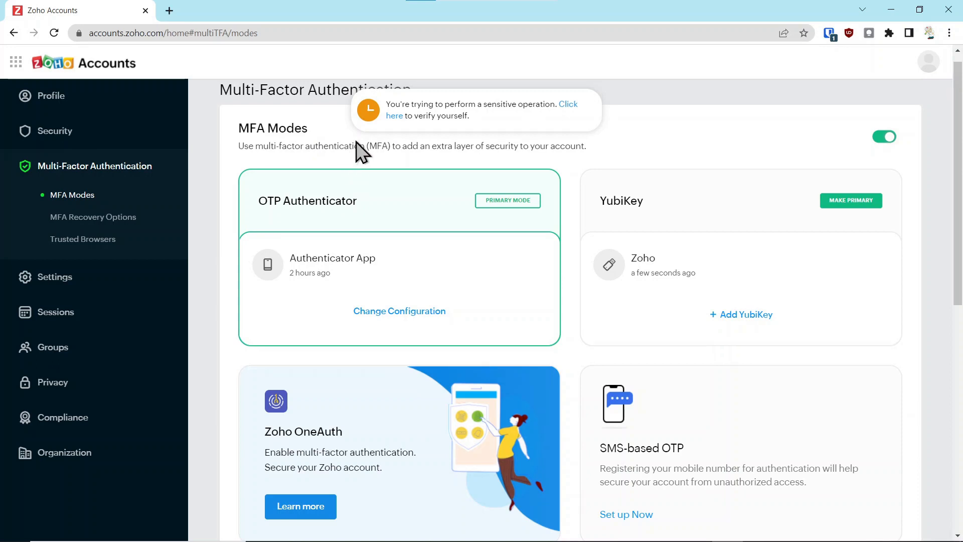
mouse_move(398, 146)
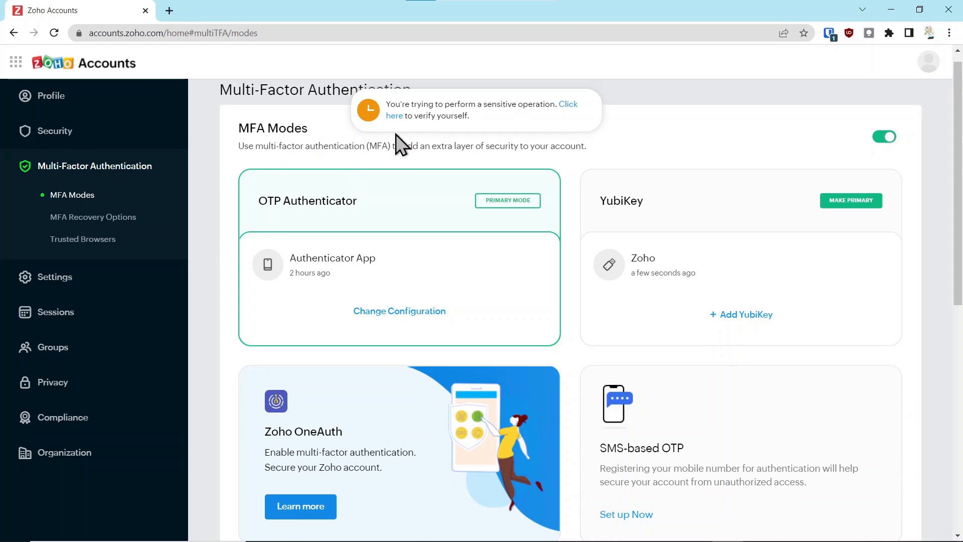
mouse_move(415, 130)
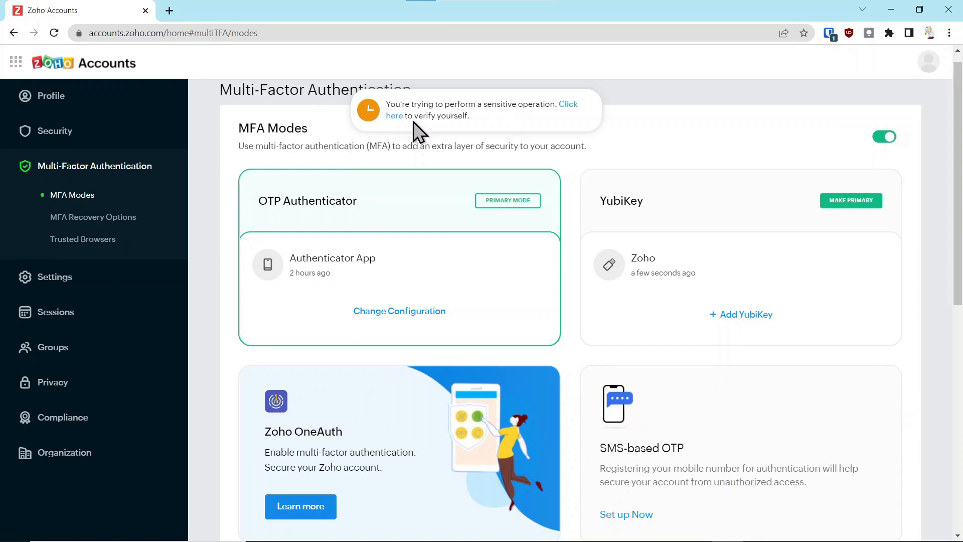
mouse_move(465, 139)
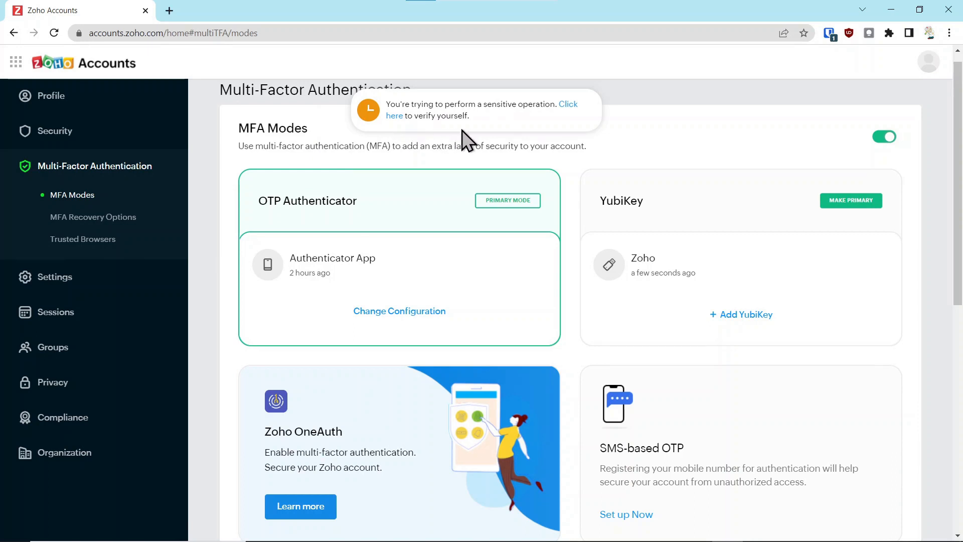
mouse_move(521, 129)
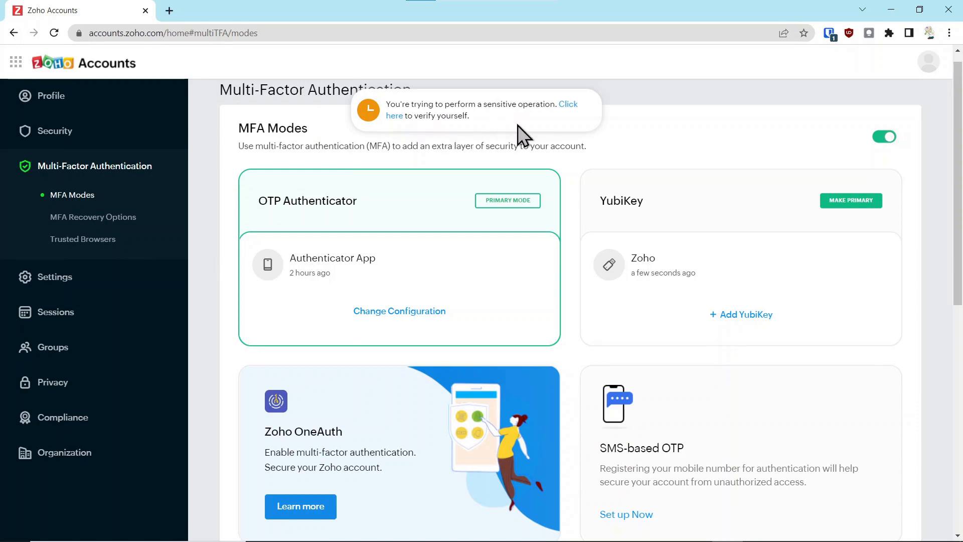
Step: Confirm the account password on the Verify your identity page to unlock MFA changes
left_click(568, 111)
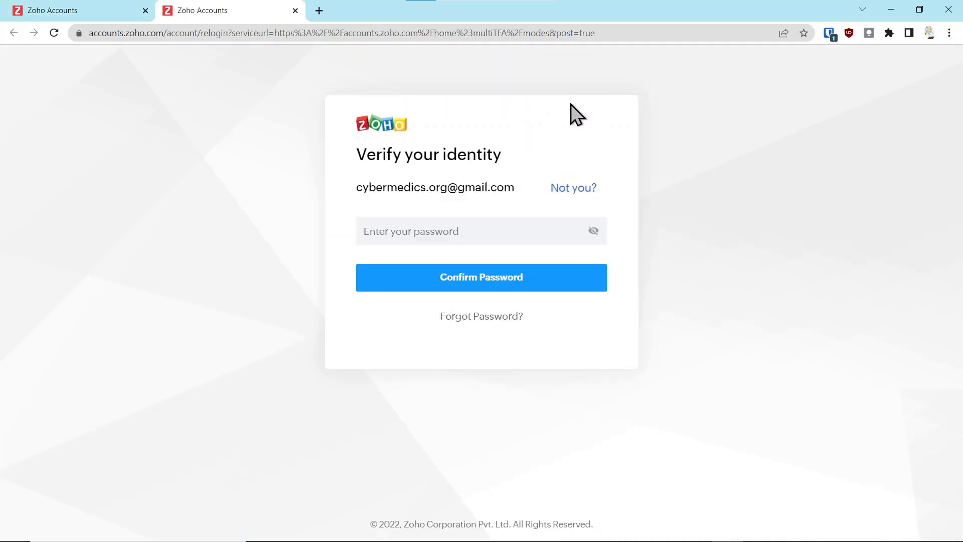
mouse_move(924, 12)
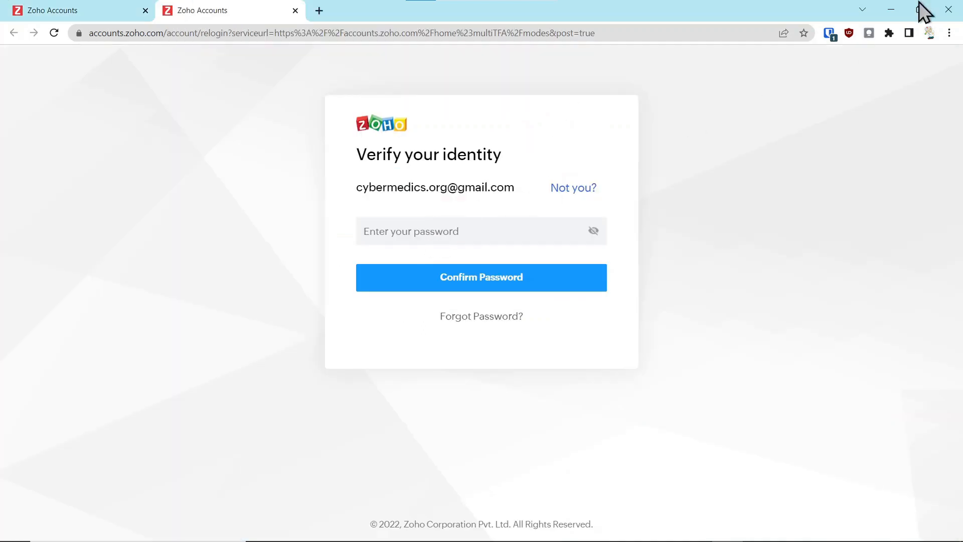
mouse_move(837, 44)
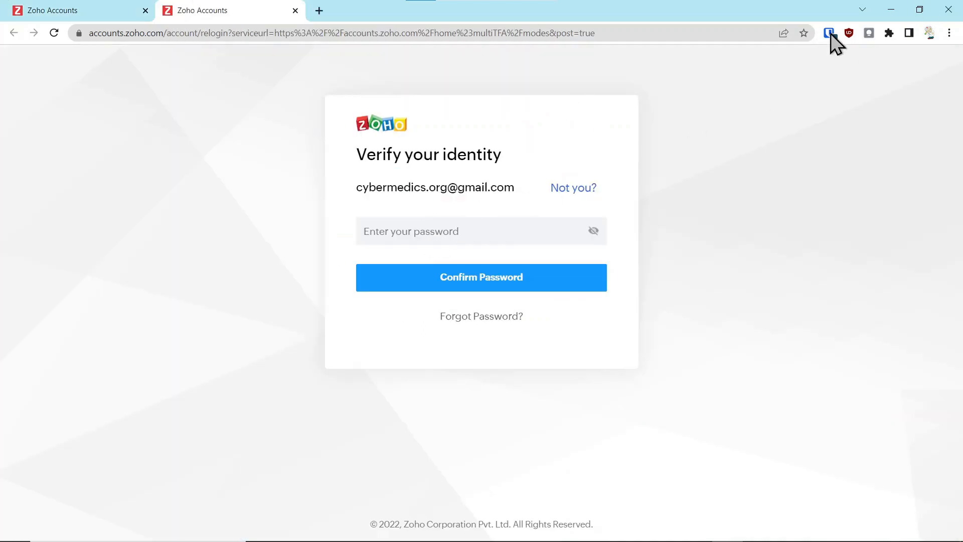
mouse_move(406, 244)
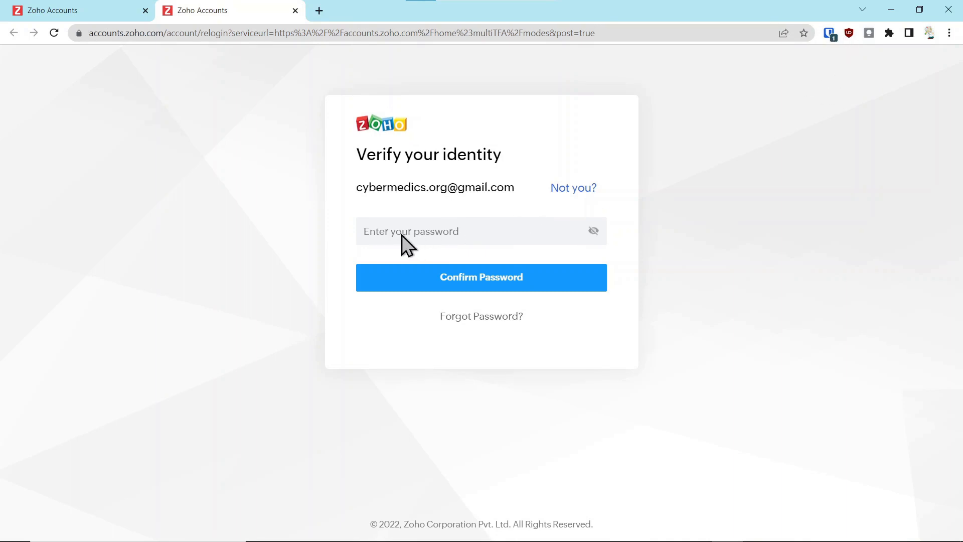
type("password")
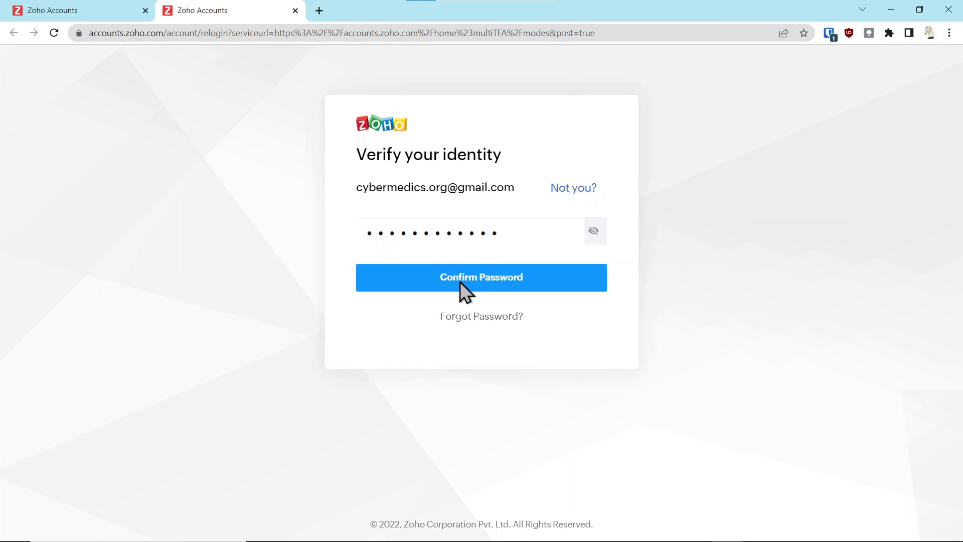
mouse_move(492, 289)
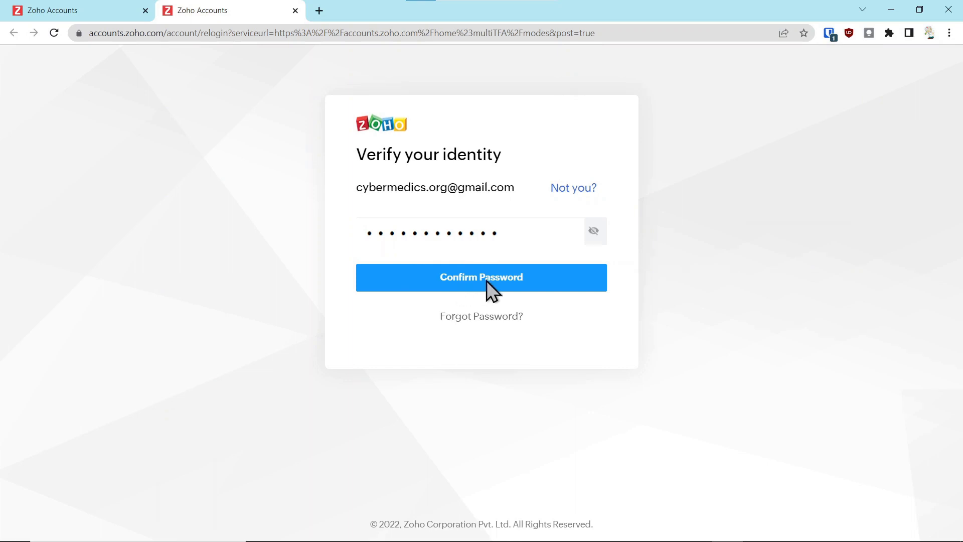
mouse_move(457, 289)
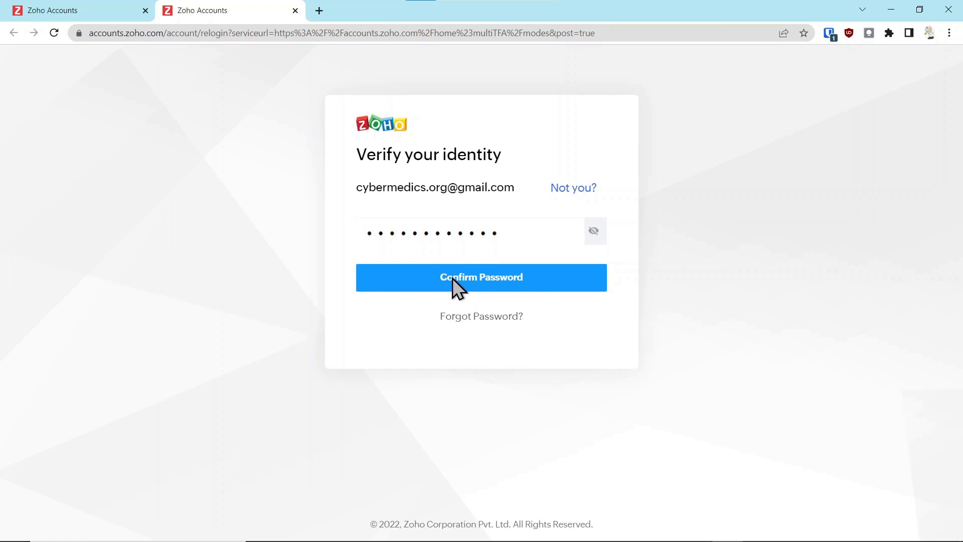
left_click(481, 277)
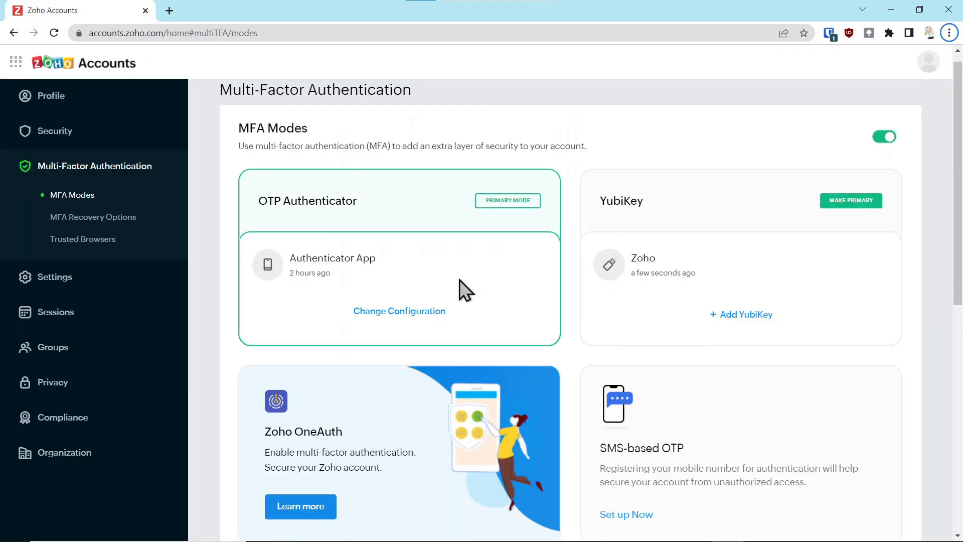
mouse_move(468, 284)
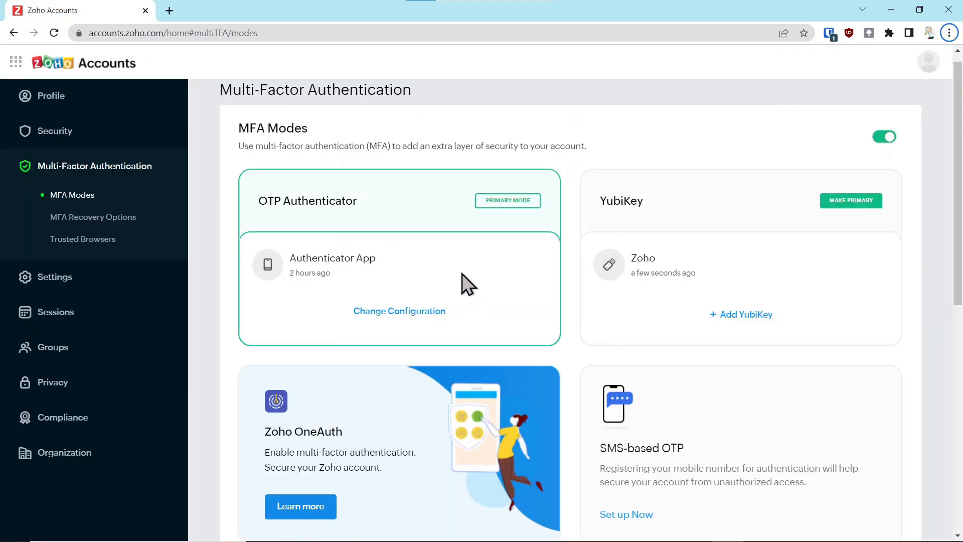
mouse_move(694, 196)
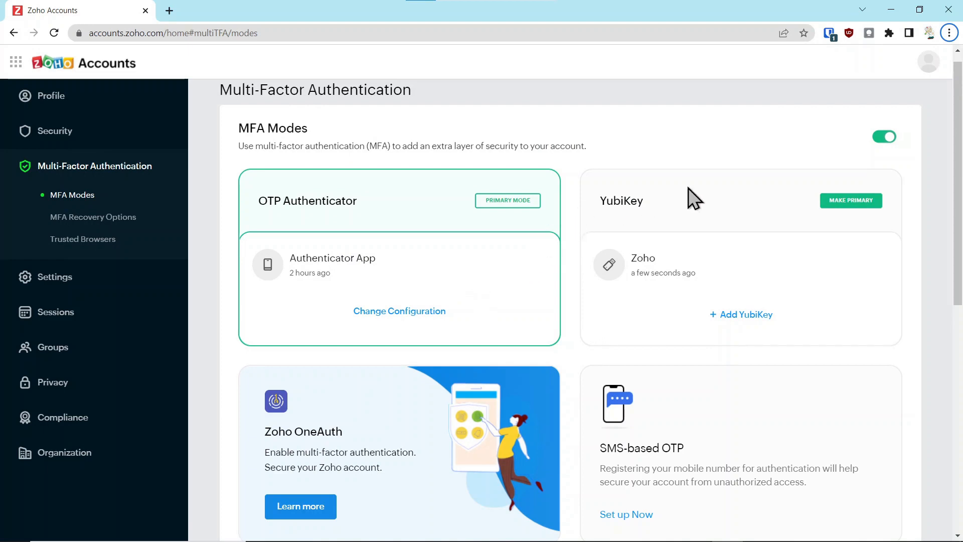
mouse_move(694, 212)
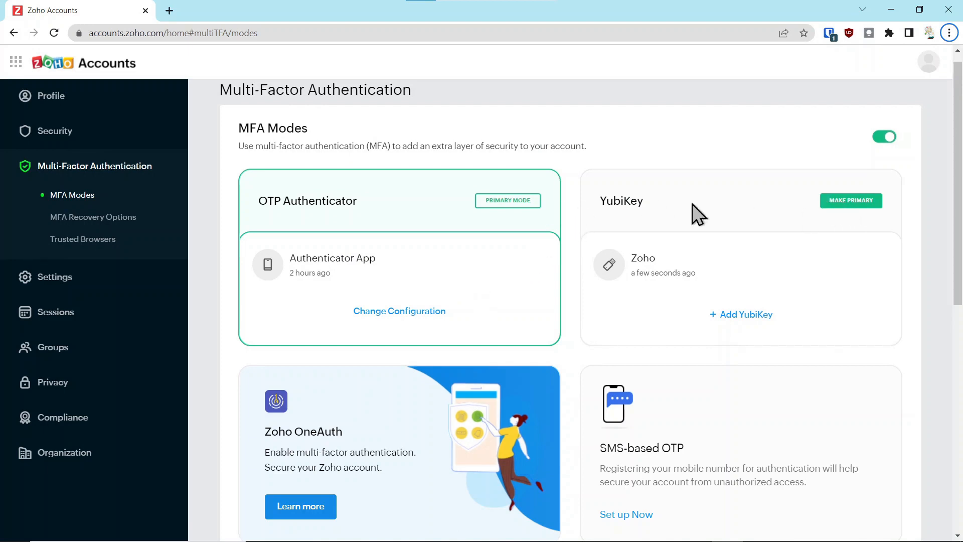
mouse_move(851, 201)
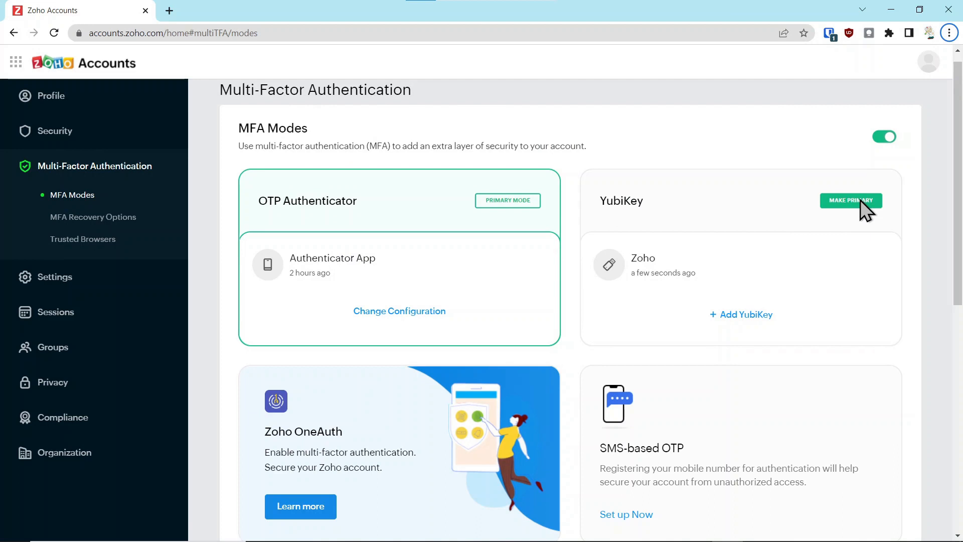
Step: Make YubiKey the primary MFA mode, confirming in the Make as Primary dialog
left_click(850, 201)
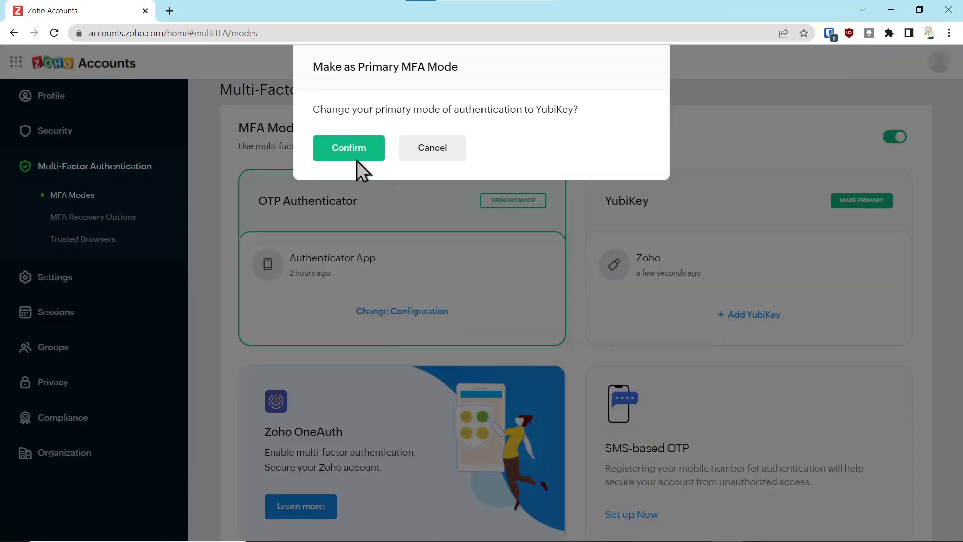
left_click(348, 148)
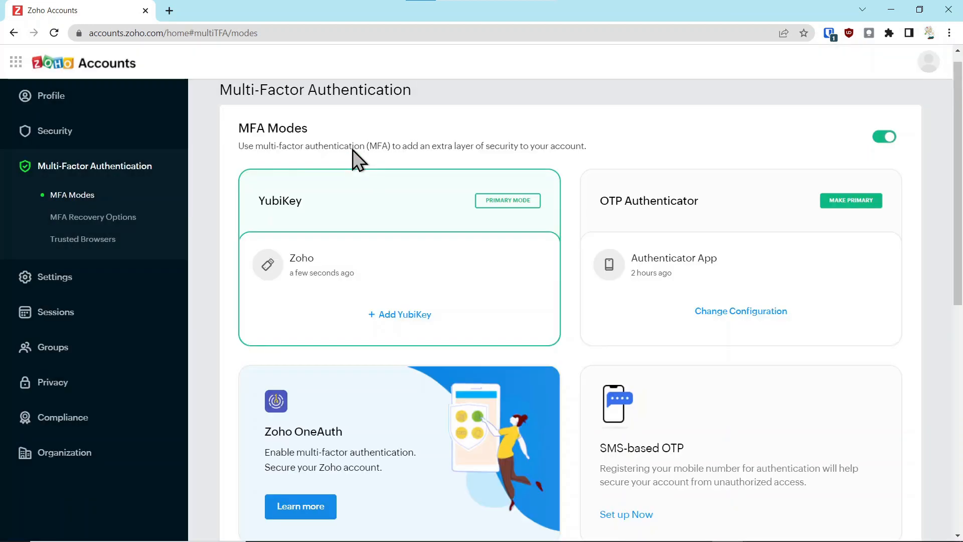
mouse_move(303, 219)
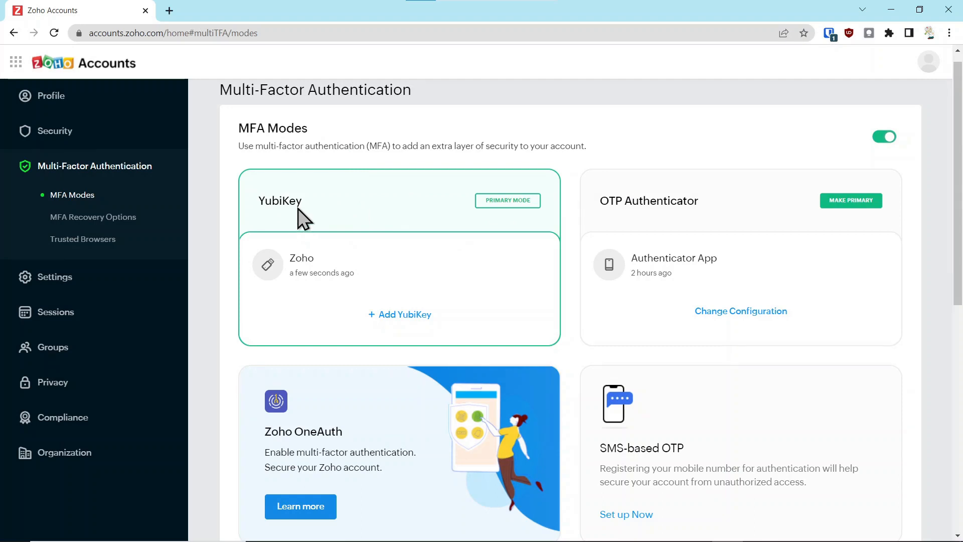
mouse_move(448, 218)
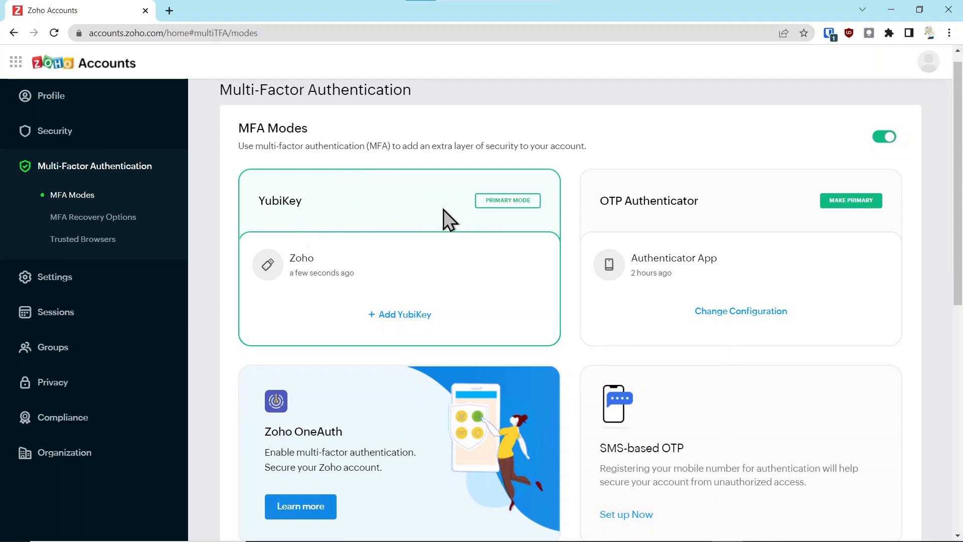
mouse_move(462, 261)
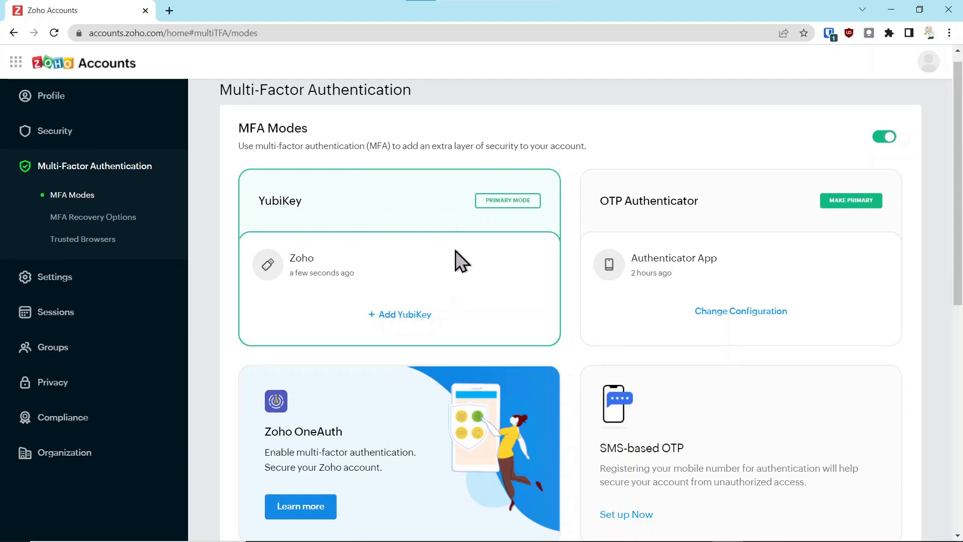
Step: Sign out of the Zoho account and sign back in with email and password
left_click(928, 62)
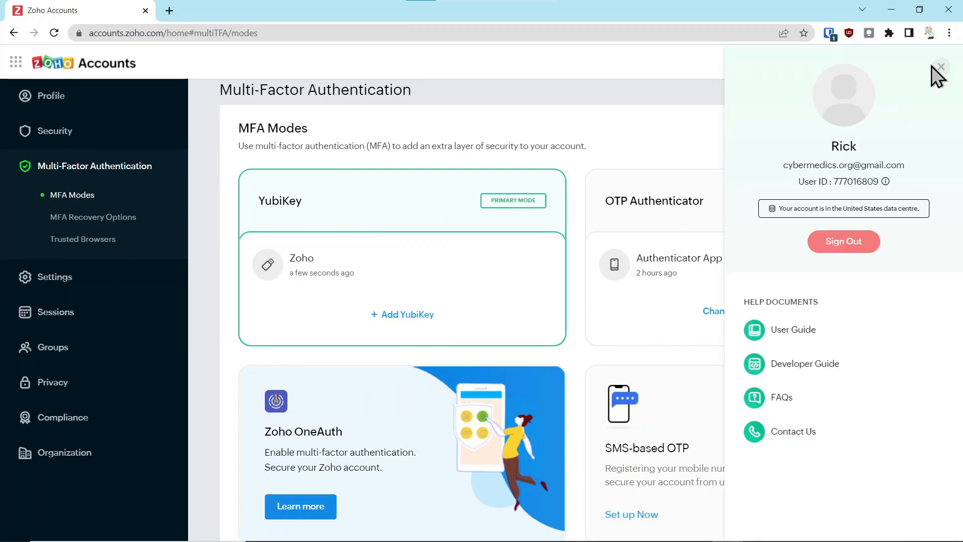
left_click(844, 241)
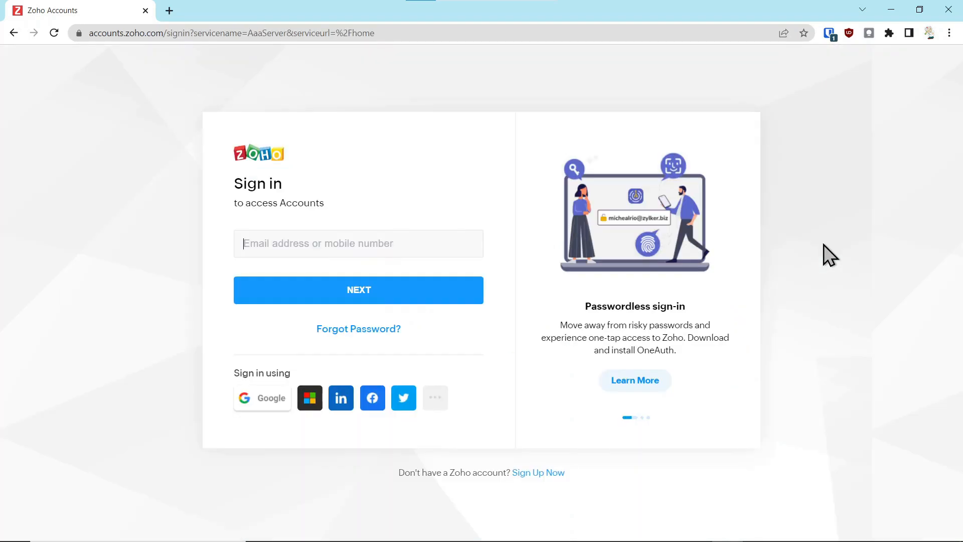
mouse_move(382, 255)
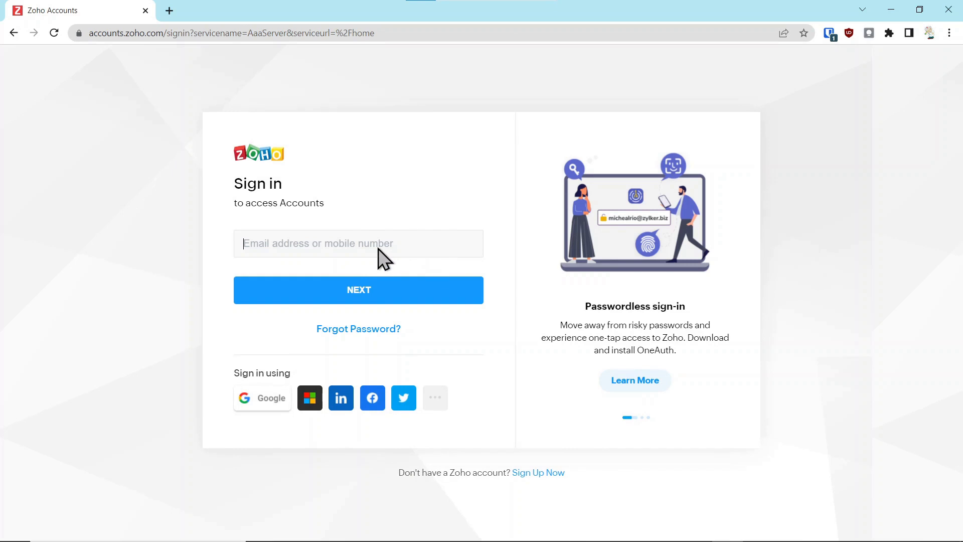
left_click(359, 290)
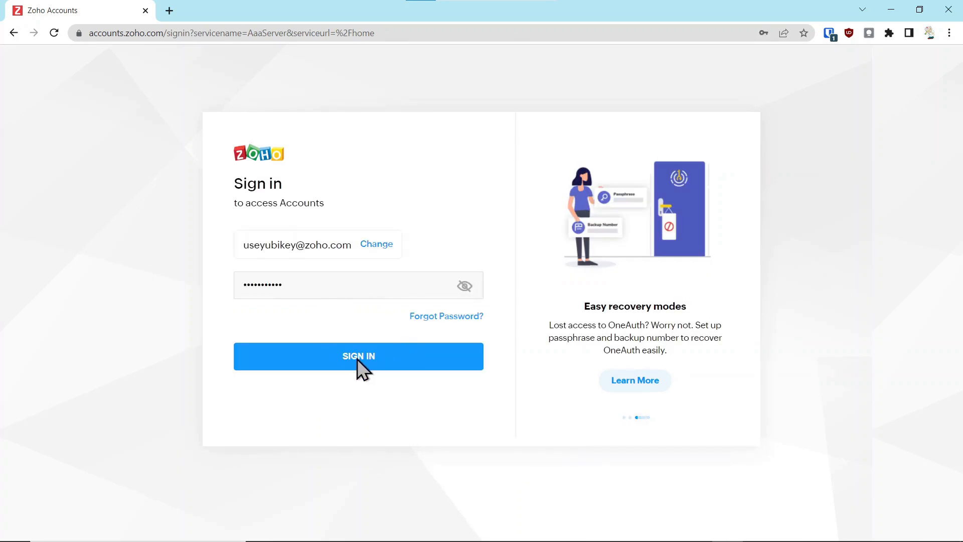
left_click(358, 356)
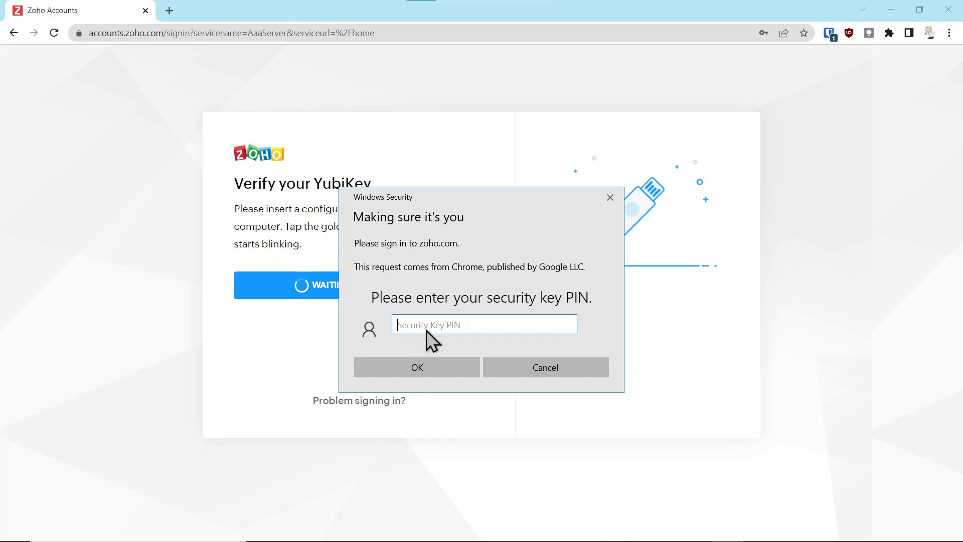
mouse_move(446, 335)
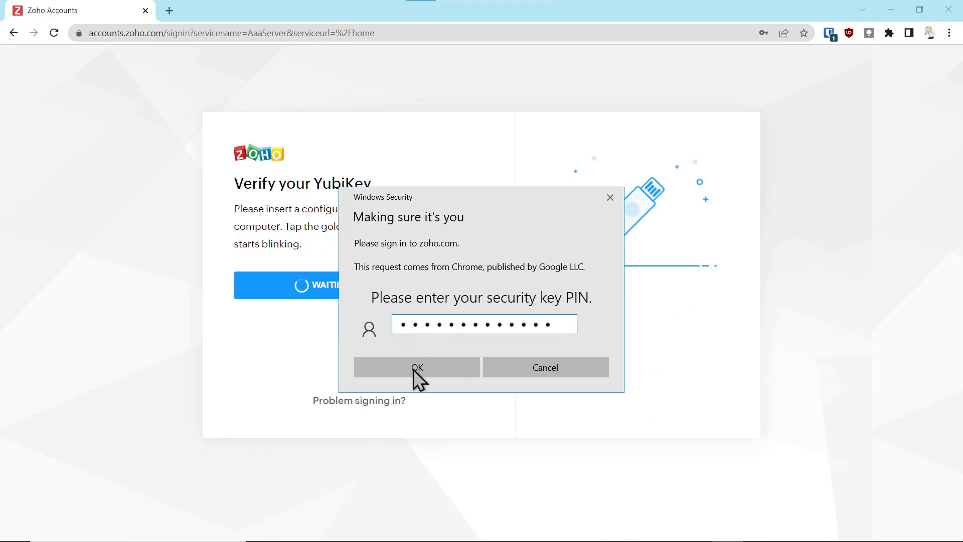
Step: Pass the YubiKey security key PIN and decline trusting this browser, reaching the profile page
left_click(416, 367)
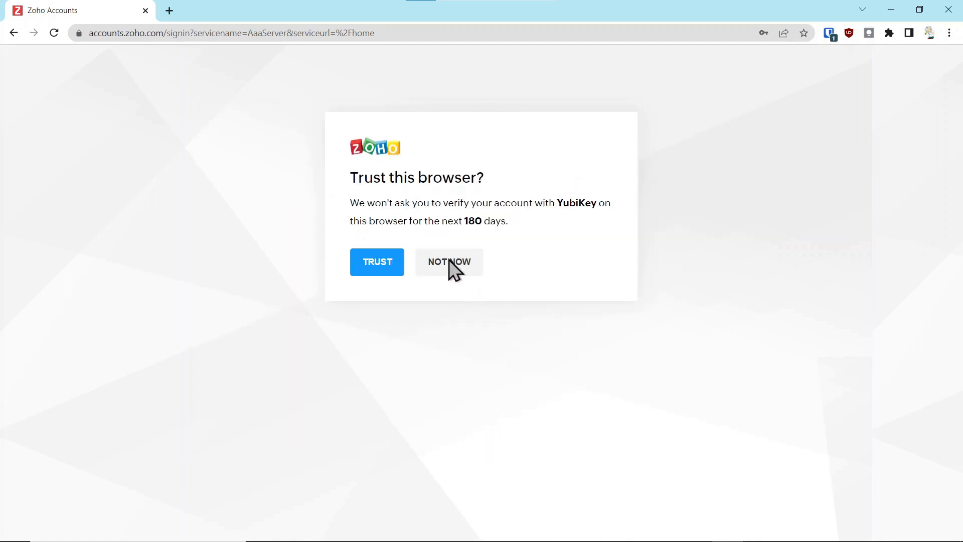
left_click(448, 262)
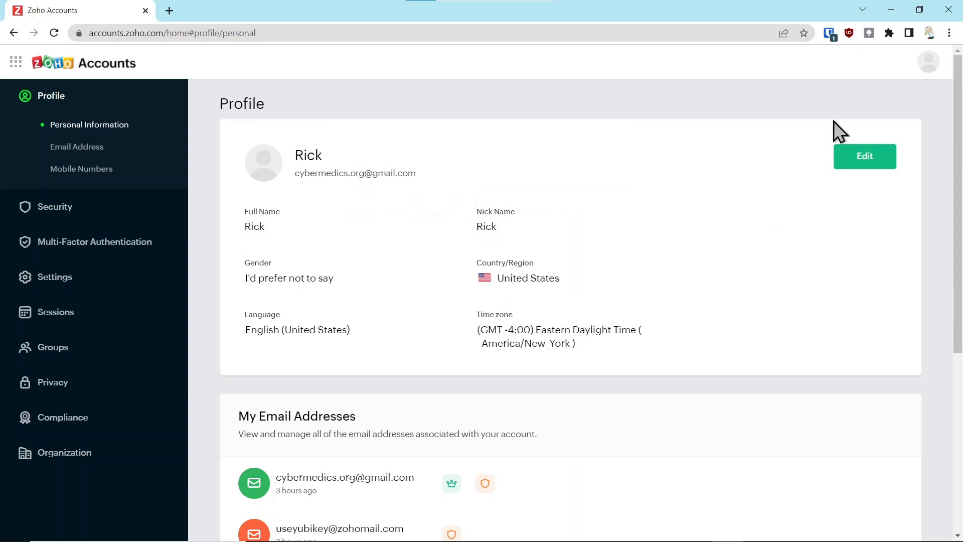
mouse_move(895, 127)
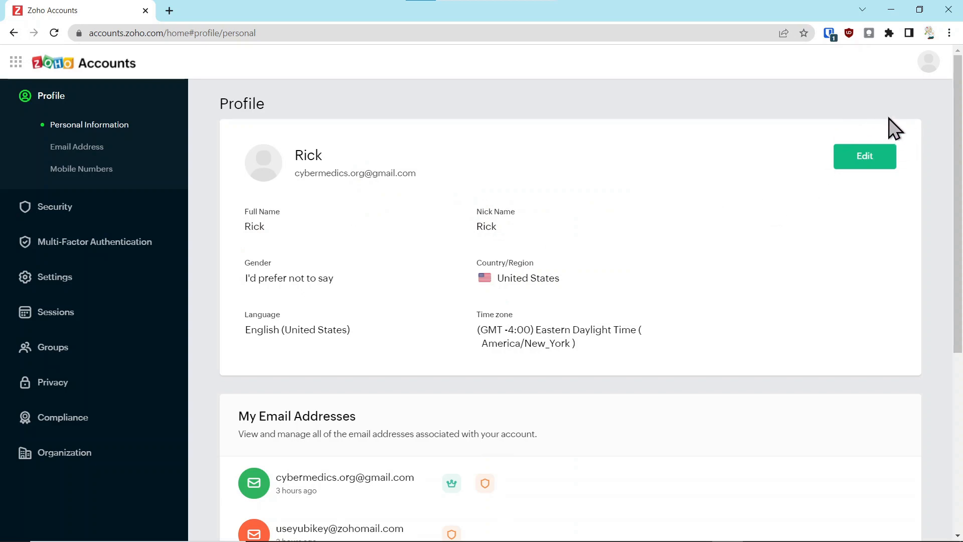
mouse_move(145, 234)
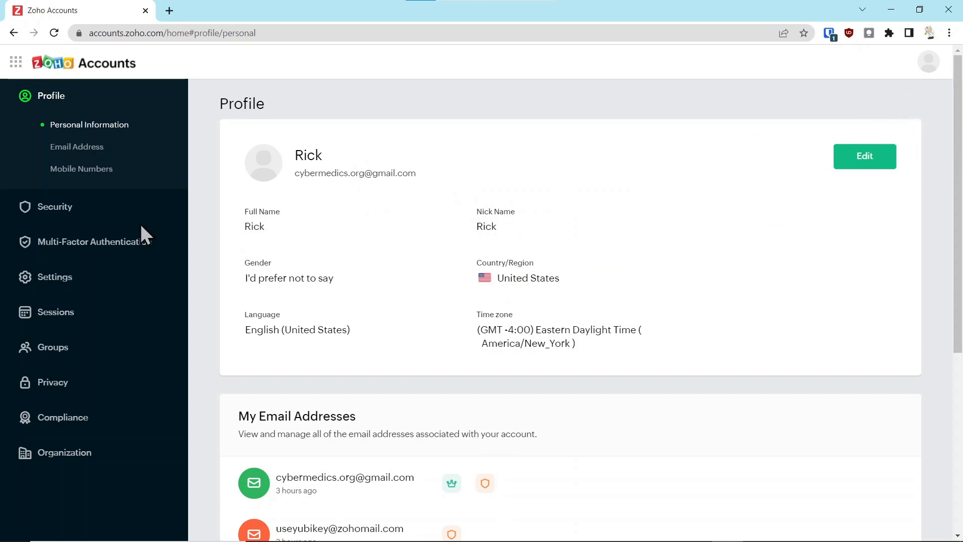
Step: Show the MFA Modes page listing YubiKey as primary and the OTP Authenticator
left_click(87, 242)
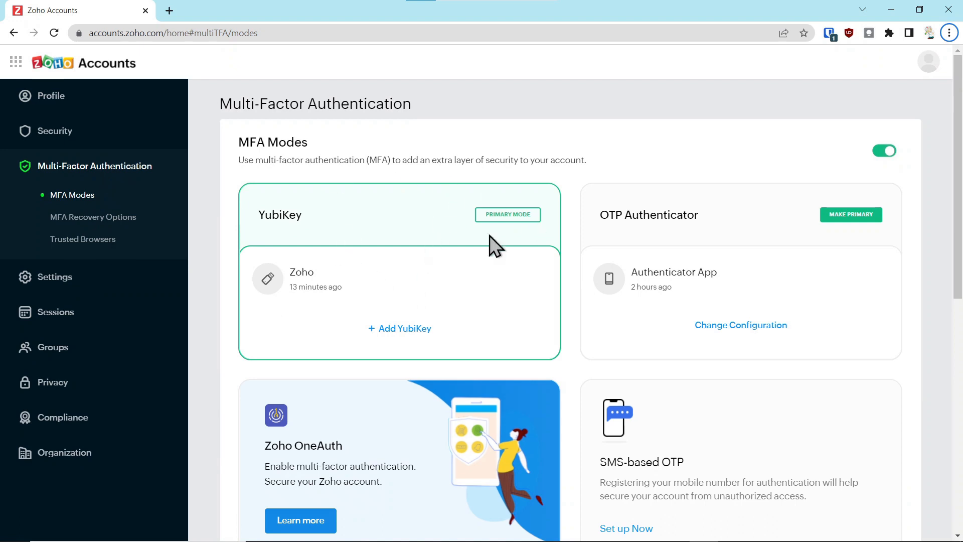
mouse_move(752, 232)
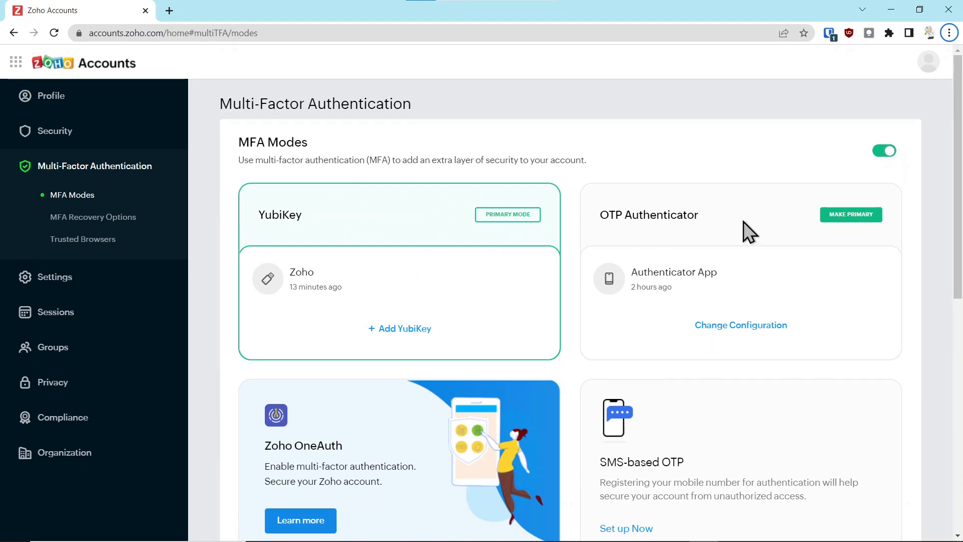
mouse_move(858, 231)
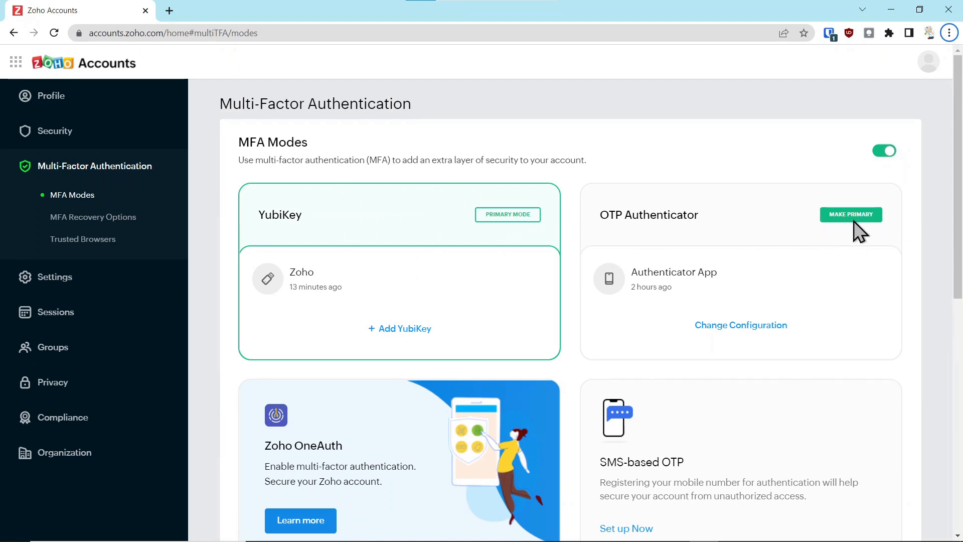
mouse_move(933, 78)
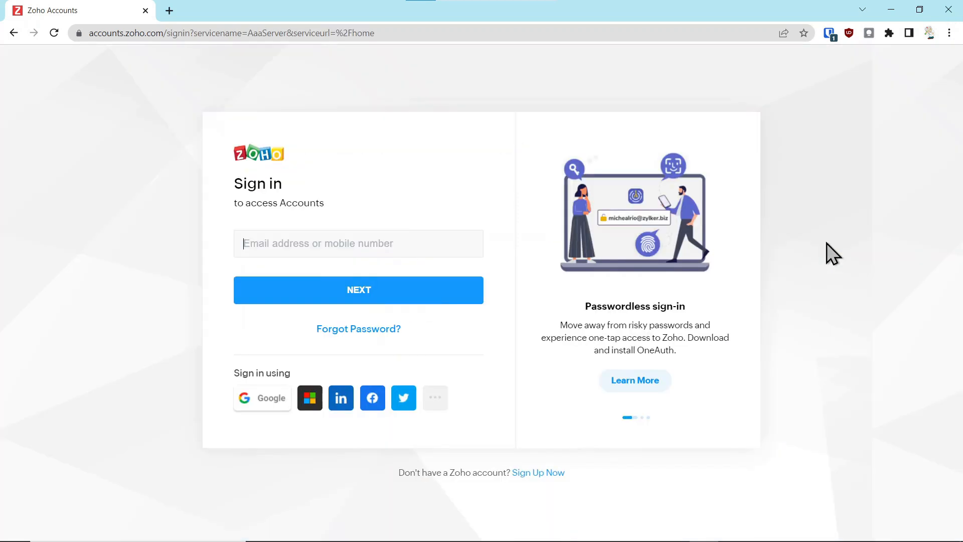
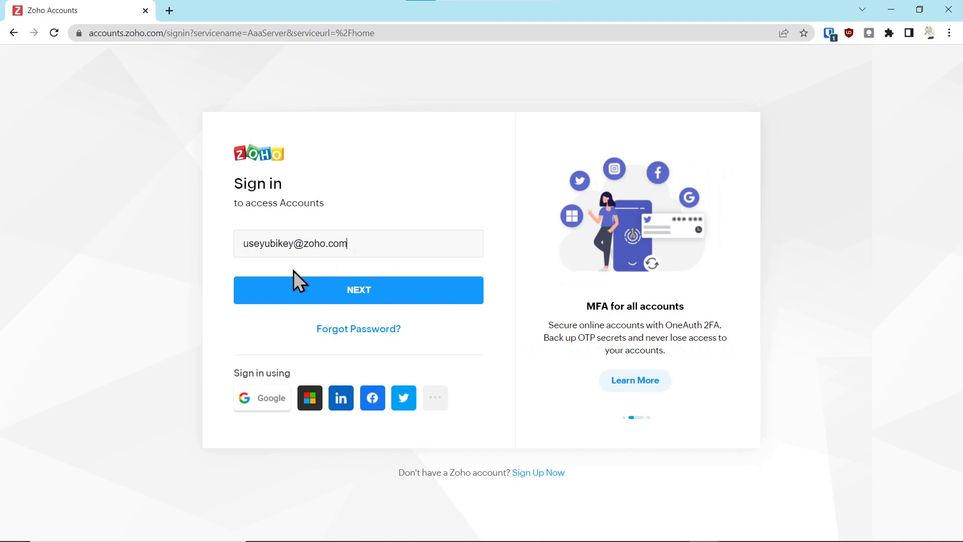
left_click(358, 290)
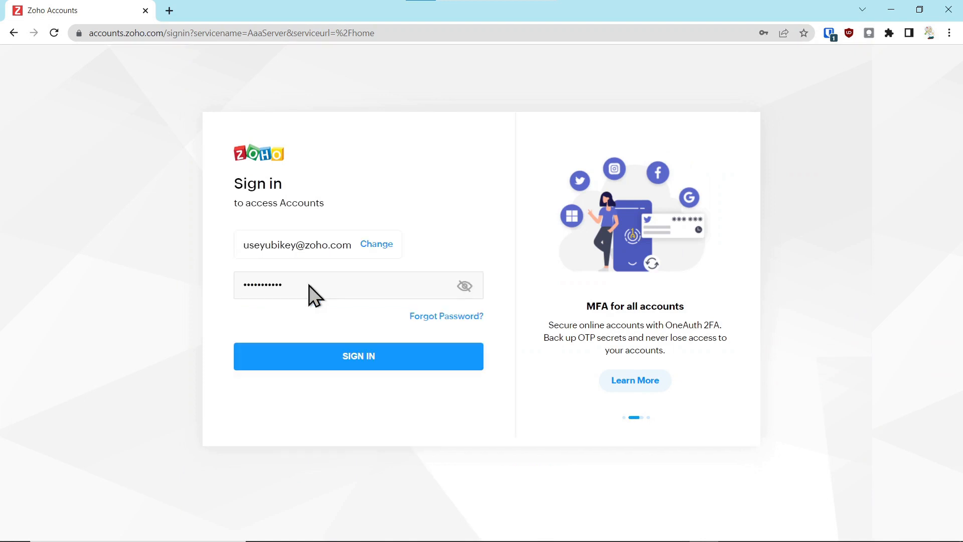
left_click(358, 356)
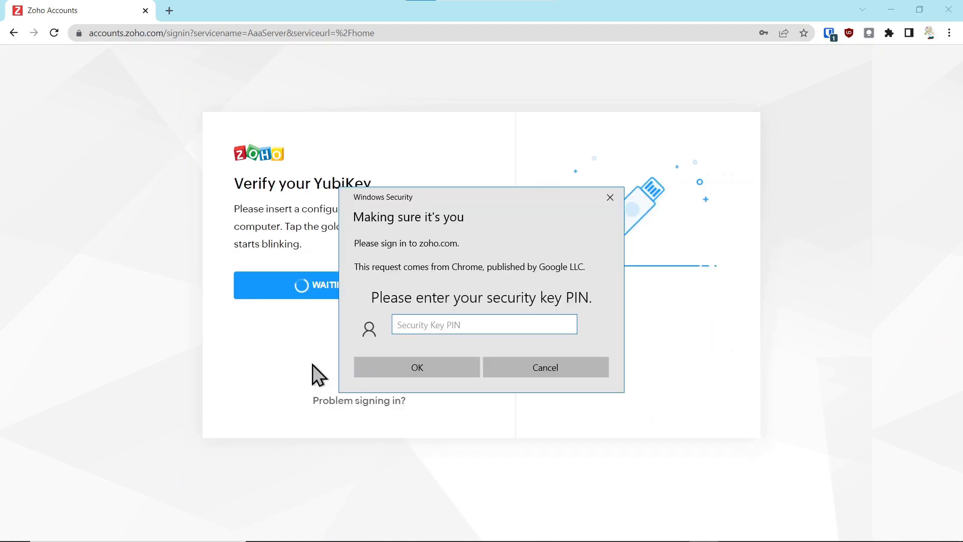
mouse_move(424, 398)
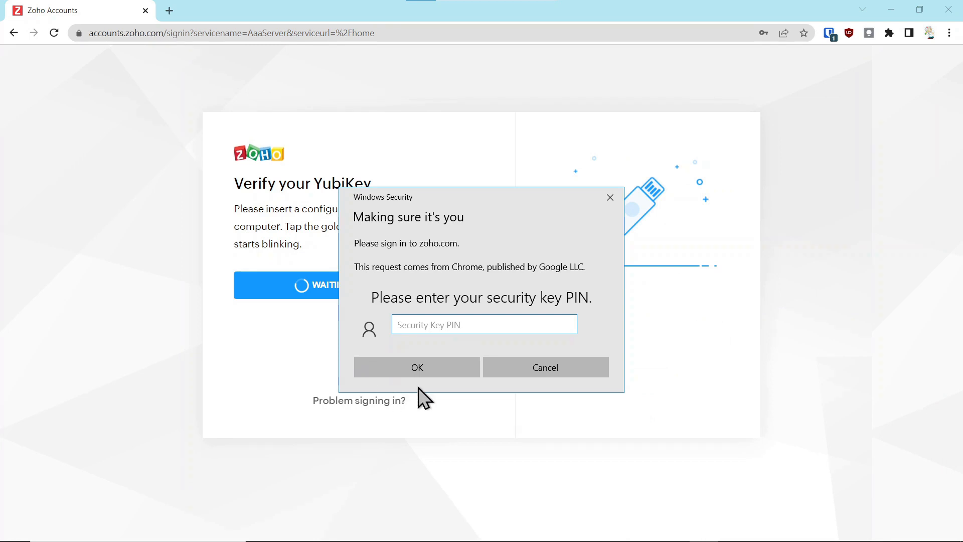
mouse_move(543, 373)
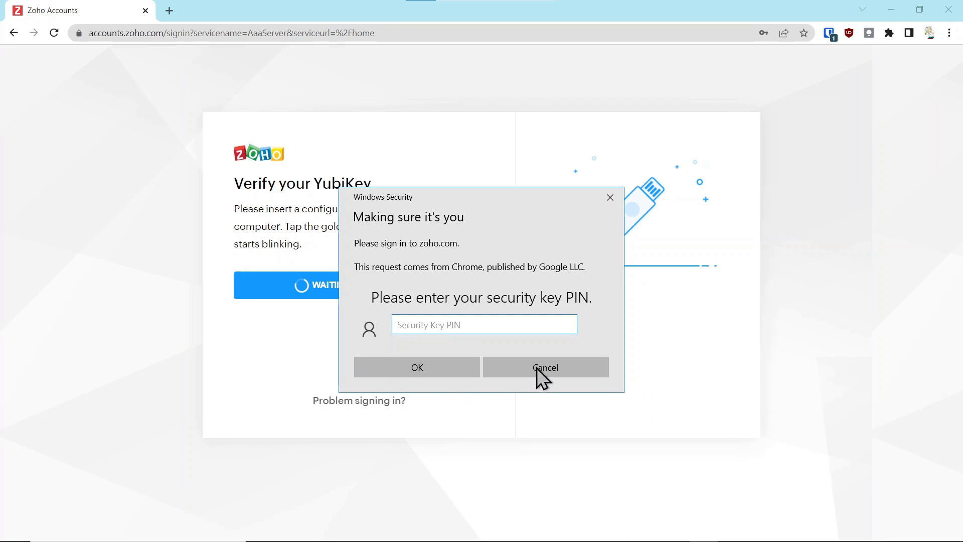
left_click(545, 367)
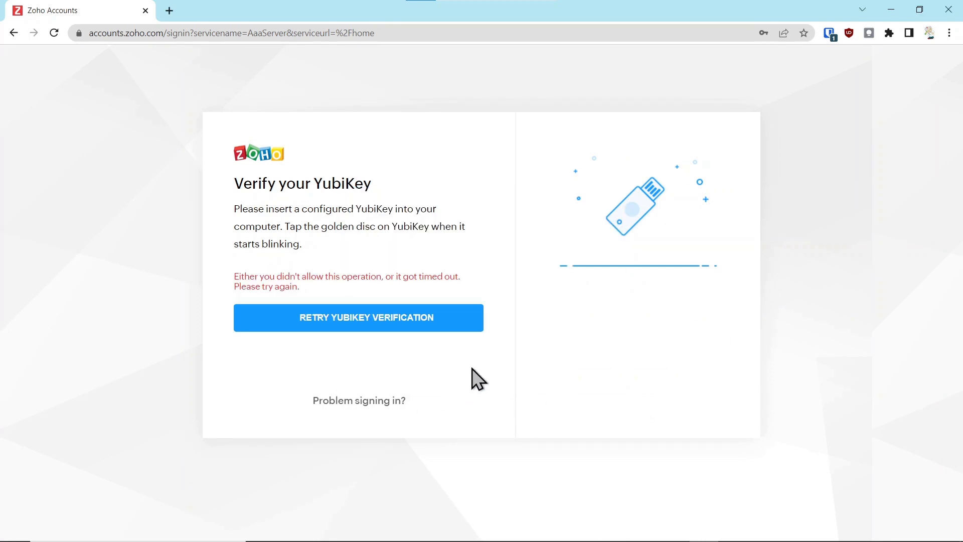
mouse_move(359, 400)
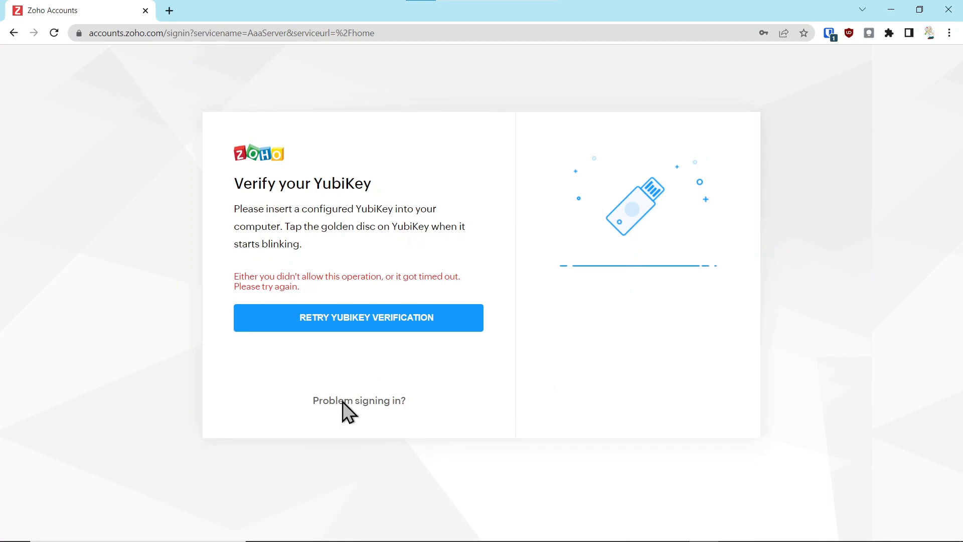
Step: Verify via Problem signing in > Authenticator app code and finish without trusting the browser
left_click(359, 400)
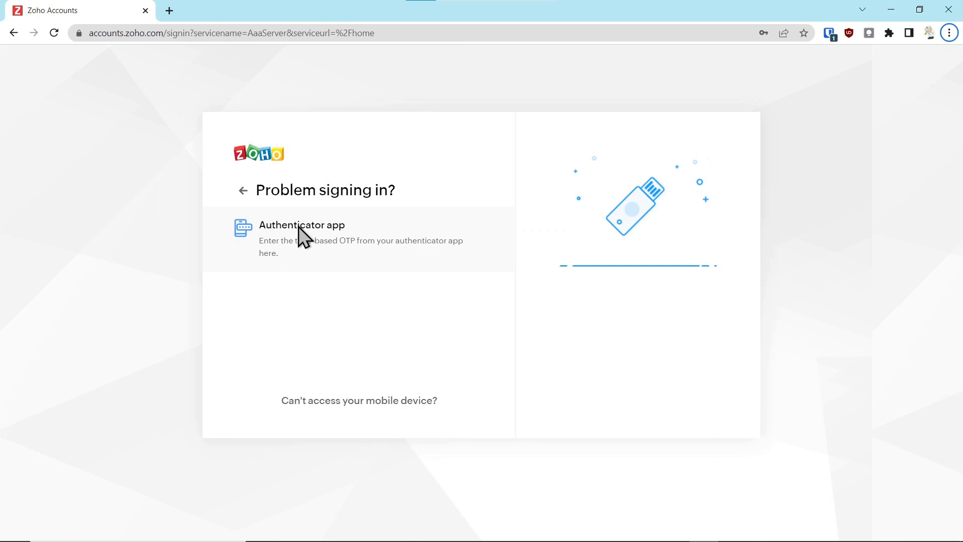
left_click(302, 224)
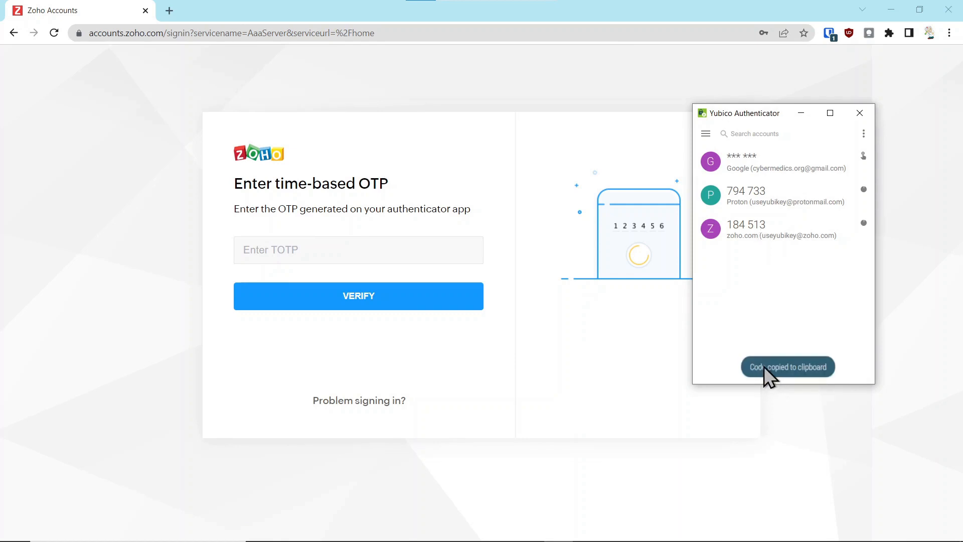
mouse_move(254, 258)
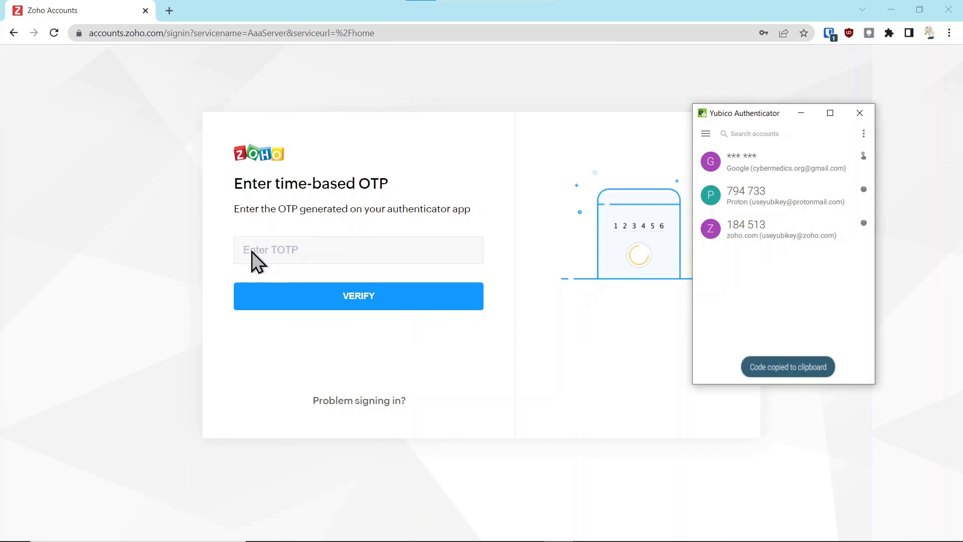
left_click(358, 295)
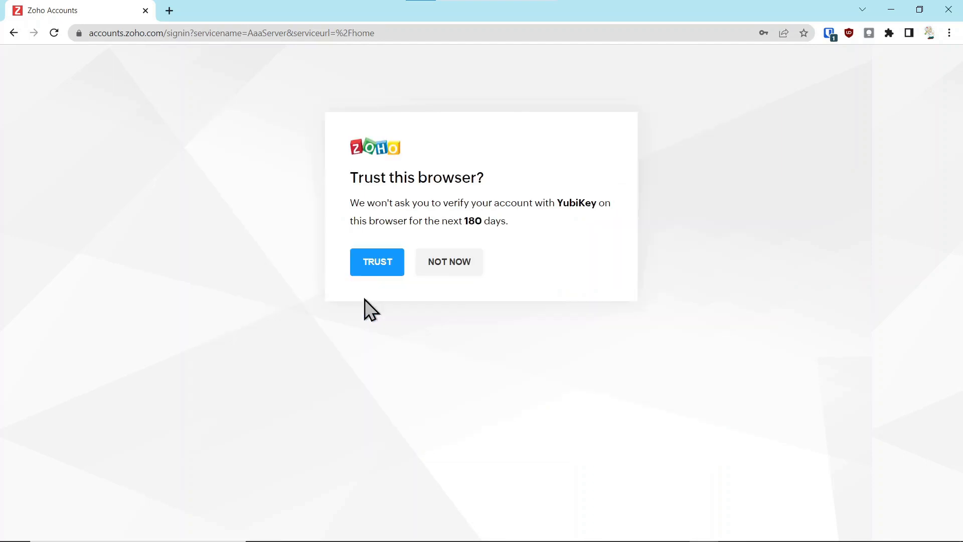
left_click(376, 262)
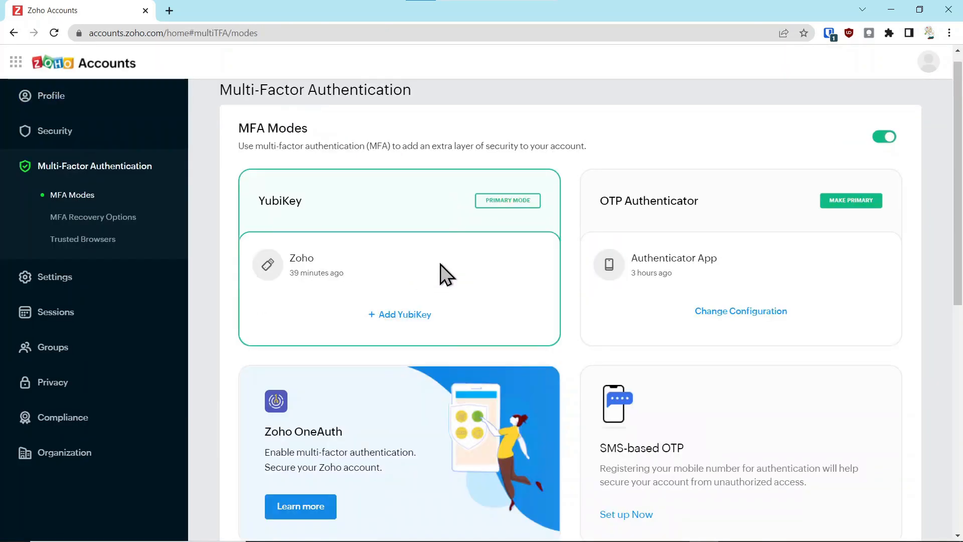
mouse_move(770, 240)
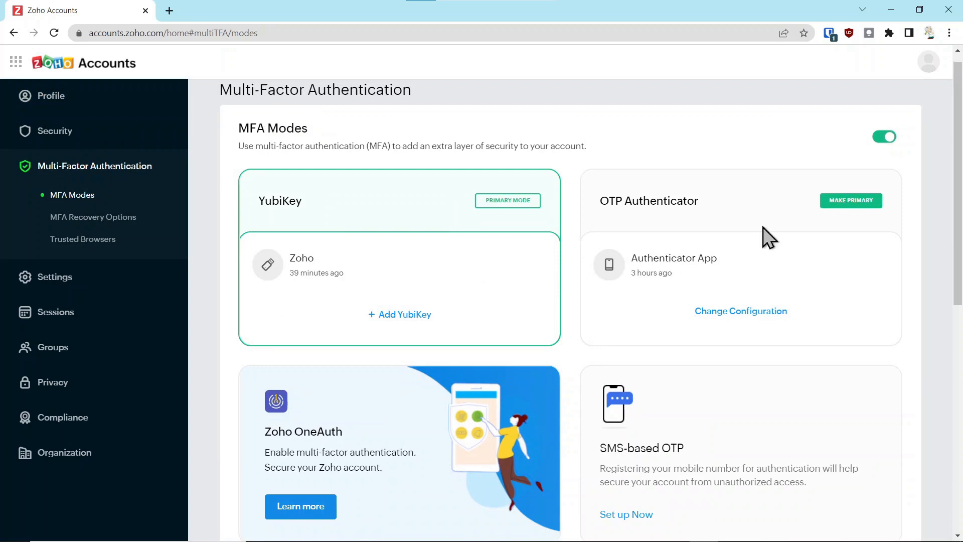
mouse_move(850, 214)
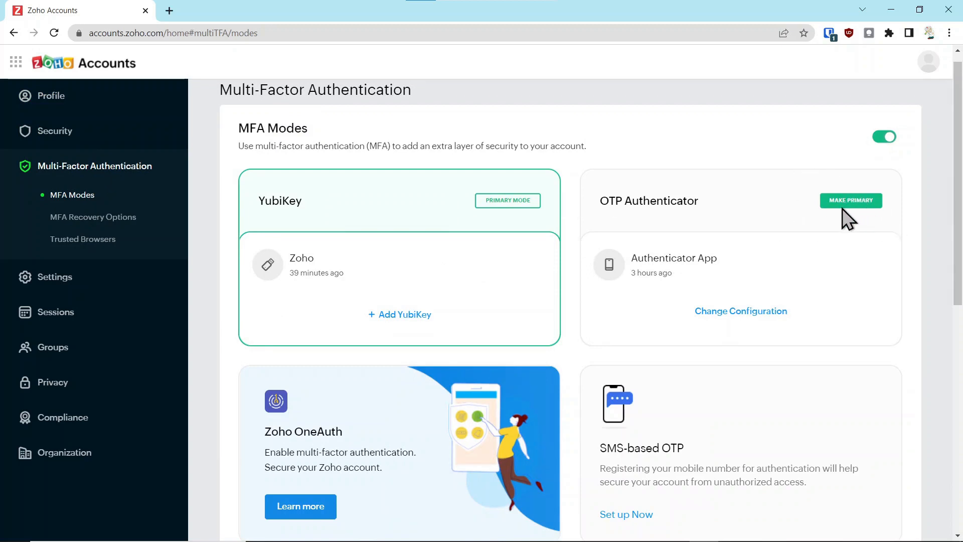
mouse_move(728, 190)
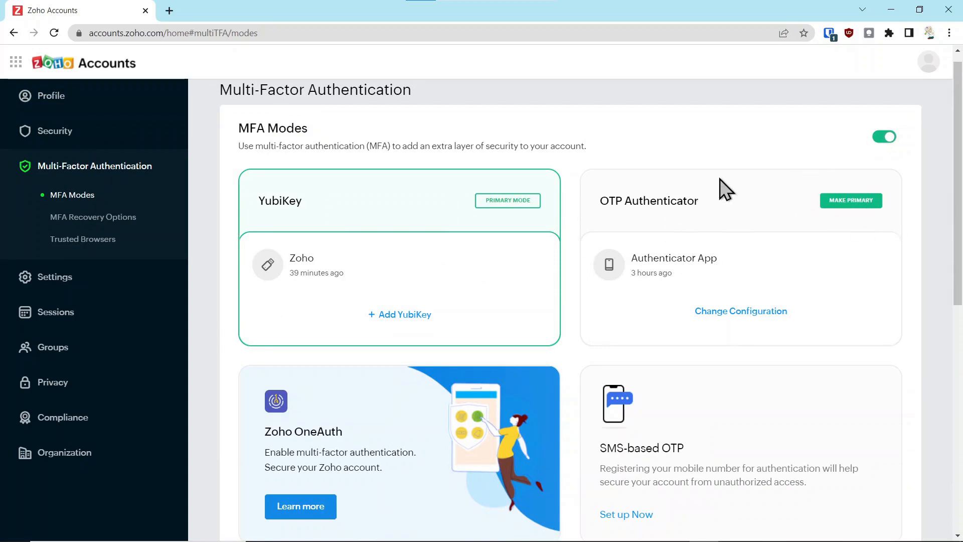
mouse_move(495, 291)
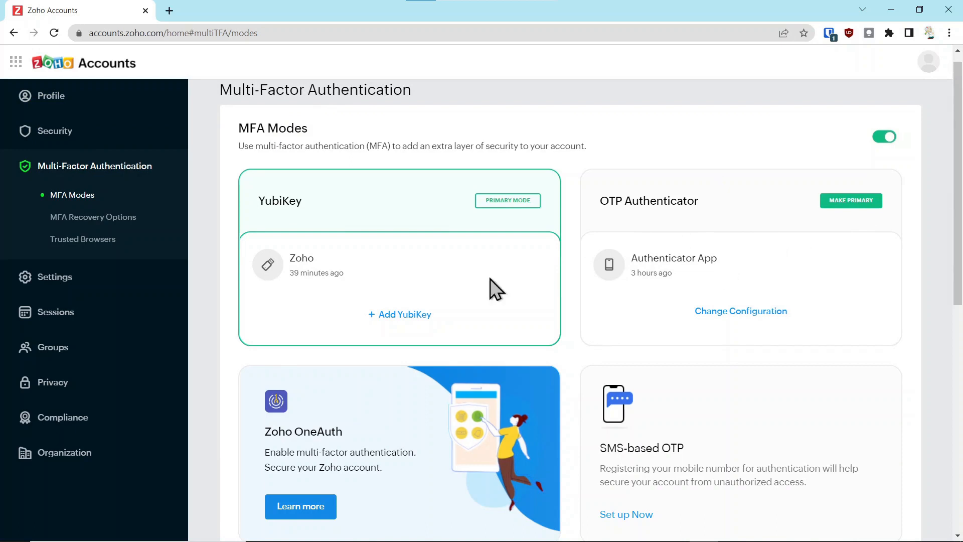
mouse_move(932, 77)
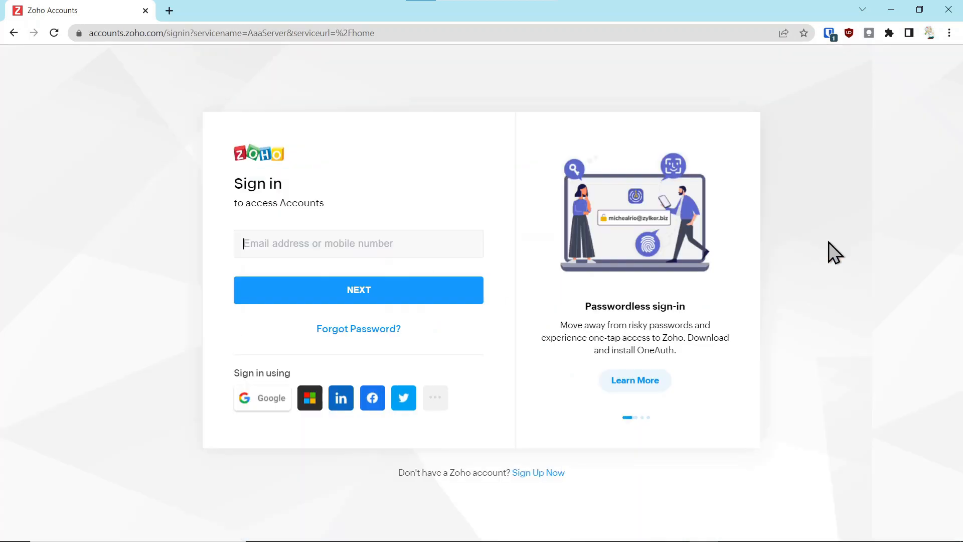
mouse_move(295, 228)
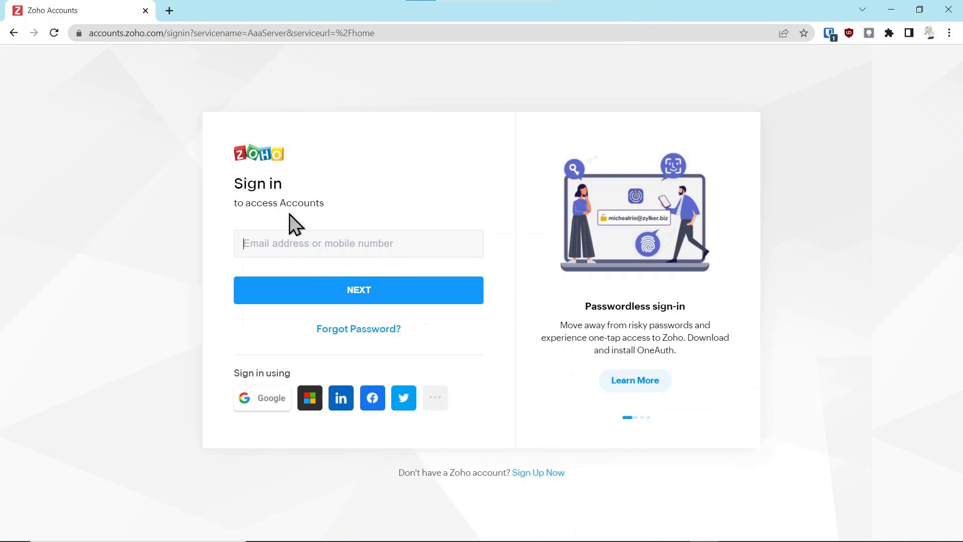
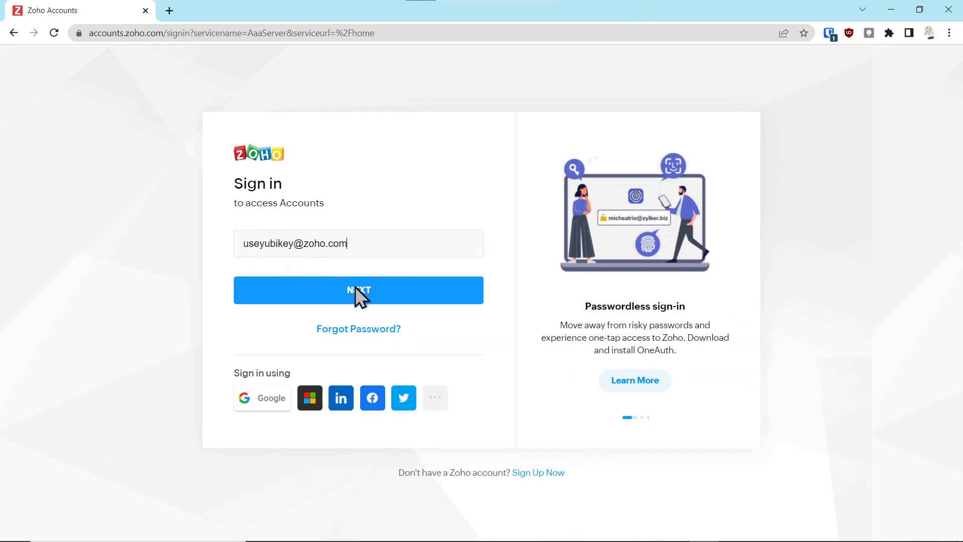
left_click(358, 290)
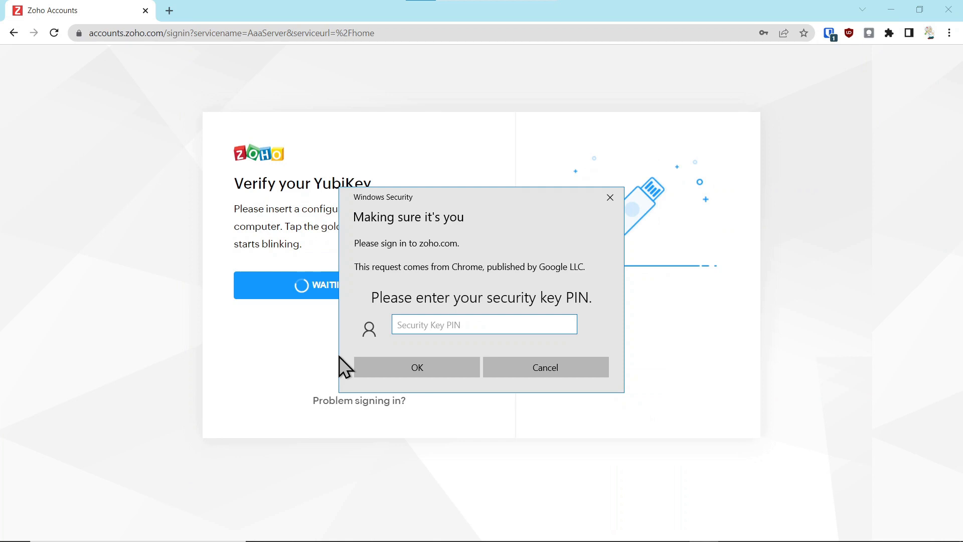
left_click(544, 367)
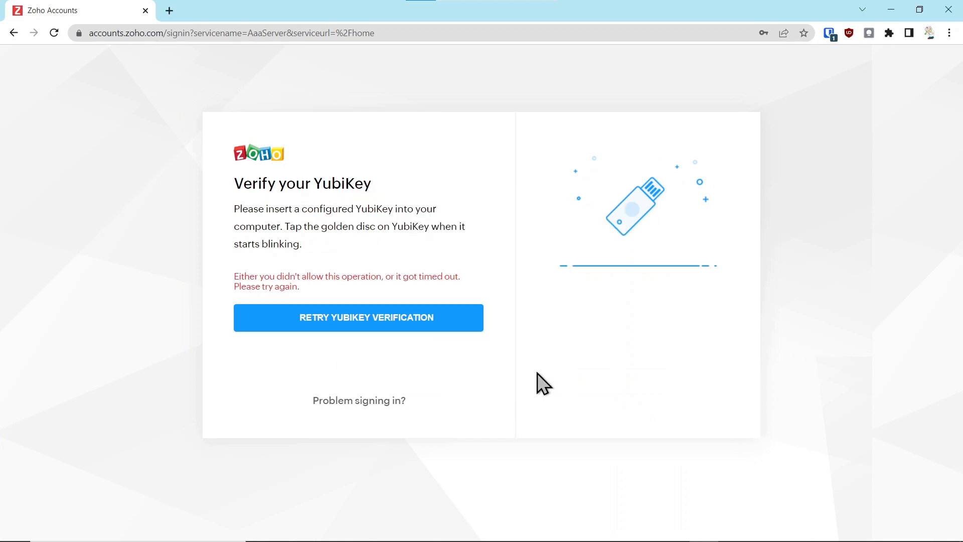
left_click(360, 401)
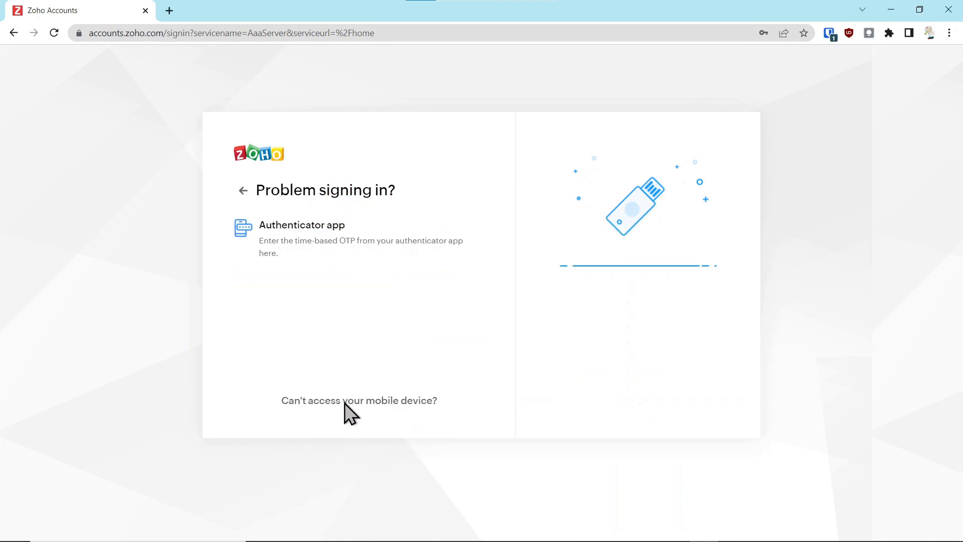
mouse_move(371, 414)
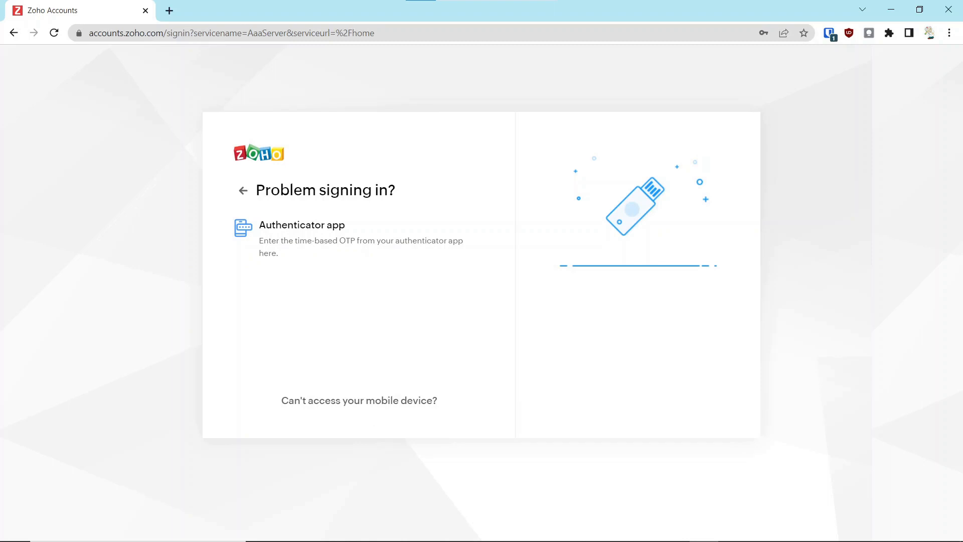
mouse_move(385, 408)
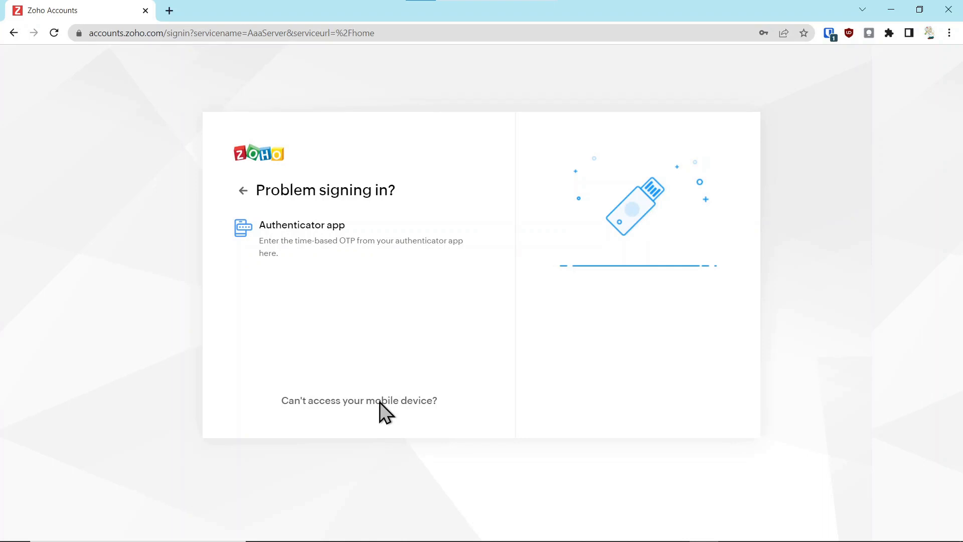
left_click(359, 400)
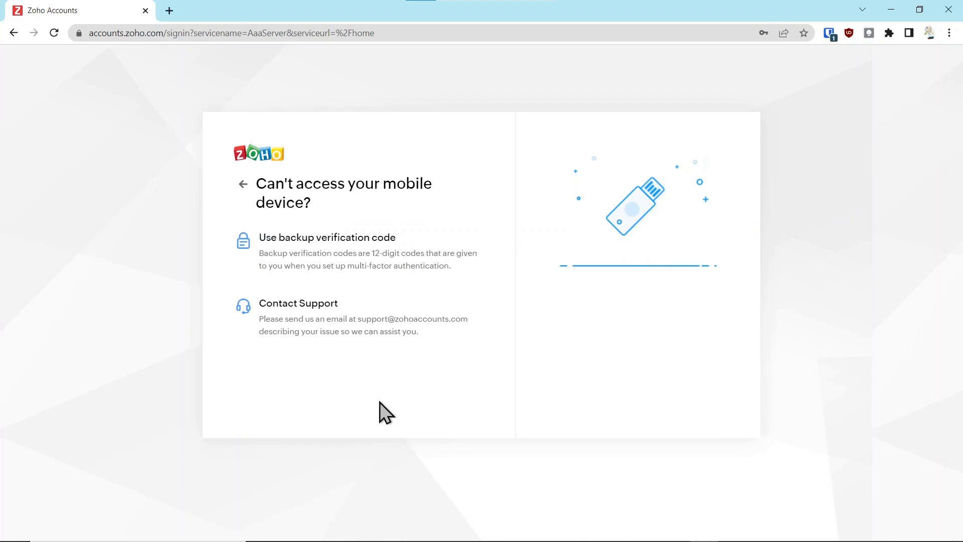
mouse_move(307, 249)
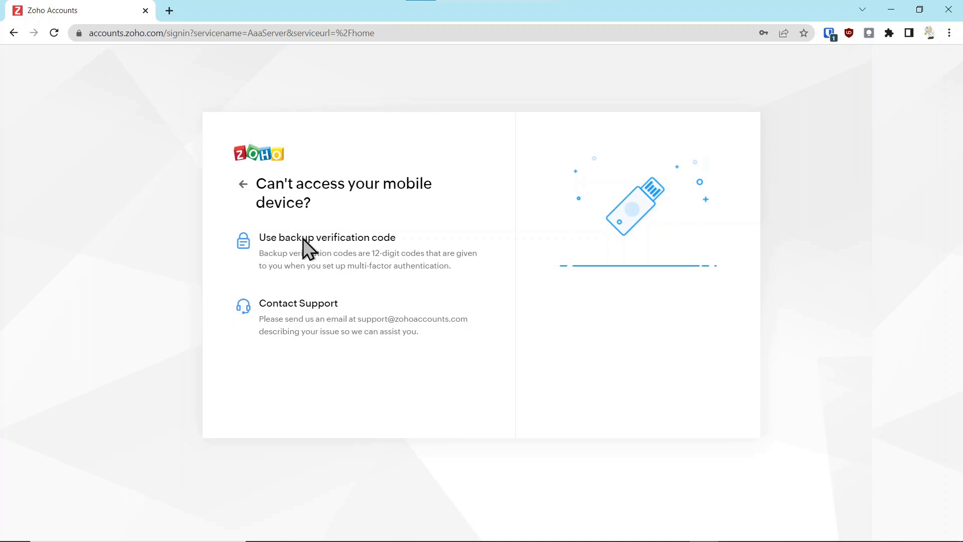
mouse_move(345, 257)
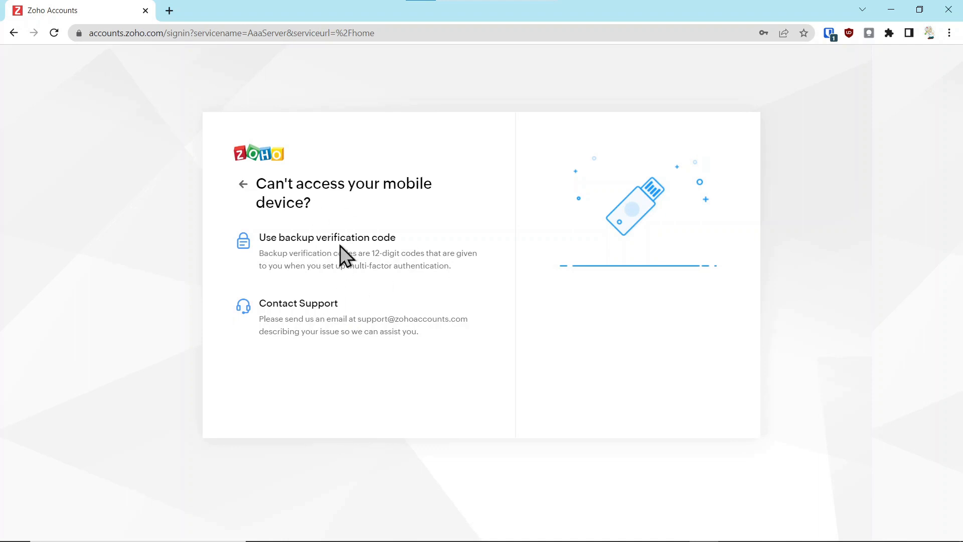
left_click(327, 237)
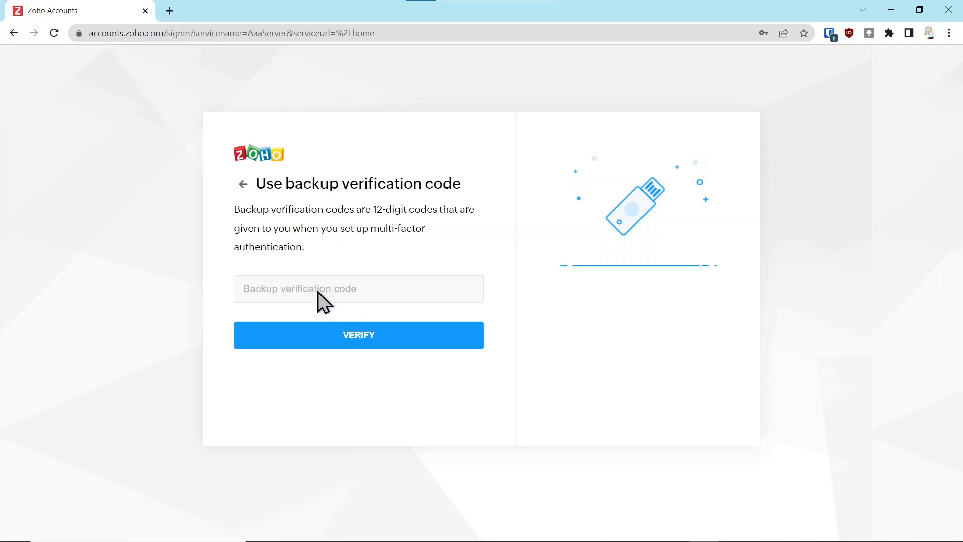
left_click(358, 335)
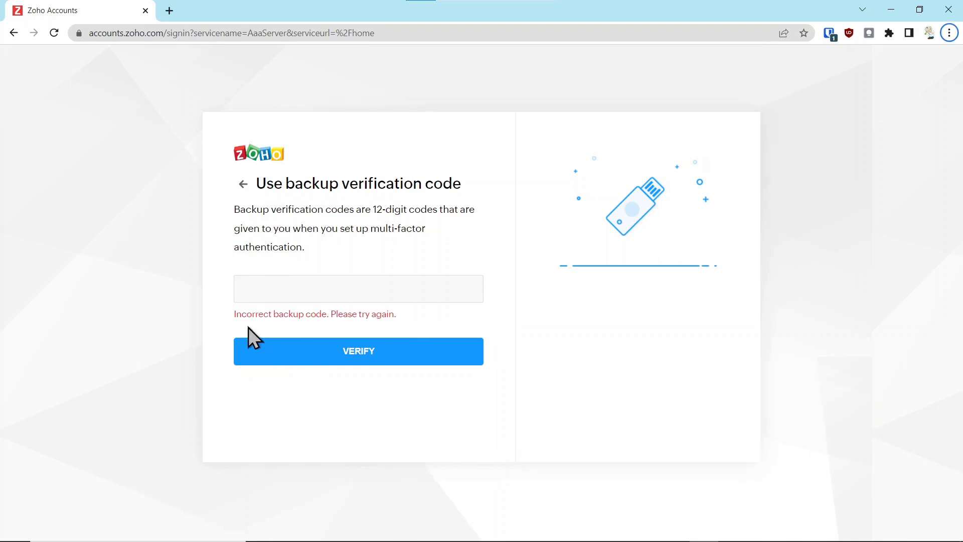
mouse_move(289, 298)
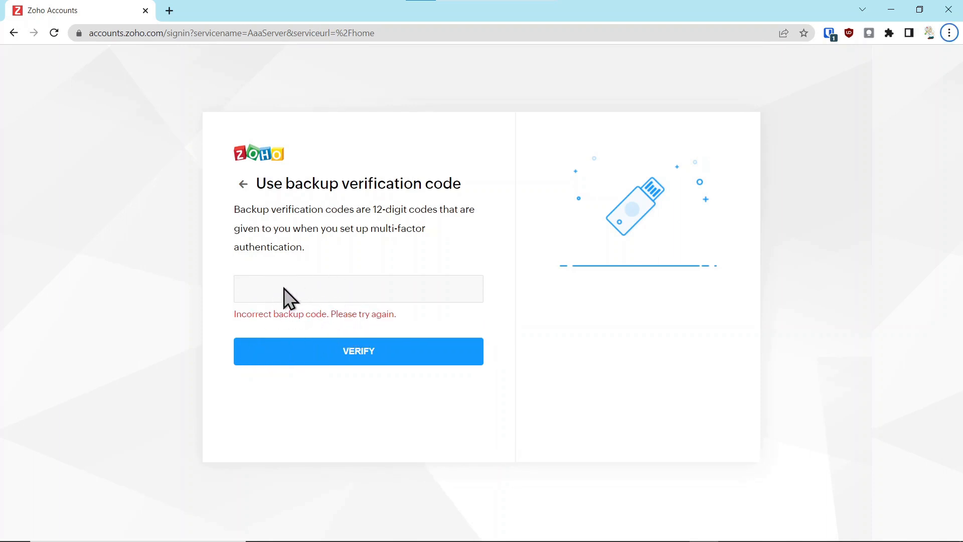
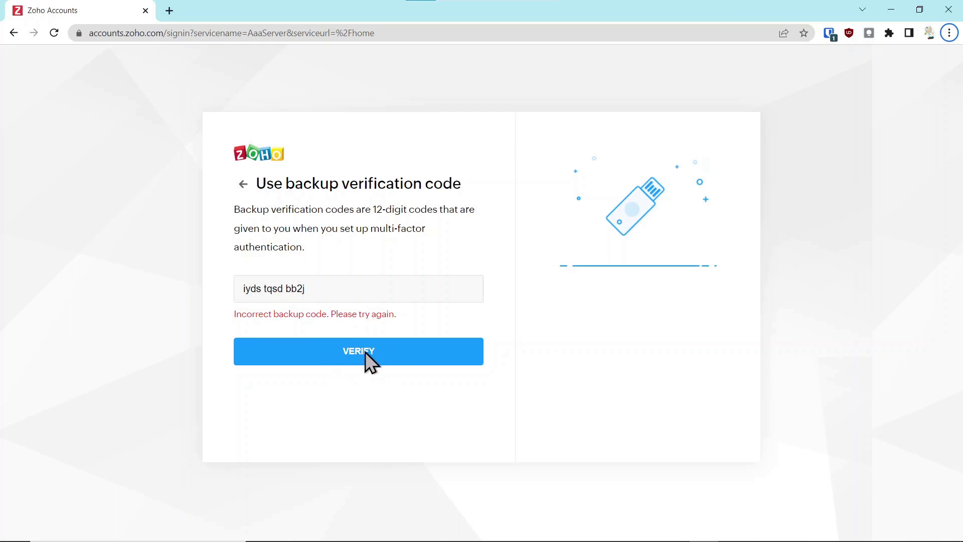
left_click(358, 352)
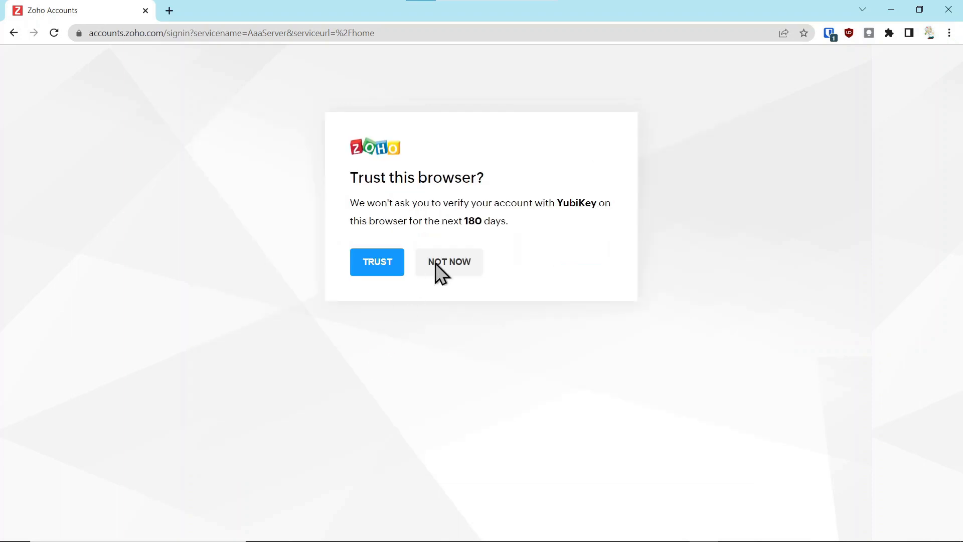
left_click(449, 262)
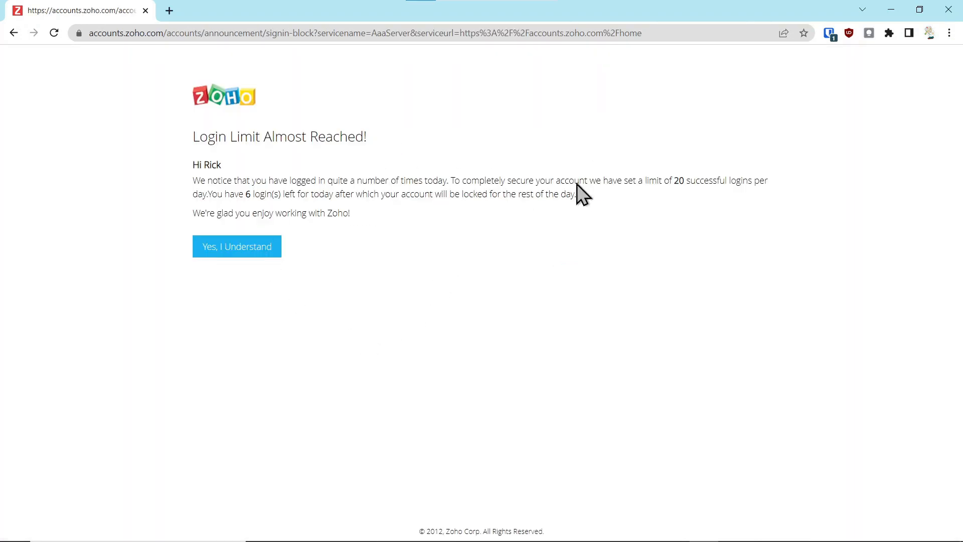
mouse_move(623, 196)
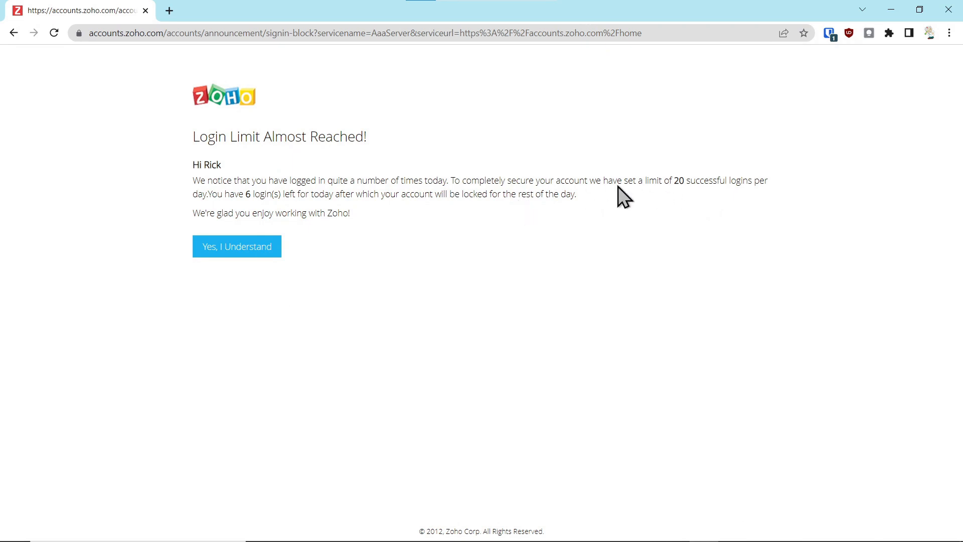
mouse_move(602, 204)
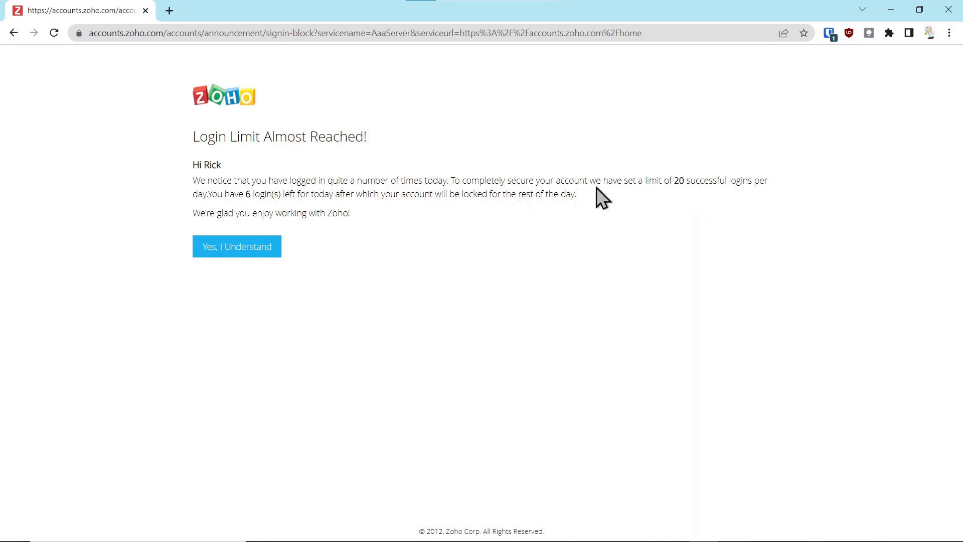
mouse_move(480, 238)
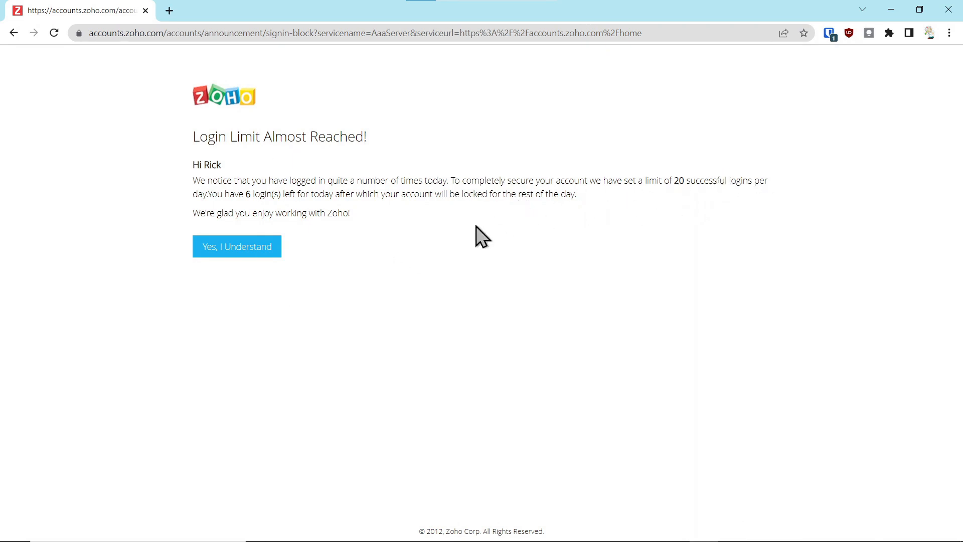
mouse_move(215, 254)
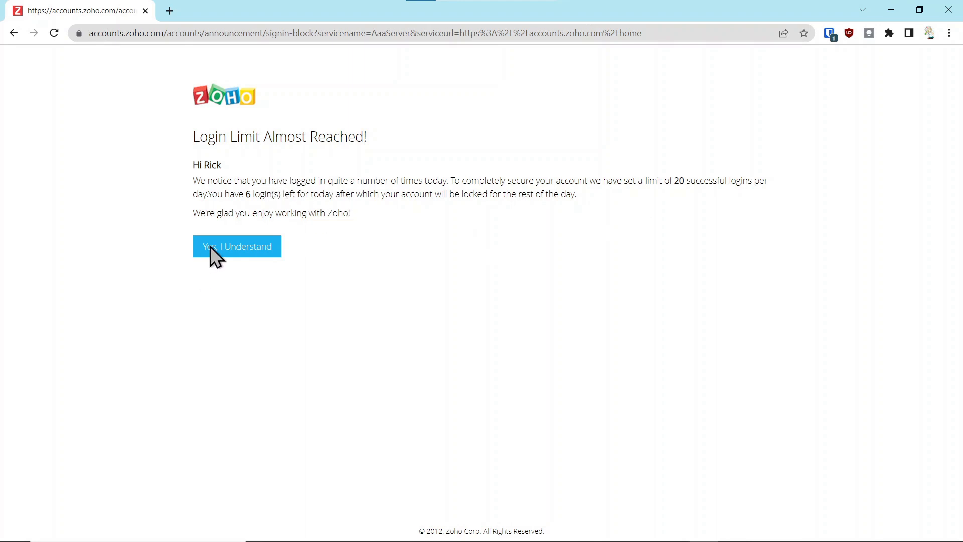
Step: Acknowledge the login-limit warning with 'Yes, I Understand' and go to Multi-Factor Authentication
left_click(237, 247)
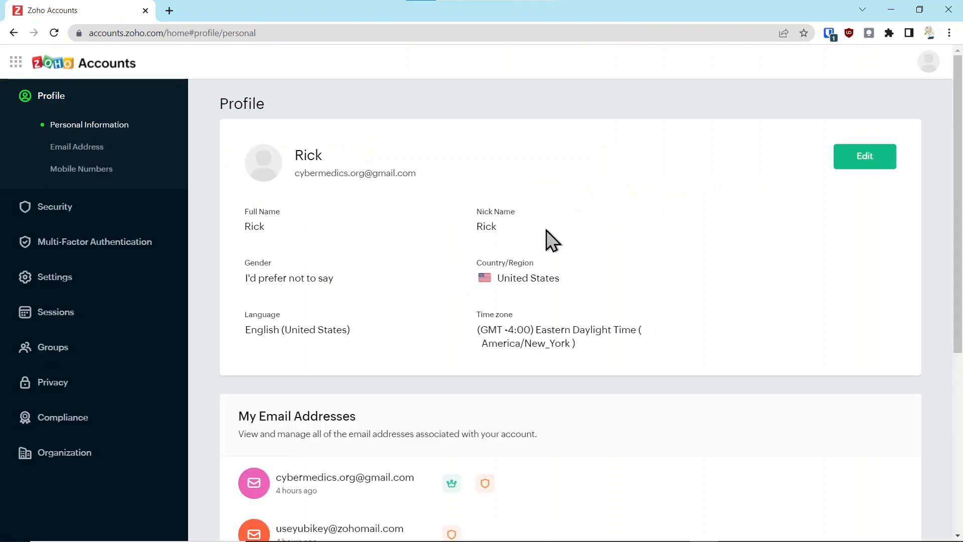
mouse_move(559, 234)
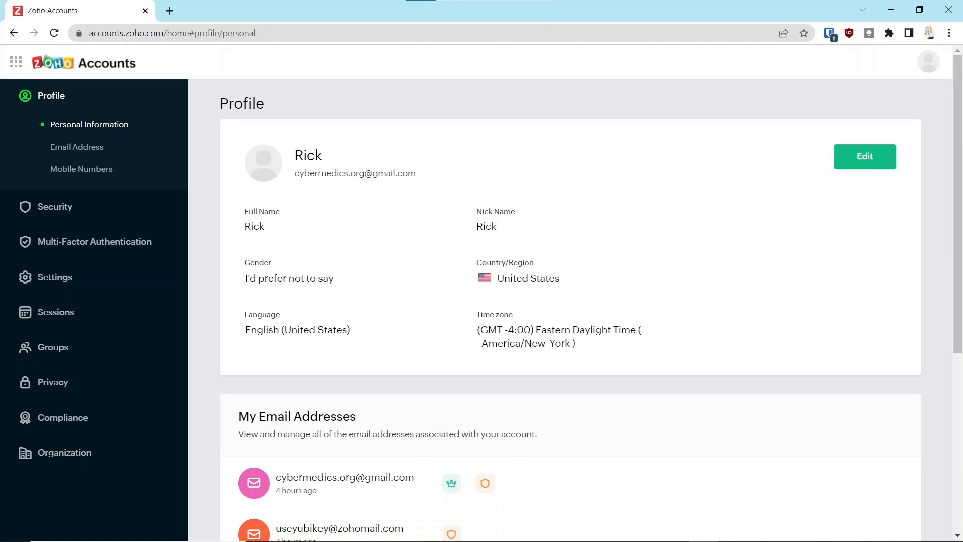
left_click(172, 32)
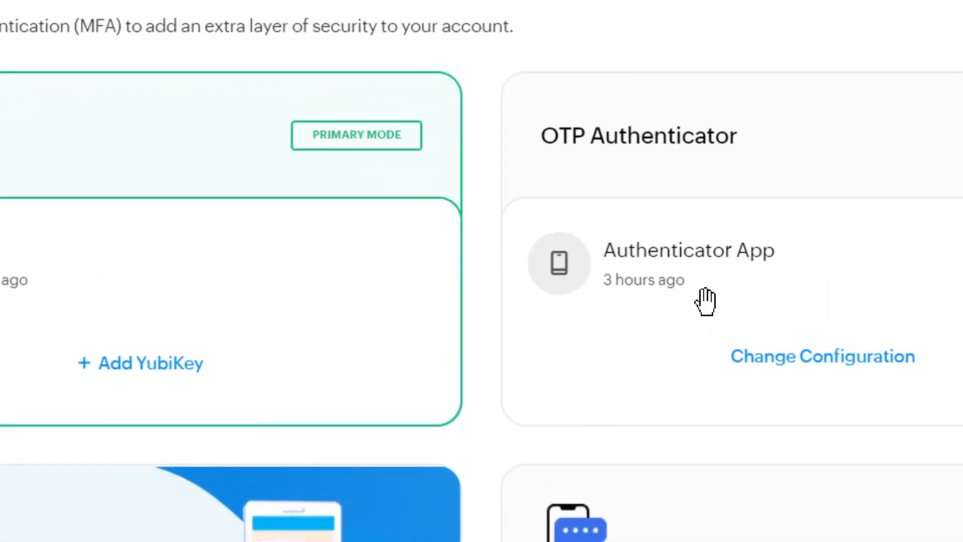
mouse_move(740, 230)
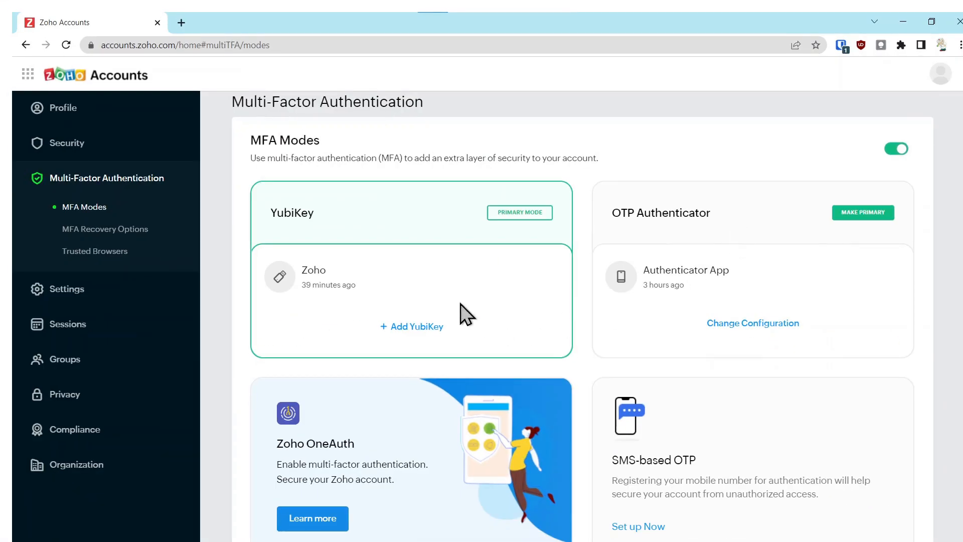
mouse_move(385, 316)
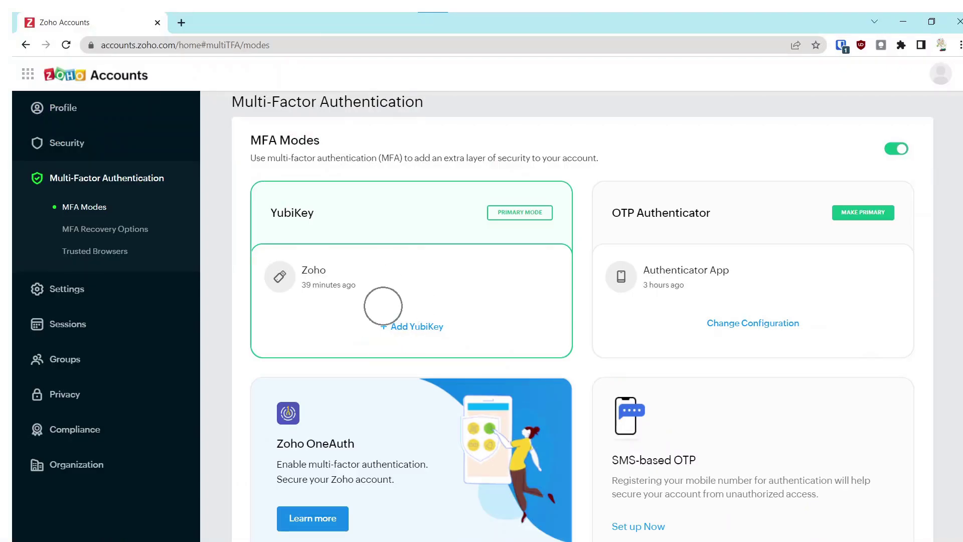
Step: View the Backup Verification Codes dialog under MFA Recovery Options and close it
left_click(104, 229)
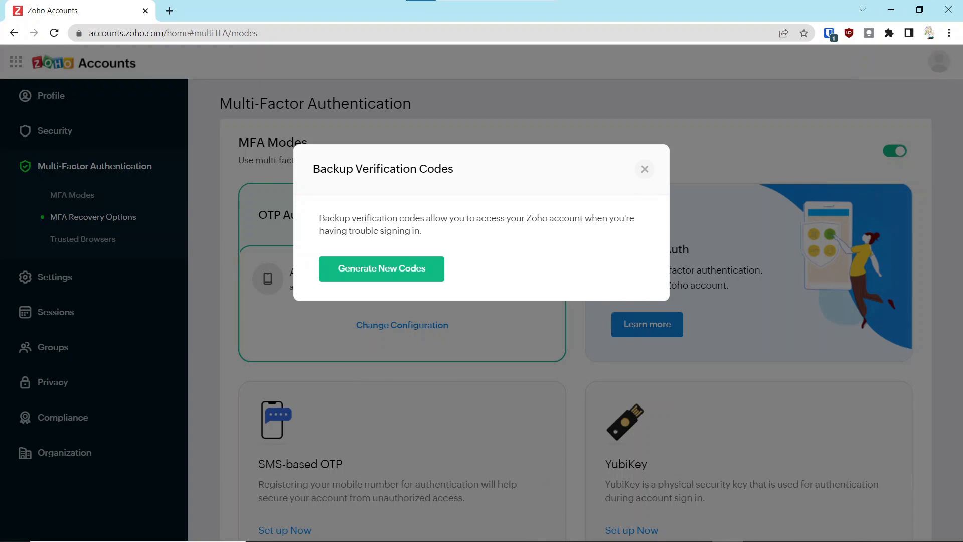
left_click(381, 268)
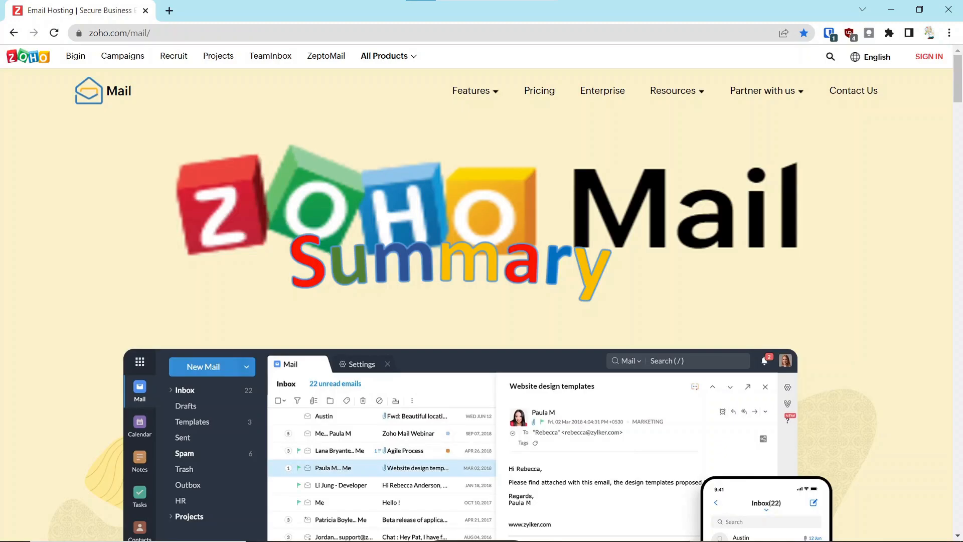
mouse_move(446, 270)
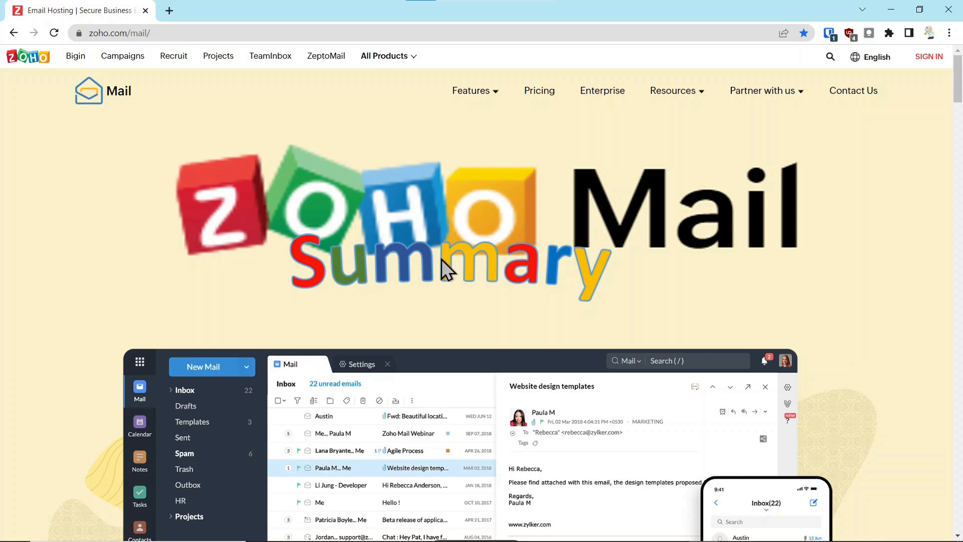